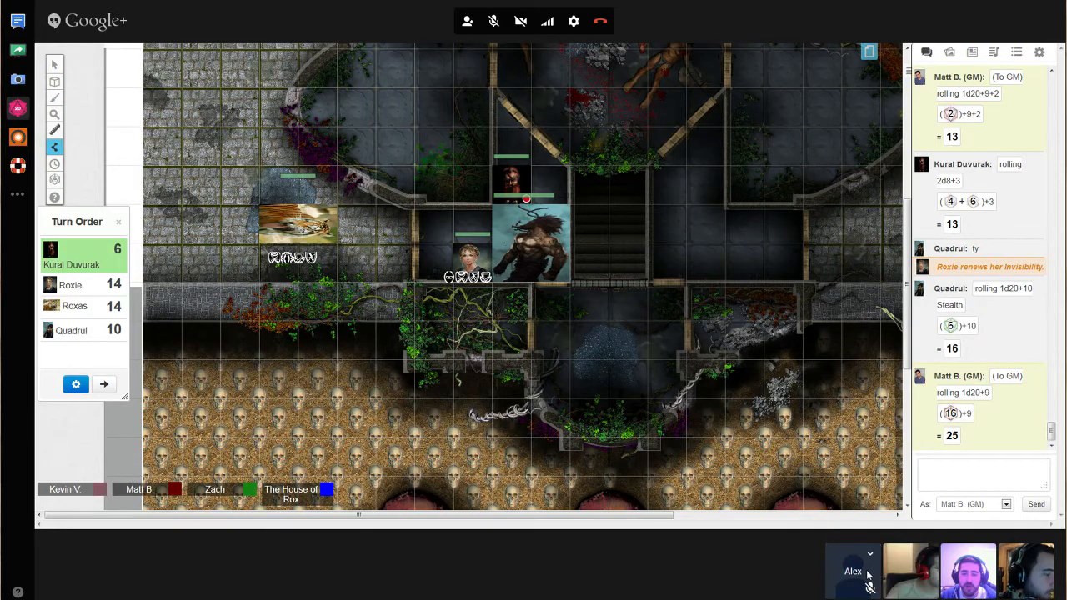
- Pan the map up to the blood-spattered northern chamber, with the party's tokens just below
left_click(853, 571)
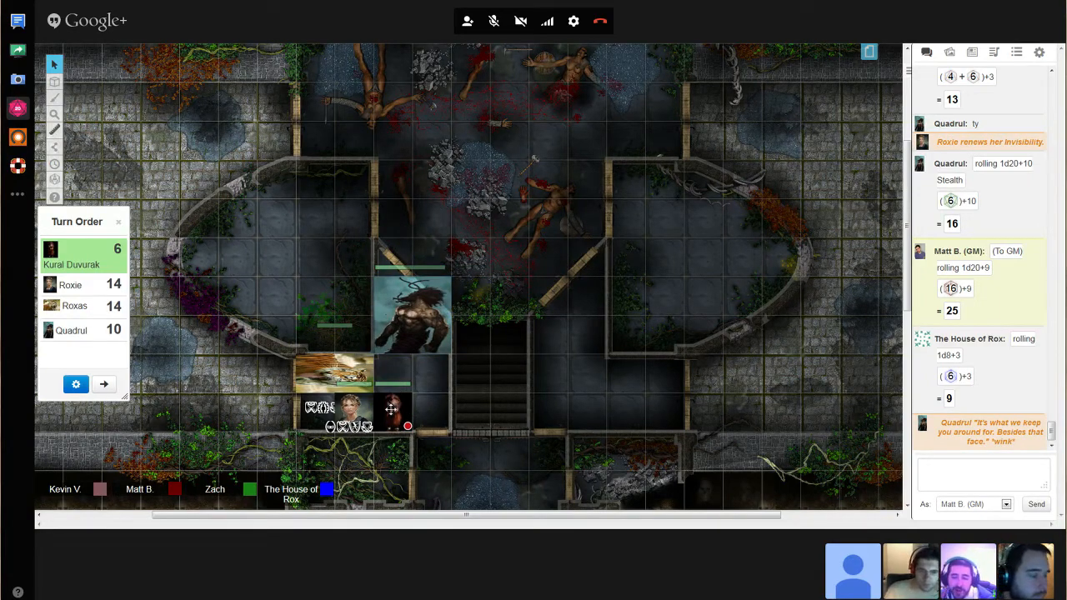
mouse_move(488, 359)
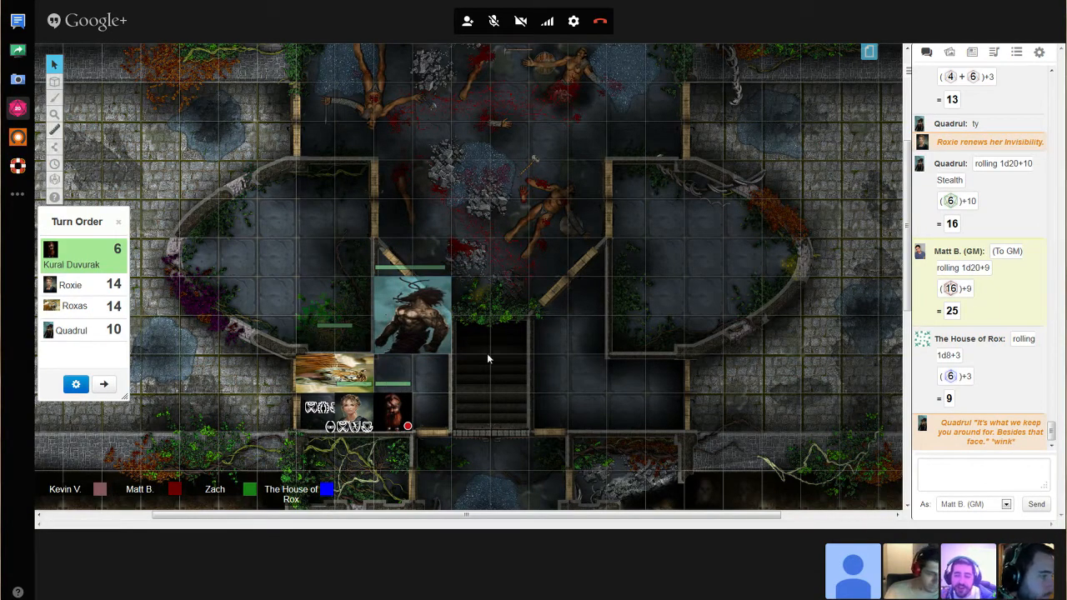
mouse_move(527, 373)
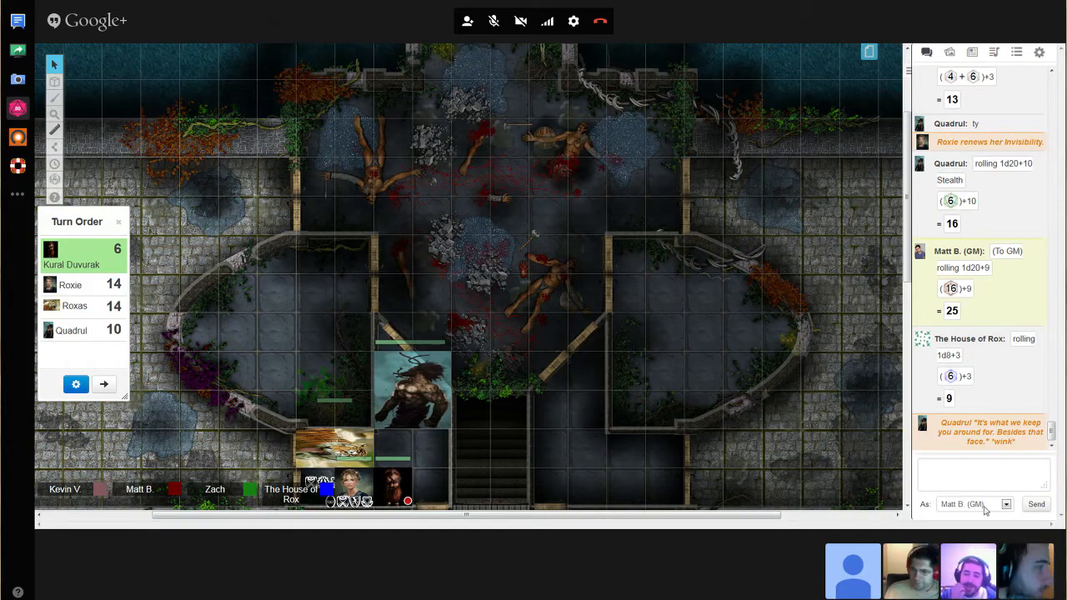
- Make a GM-only /gmroll of 1d20+9, which totals 17
type("/gmroll 1d20+9")
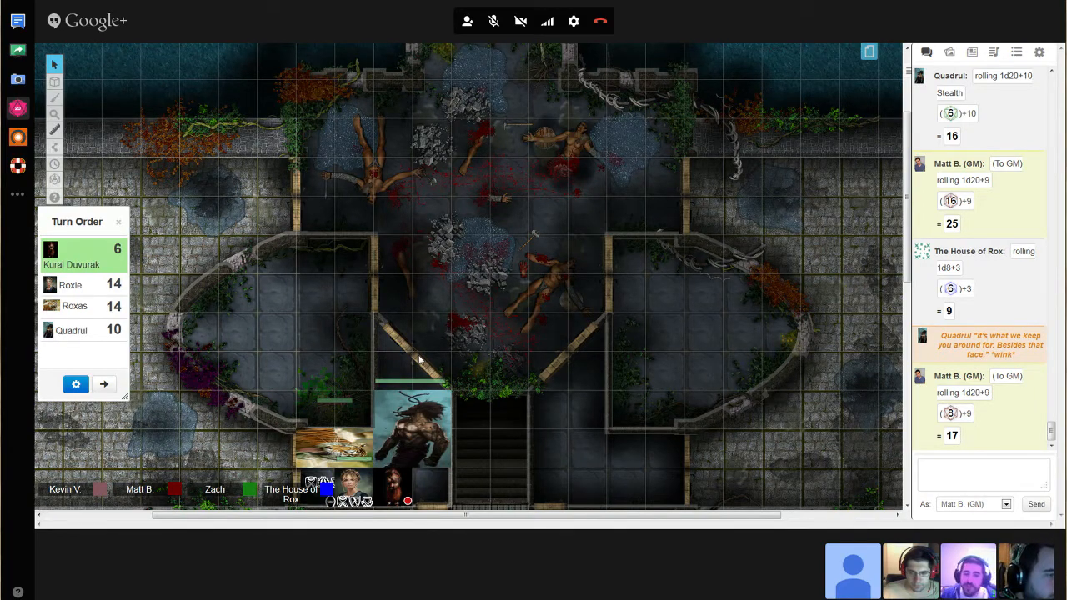
mouse_move(614, 302)
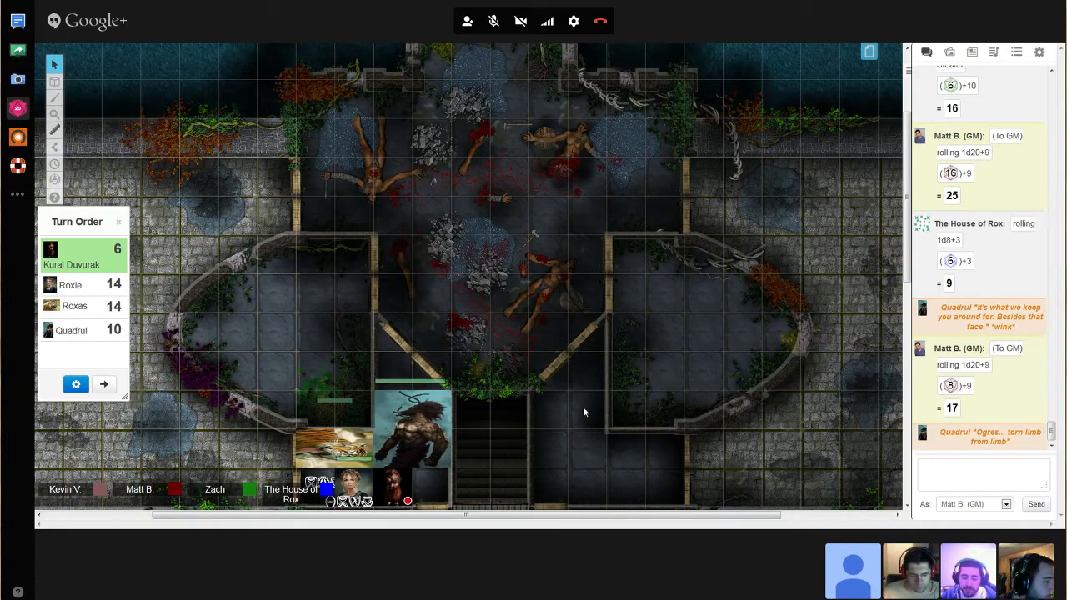
- Open the Art Library in the right sidebar and focus its search field
left_click(53, 147)
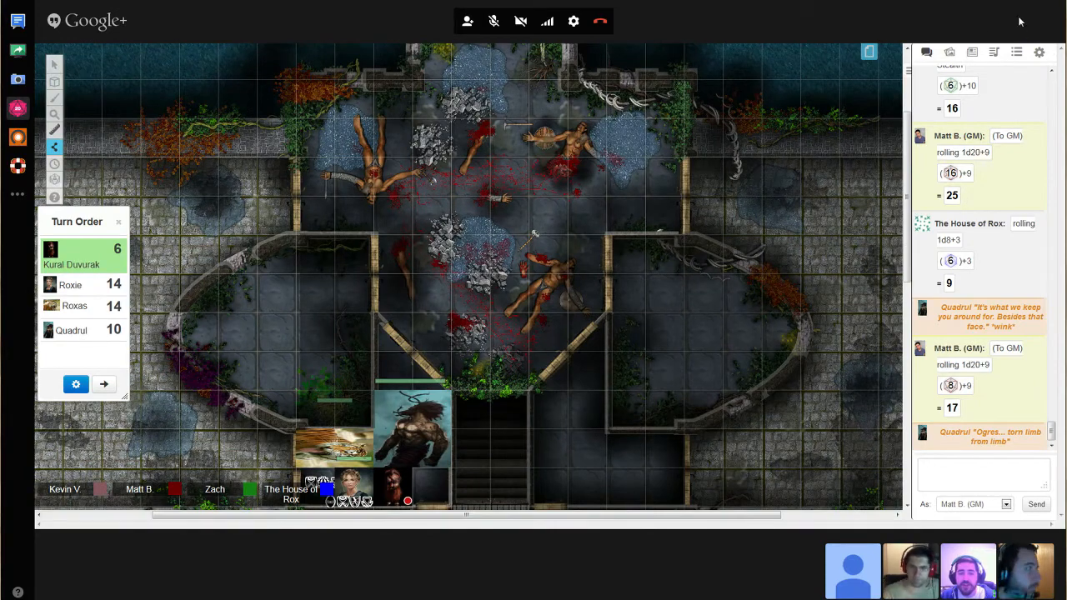
left_click(994, 53)
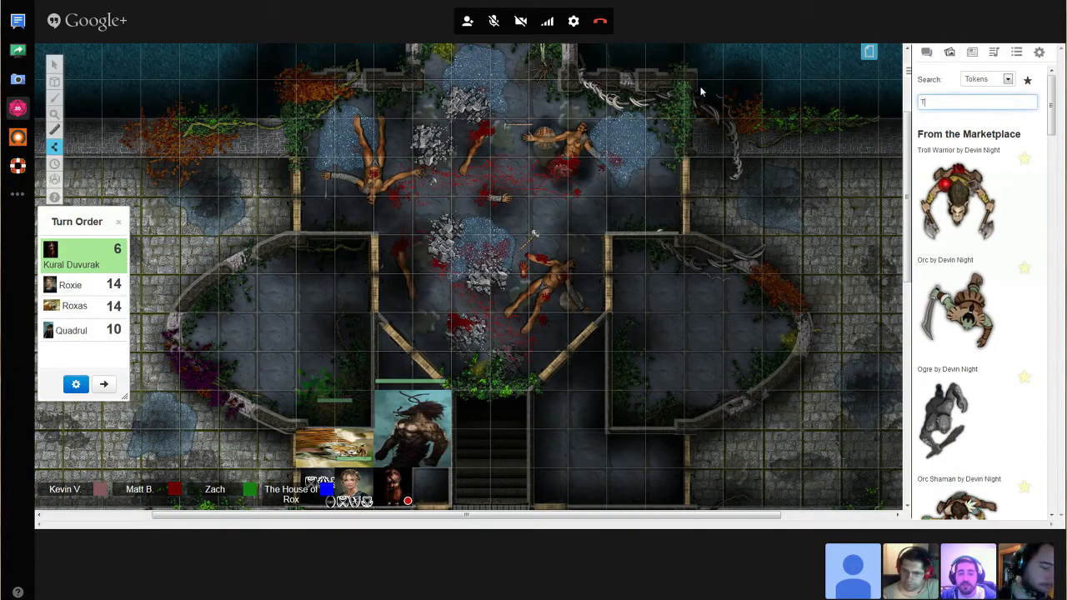
- Search the library for 'Trolls' and scroll down to the 'Troll by Devin Night' token
type("rolls")
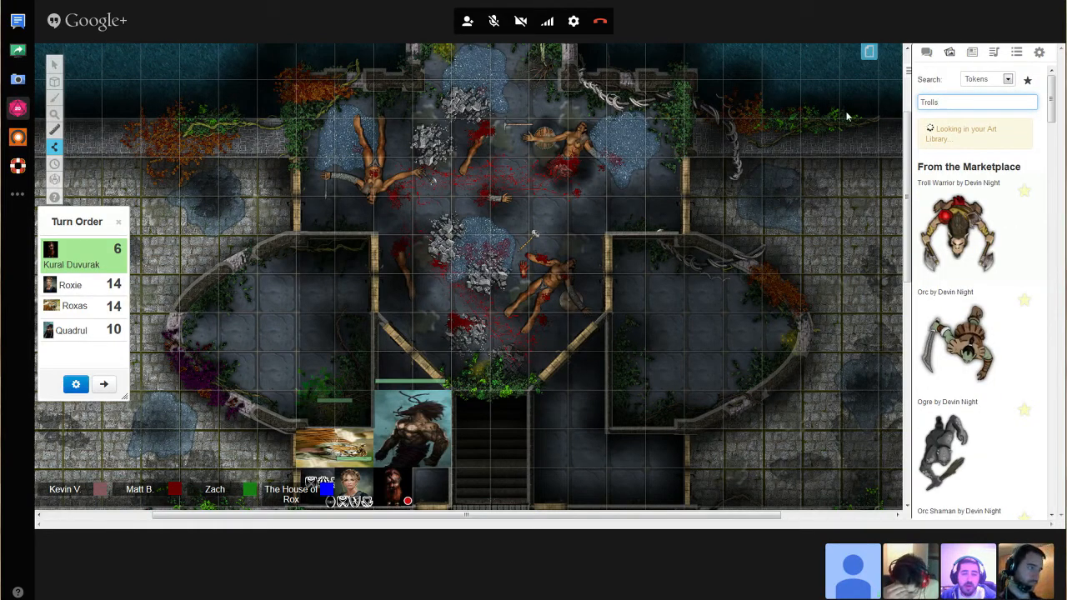
scroll("down", 3)
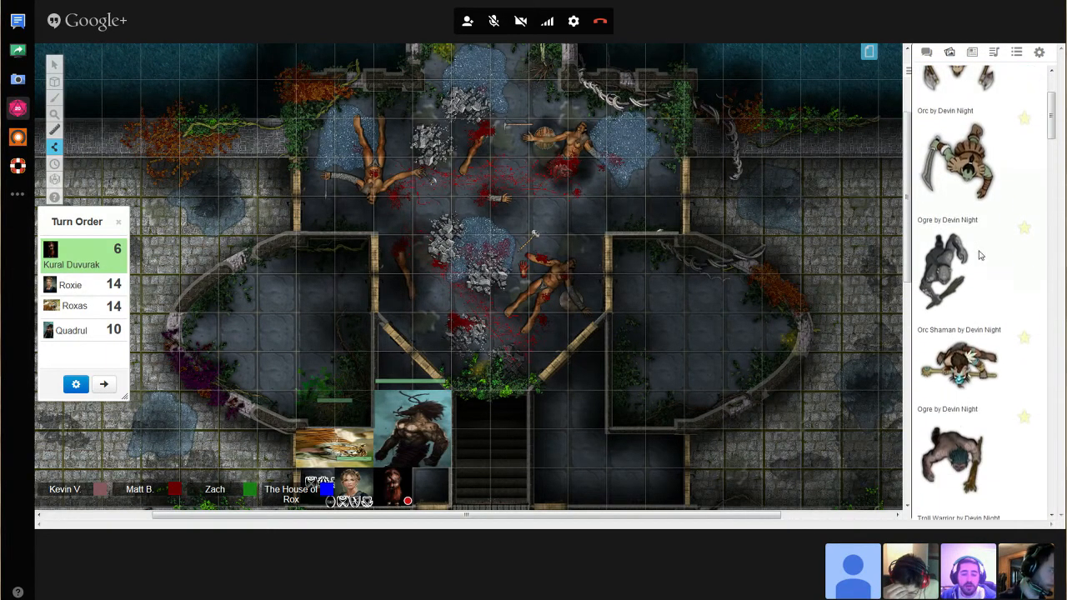
scroll("down", 3)
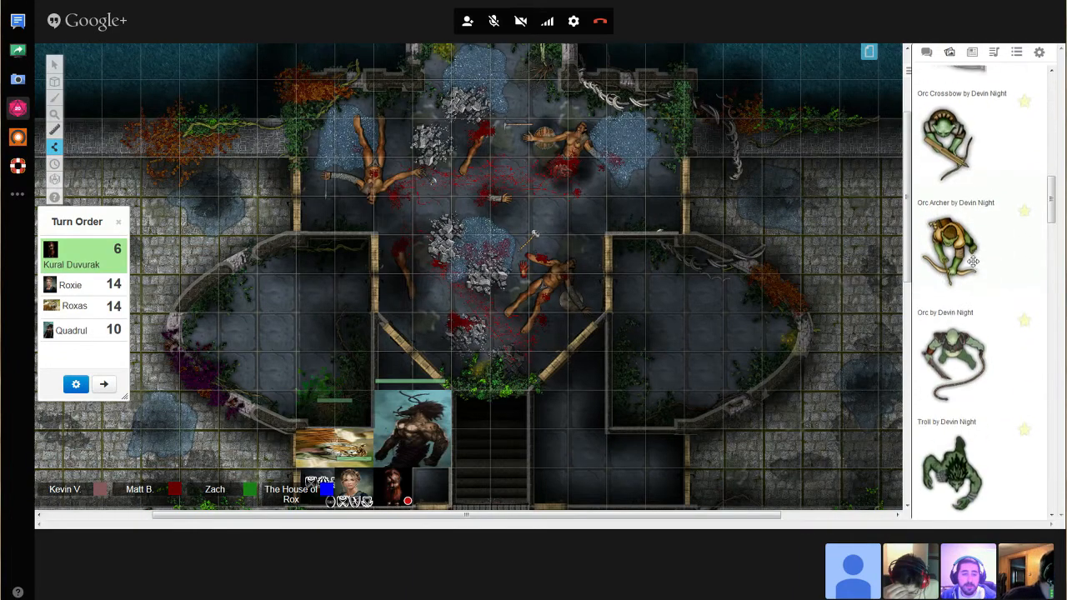
scroll("down", 3)
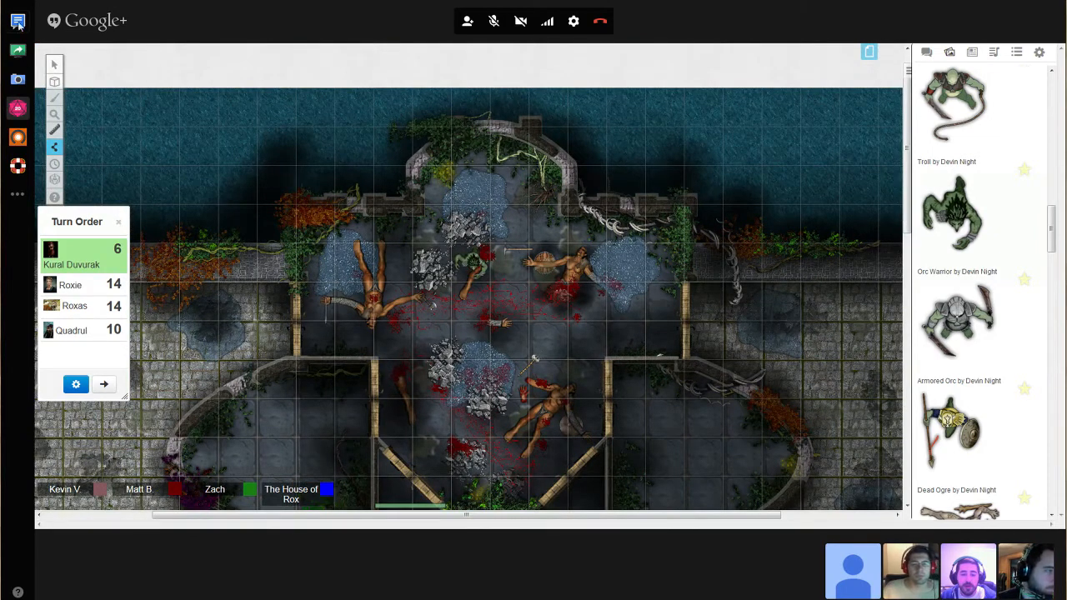
- Use Select/Move to position trolls by the bodies, chamber centre and right-hand room
left_click(54, 65)
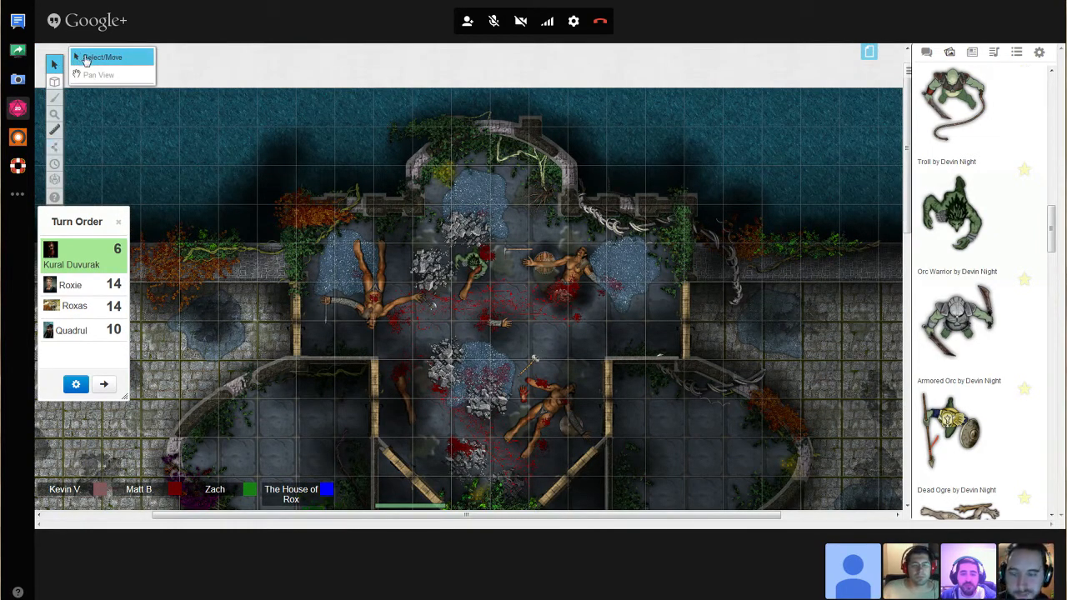
left_click(102, 57)
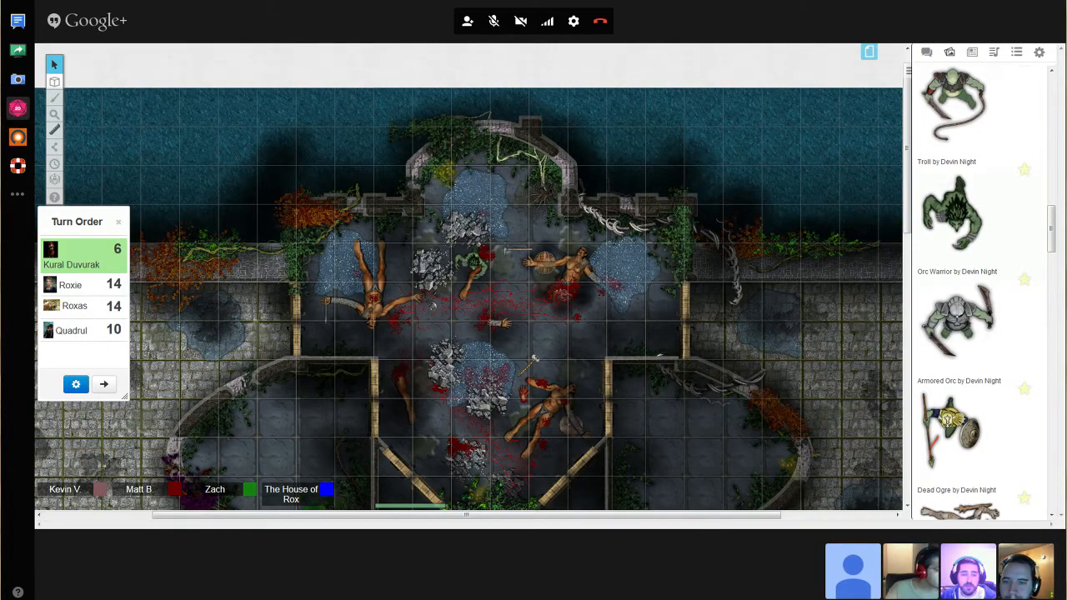
mouse_move(501, 271)
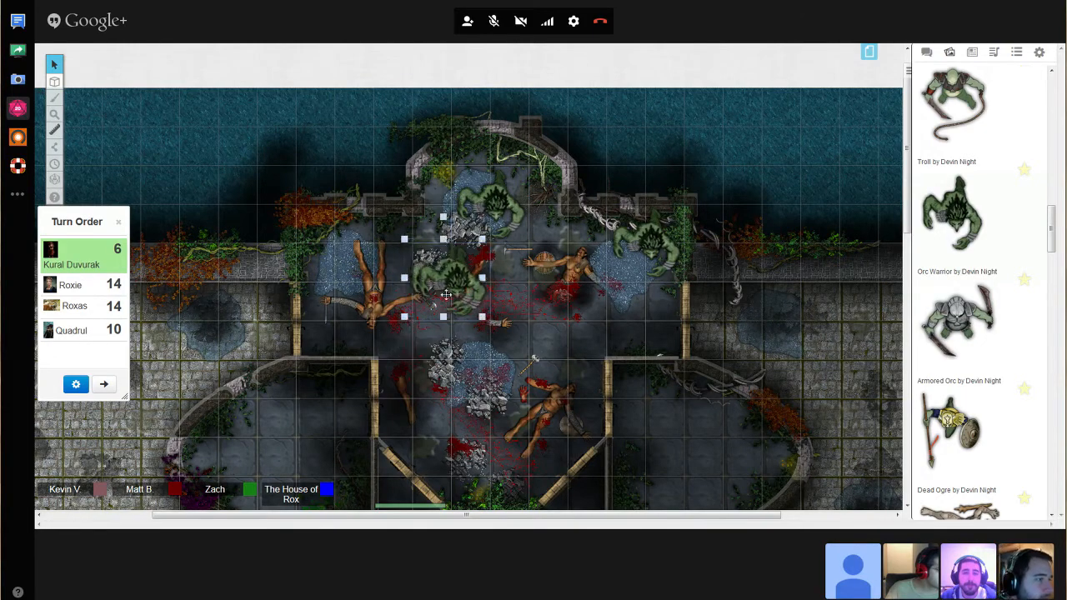
left_click_drag(443, 277, 494, 309)
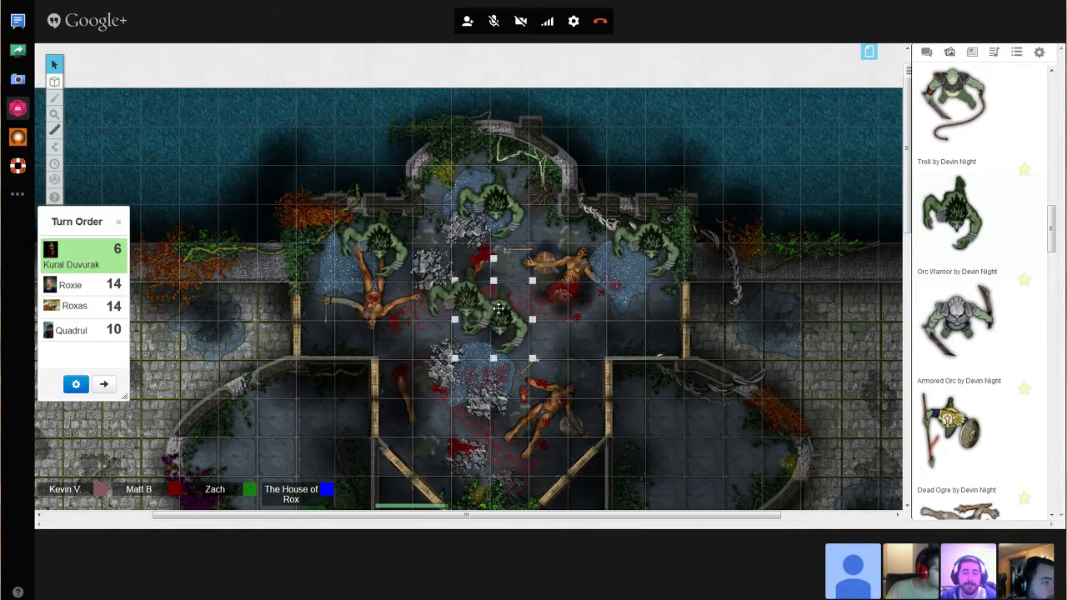
left_click_drag(494, 311, 577, 353)
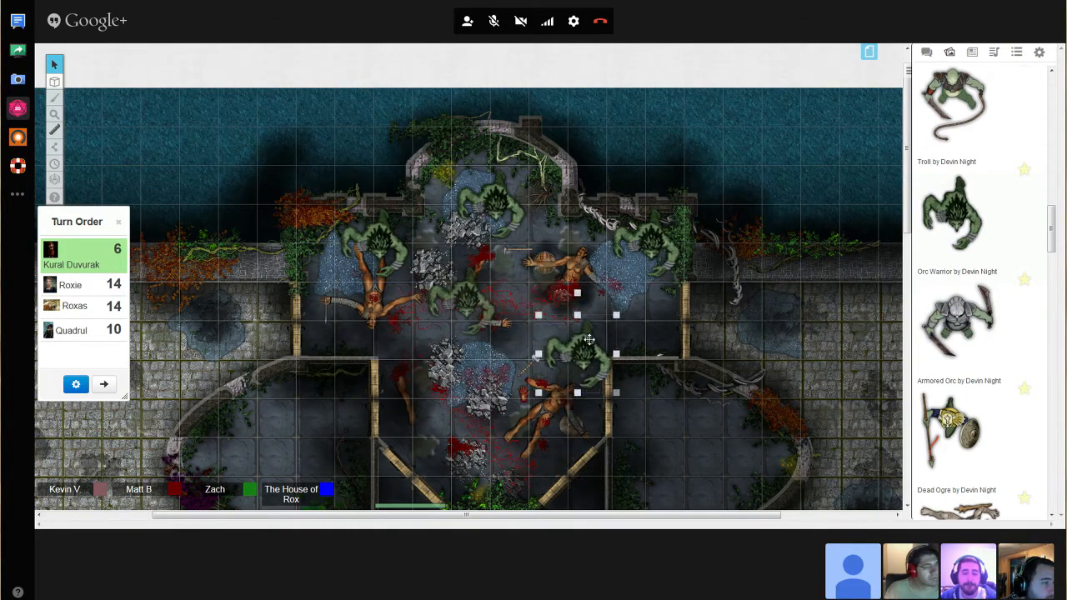
left_click_drag(588, 350, 688, 404)
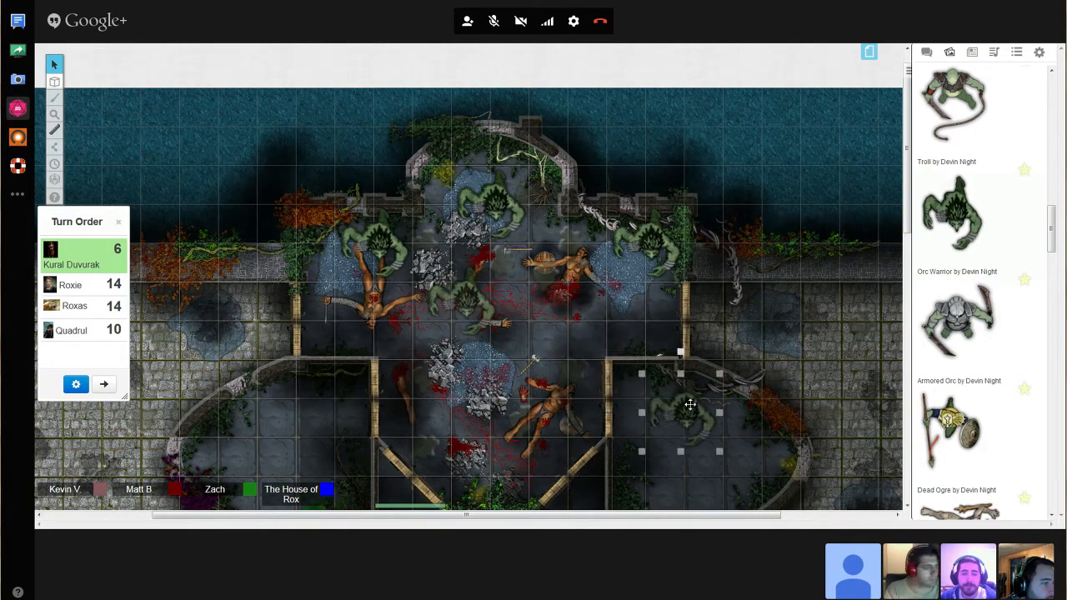
left_click_drag(690, 404, 703, 454)
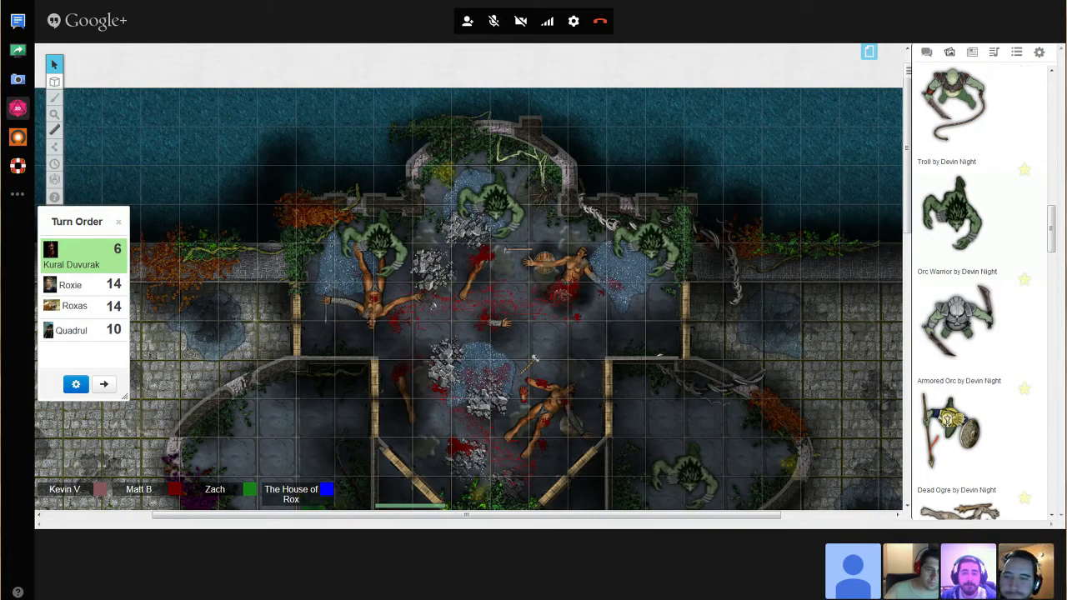
- Remove all turns from the turn order in Turn Order Settings and confirm Clear
left_click(75, 384)
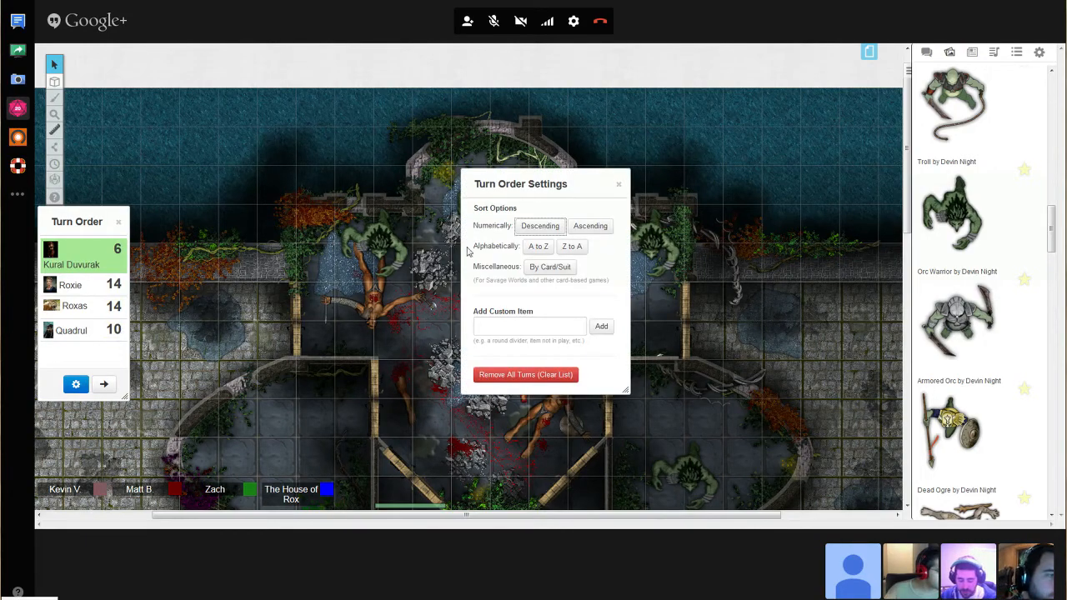
left_click(525, 375)
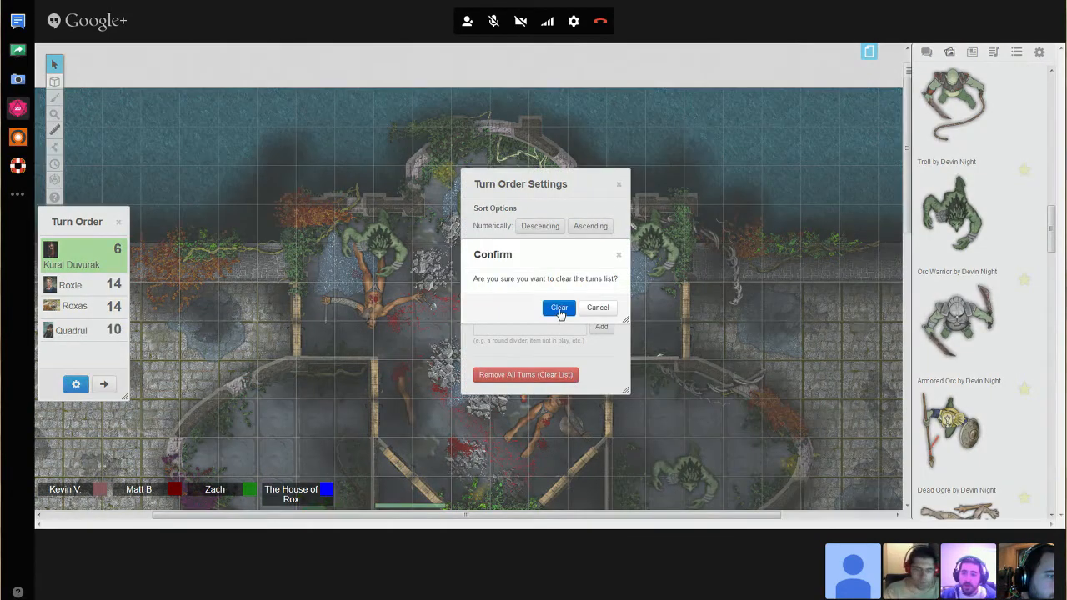
left_click(558, 307)
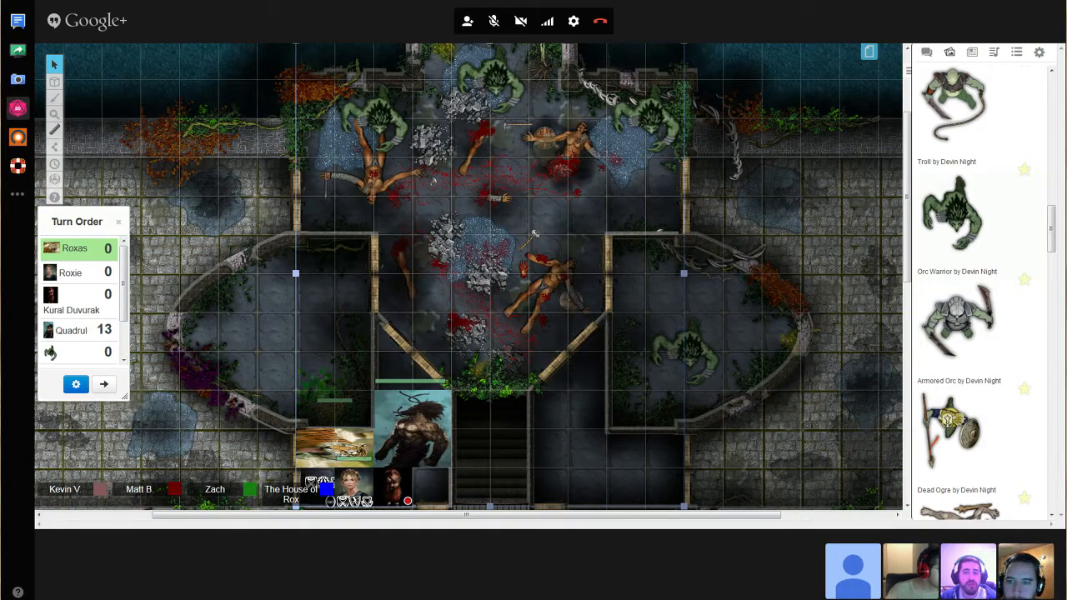
- Return to chat and roll /r 1d20+2, getting 18
left_click(926, 52)
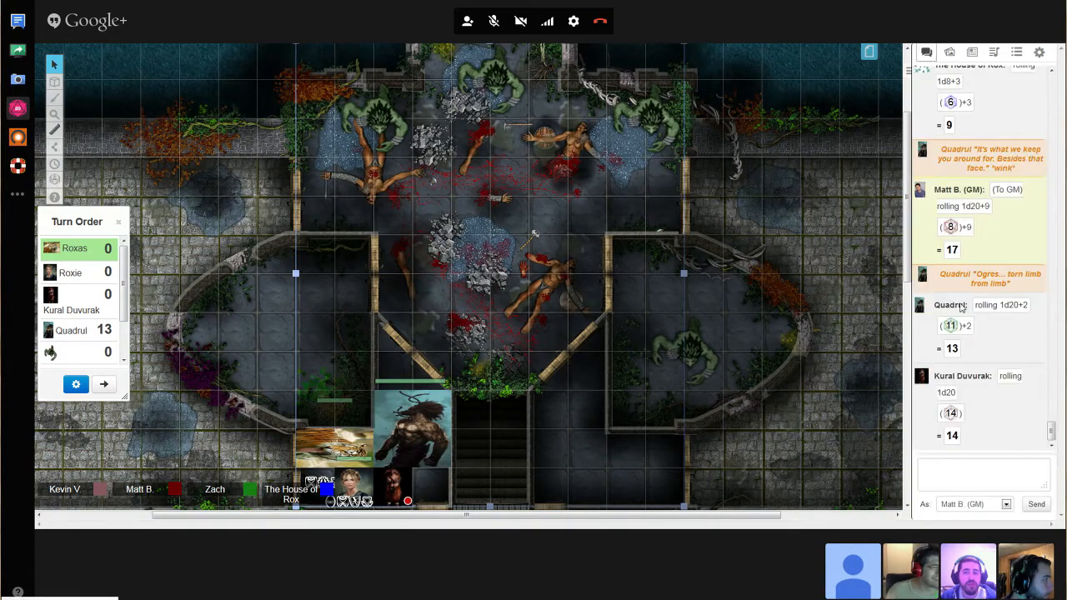
type("/r 1")
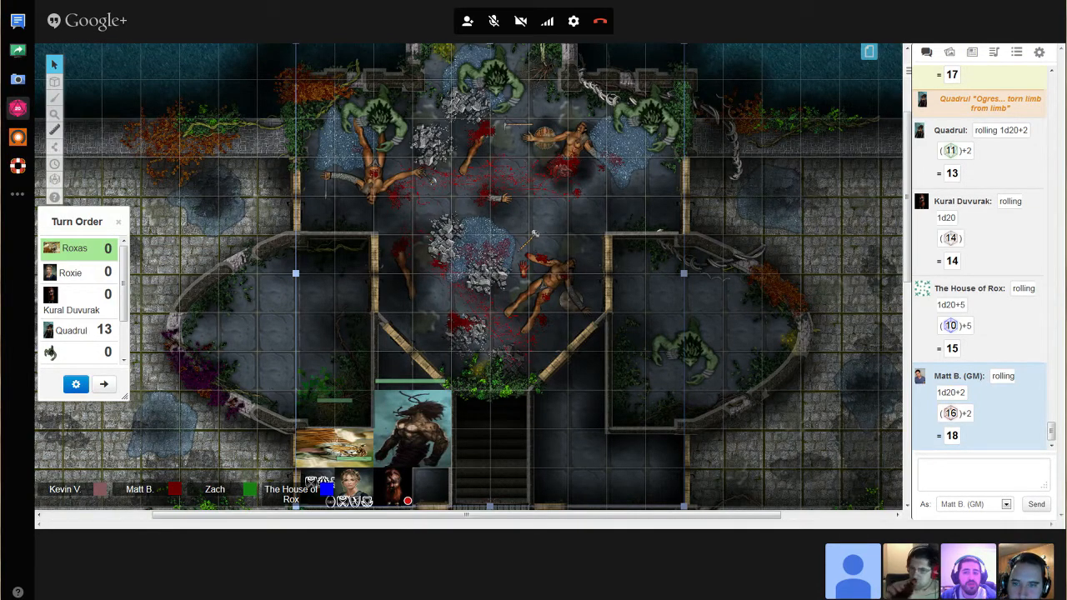
scroll("down", 3)
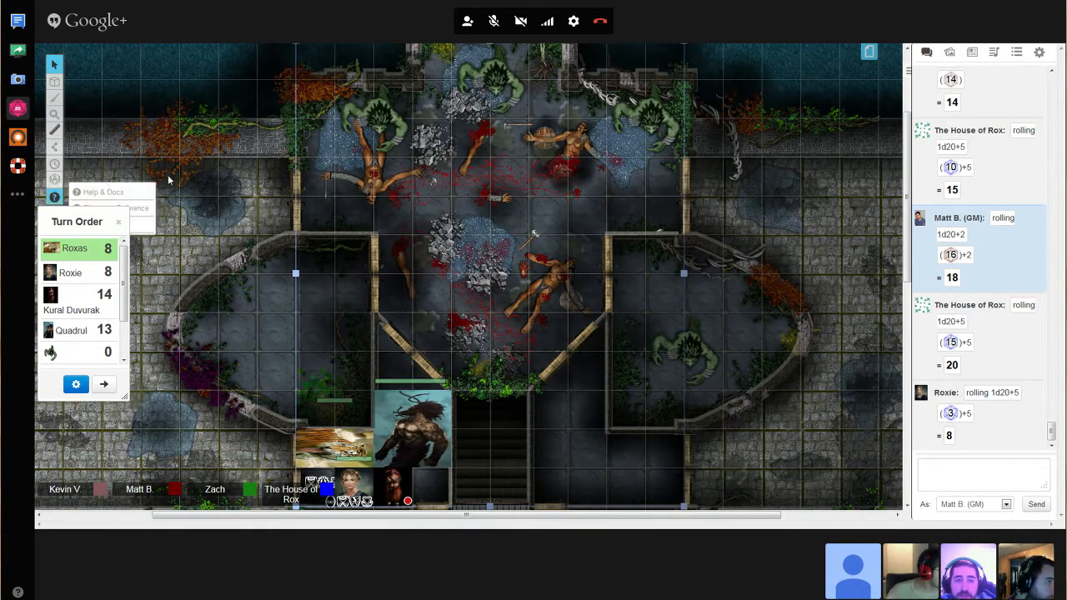
- Dismiss the help options and sort the turn order Numerically: Descending, trolls at 18 first
left_click(984, 473)
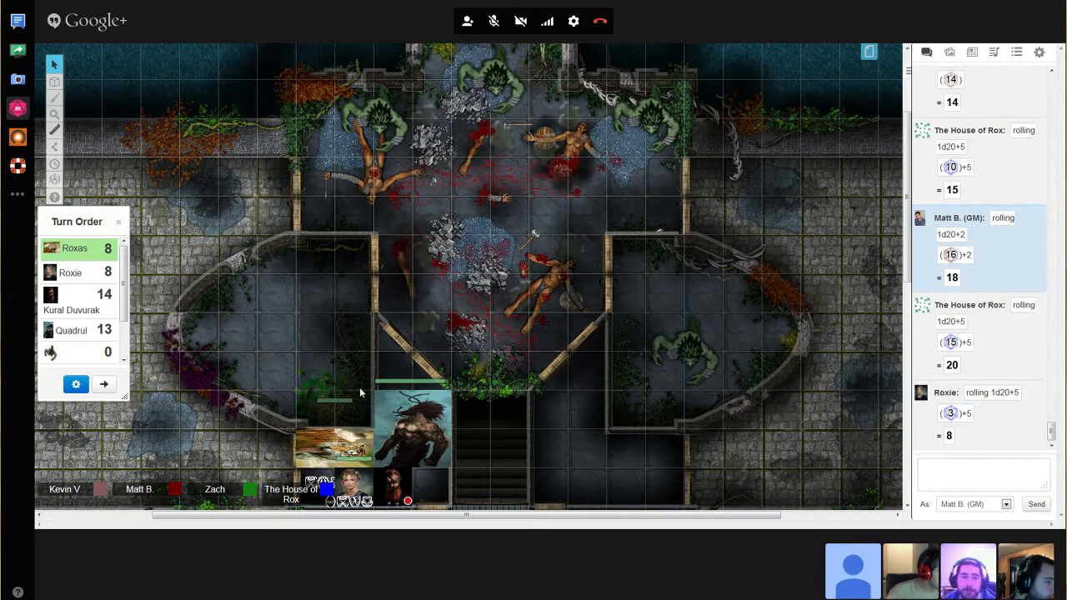
mouse_move(289, 273)
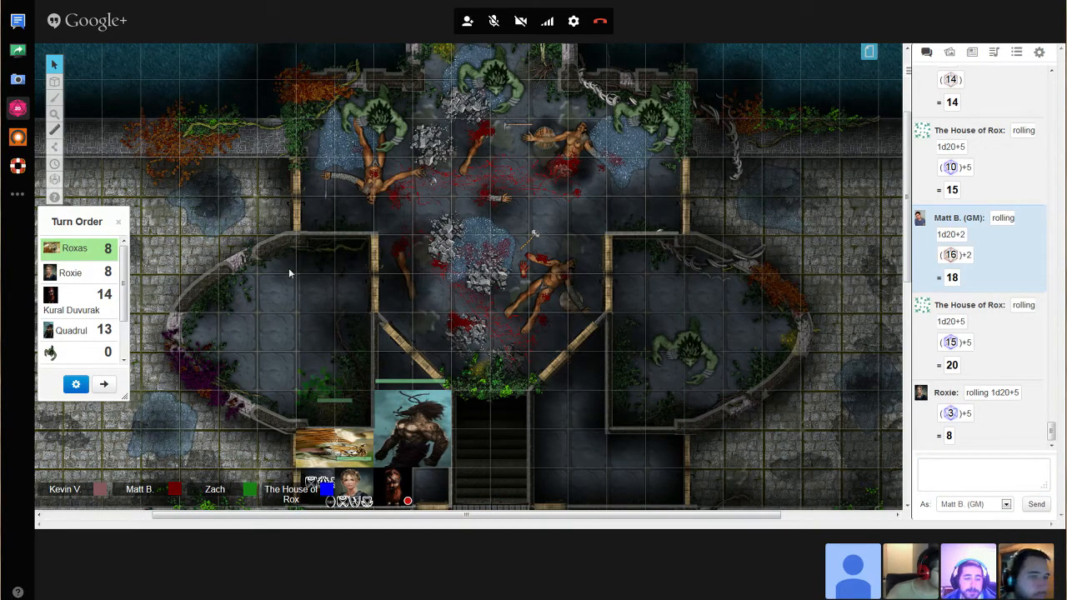
left_click(104, 383)
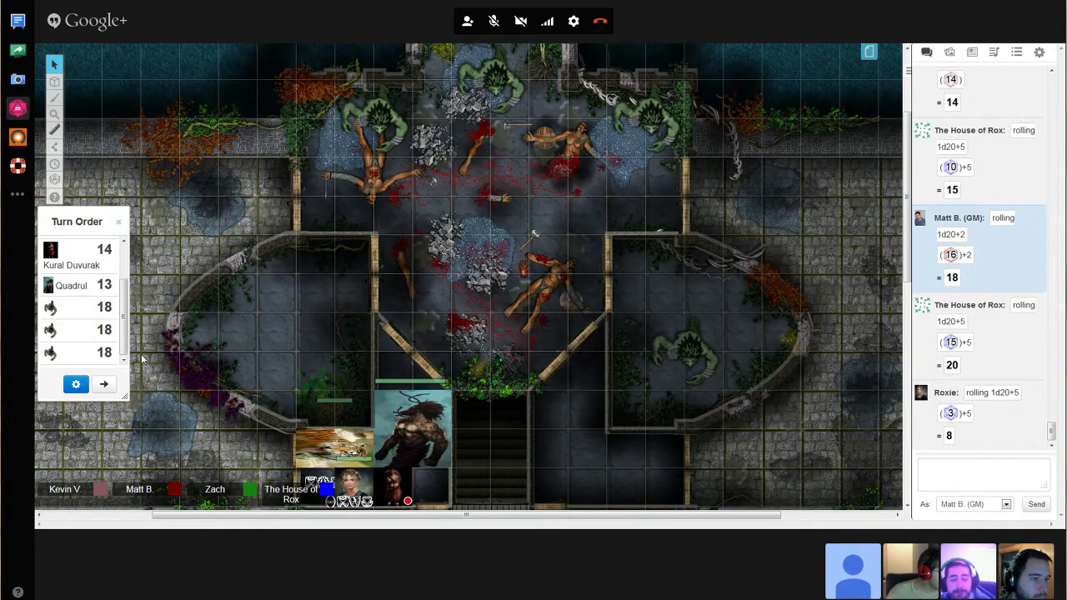
left_click(75, 385)
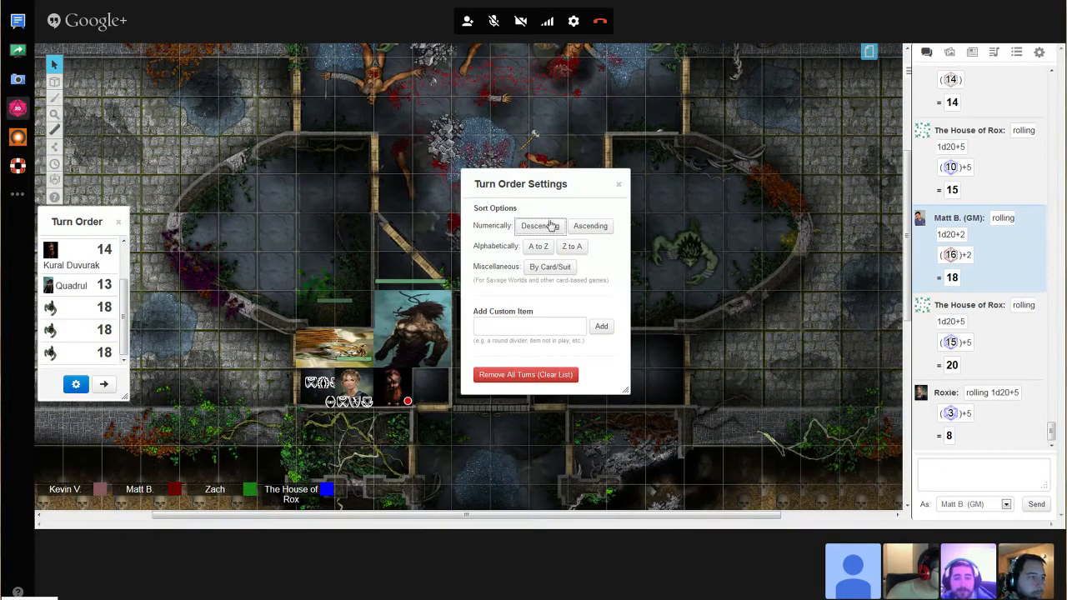
left_click(619, 184)
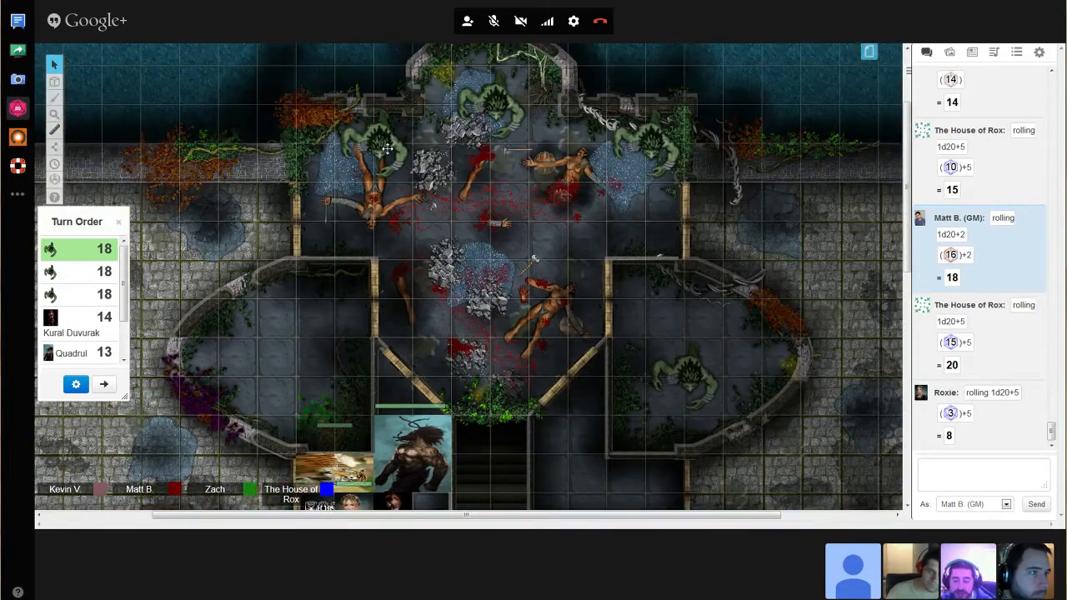
- Drag the central troll a few squares down into the central hall toward the lower passage
left_click(384, 154)
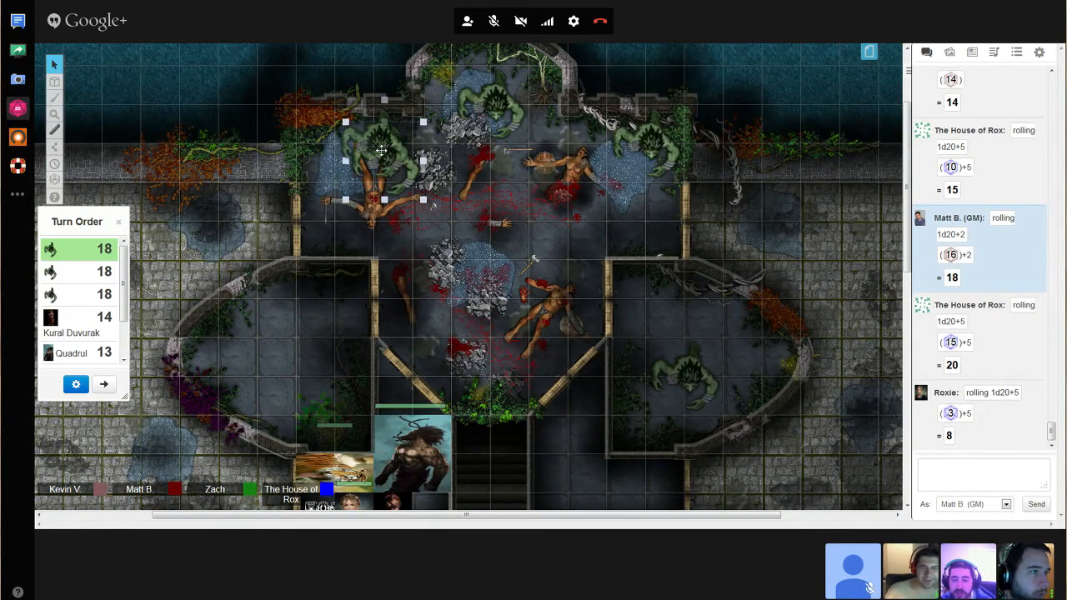
left_click_drag(383, 150, 408, 267)
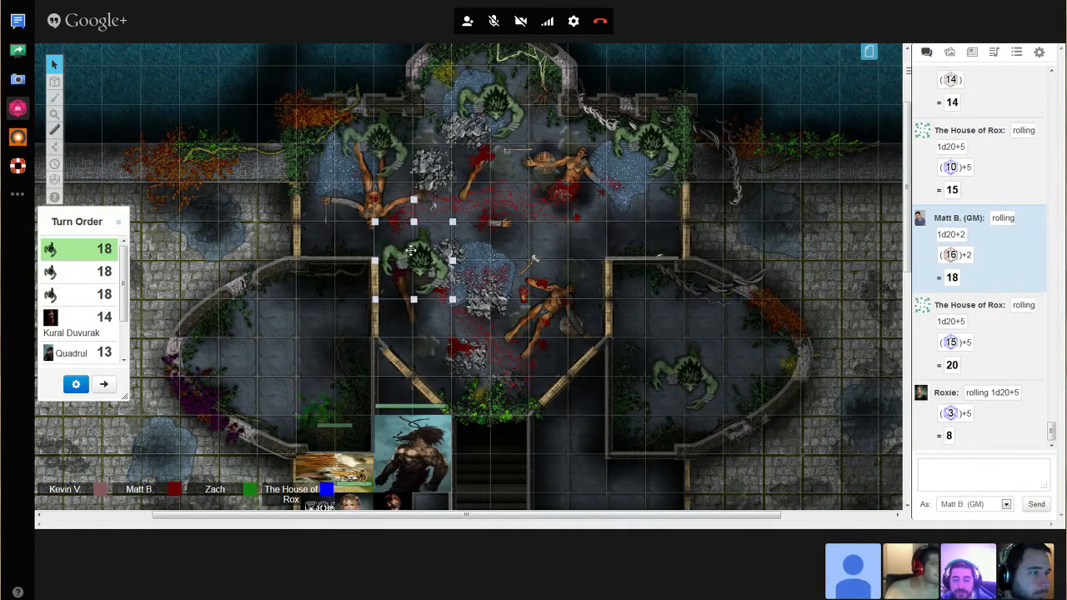
left_click_drag(412, 267, 417, 334)
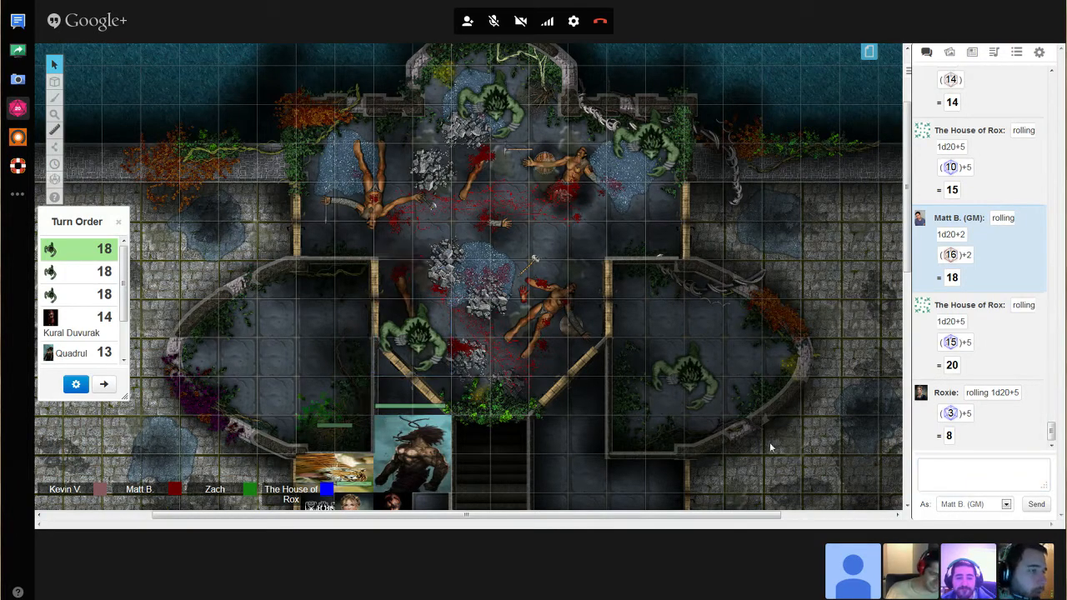
left_click(984, 474)
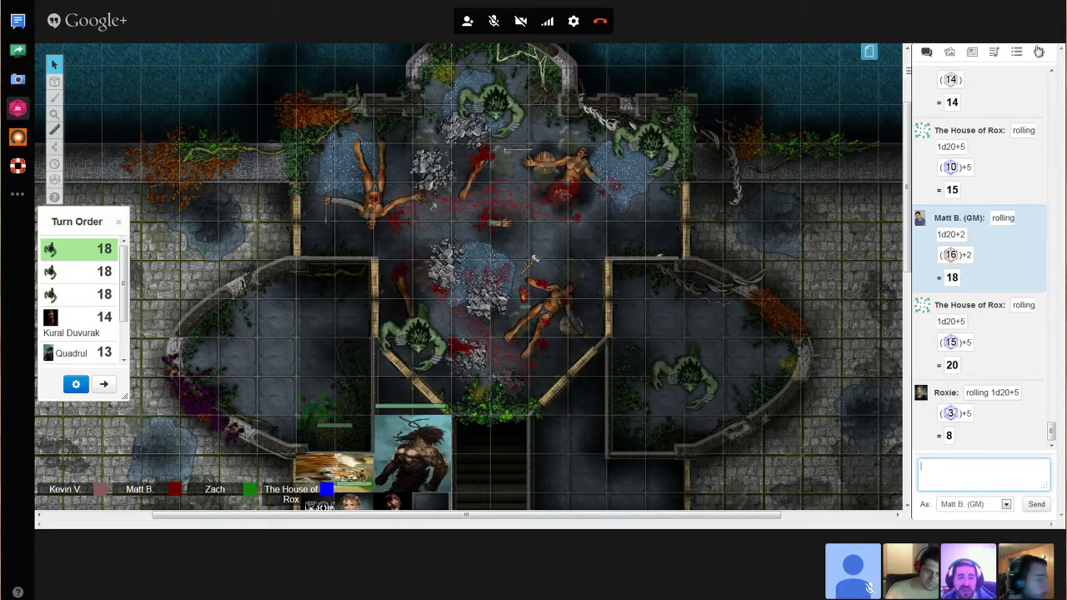
left_click(995, 52)
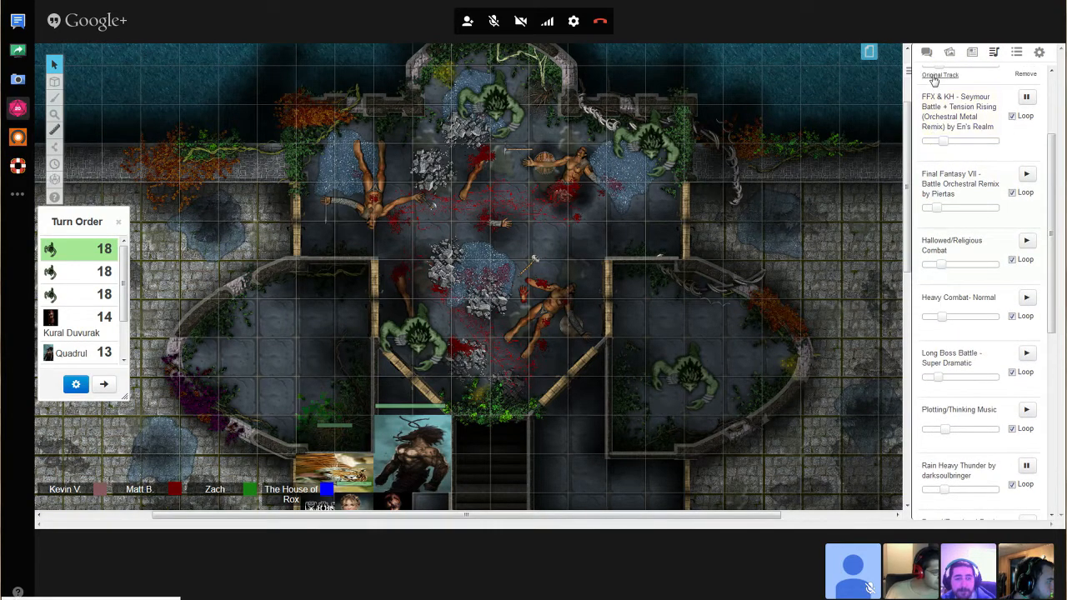
left_click(926, 51)
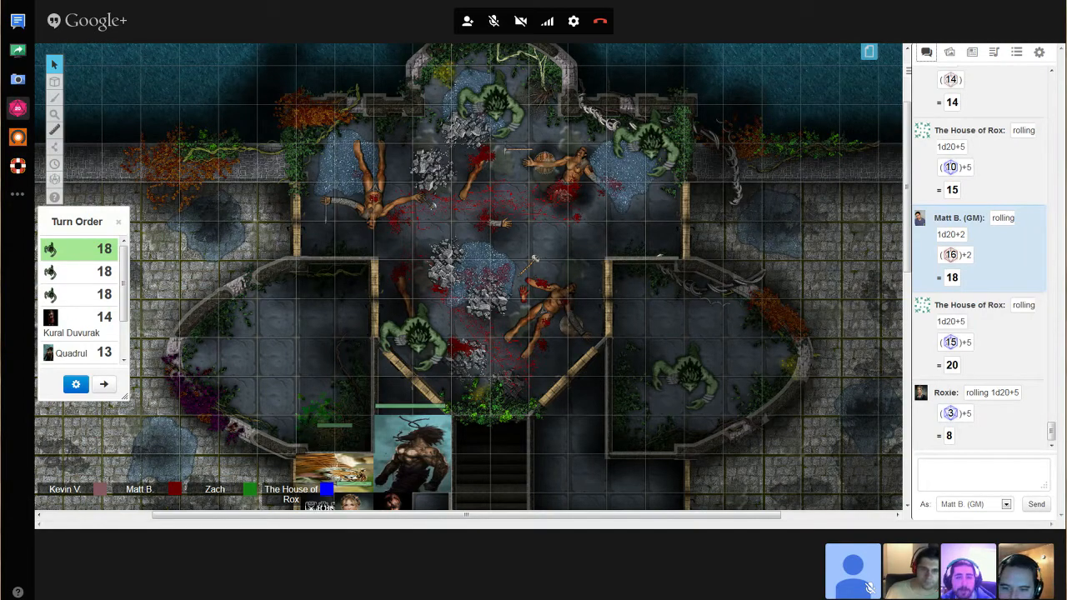
mouse_move(940, 518)
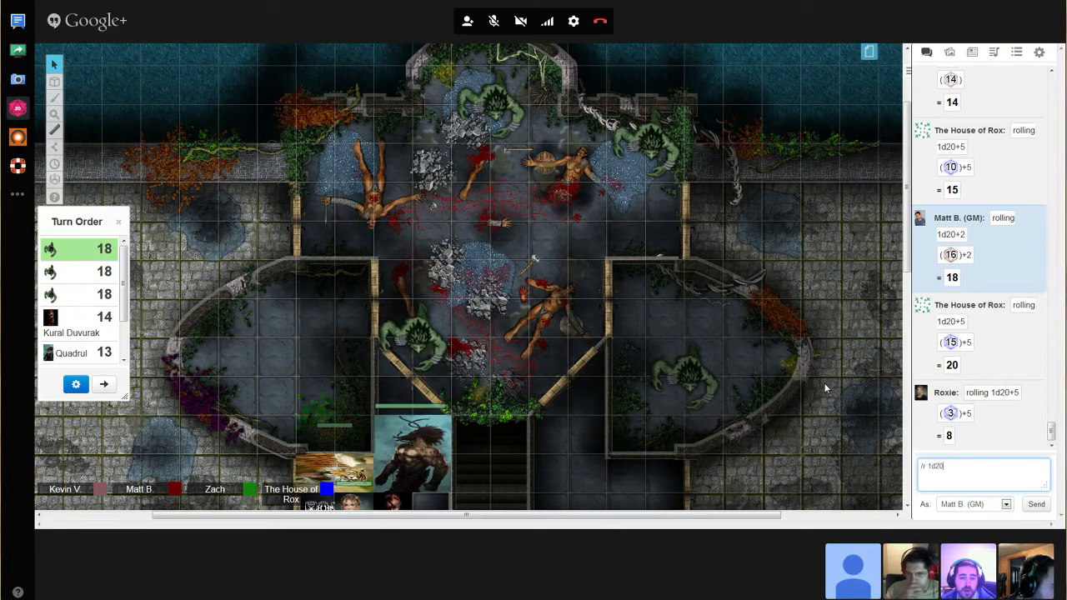
- Enter /r 1d20+10 in chat twice, producing totals of 22 and 17
type("/r 1d20+10")
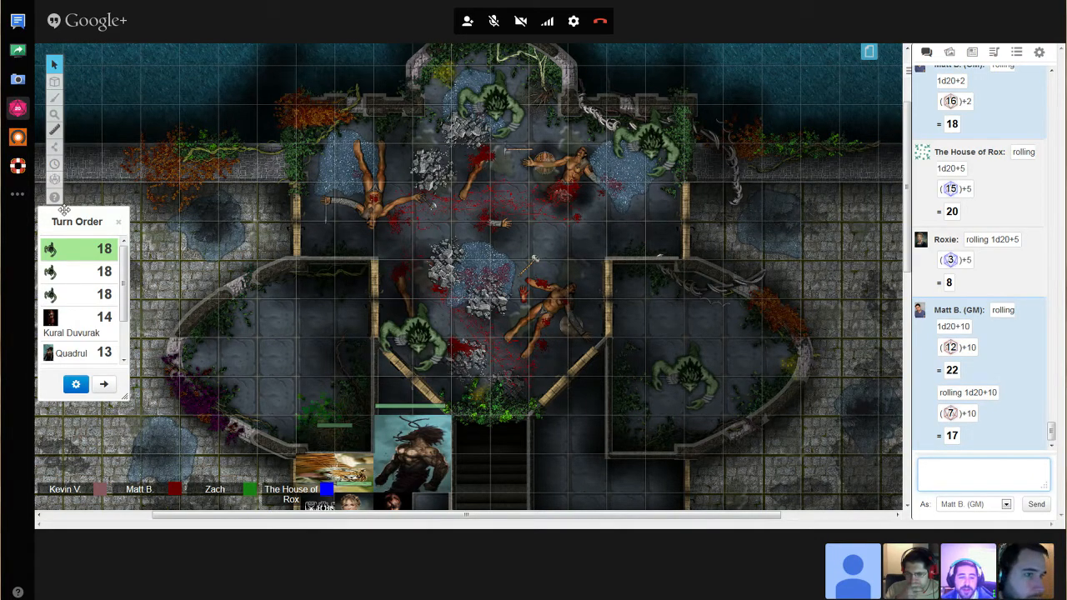
scroll("down", 3)
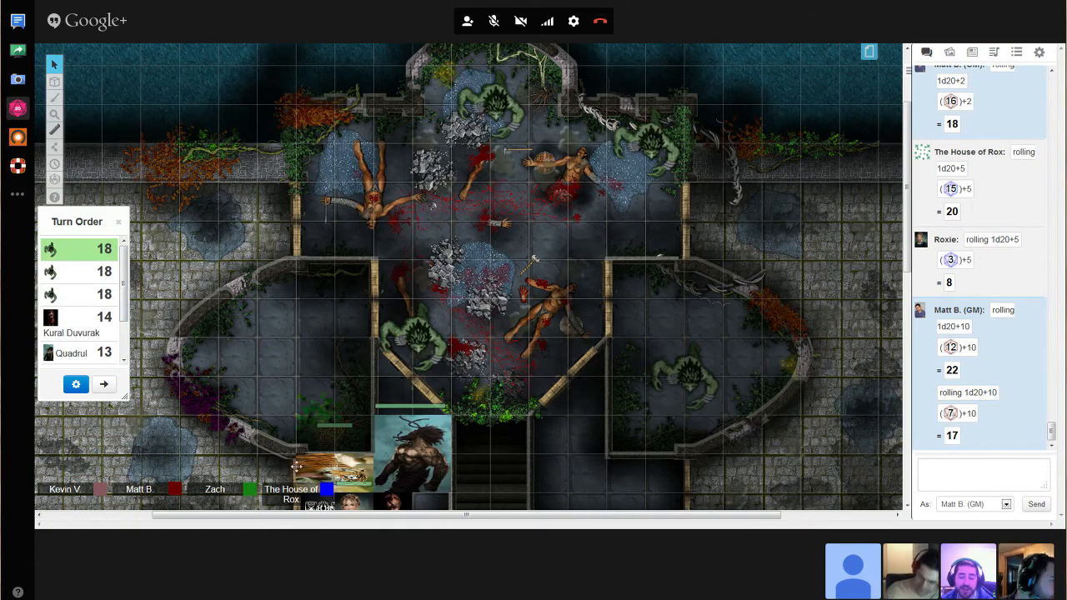
left_click(972, 53)
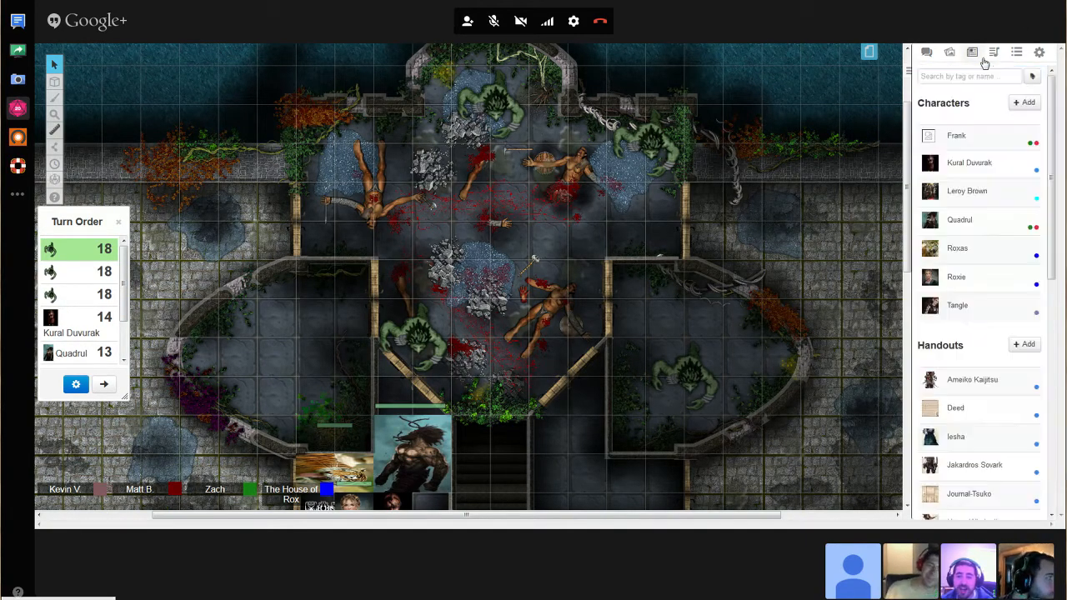
left_click(994, 51)
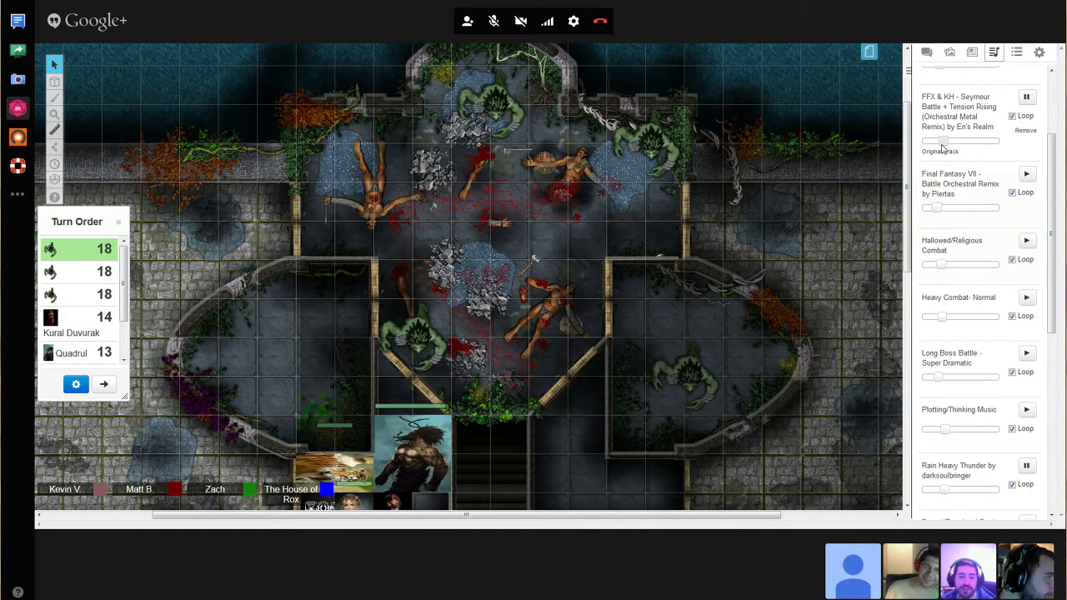
left_click(926, 51)
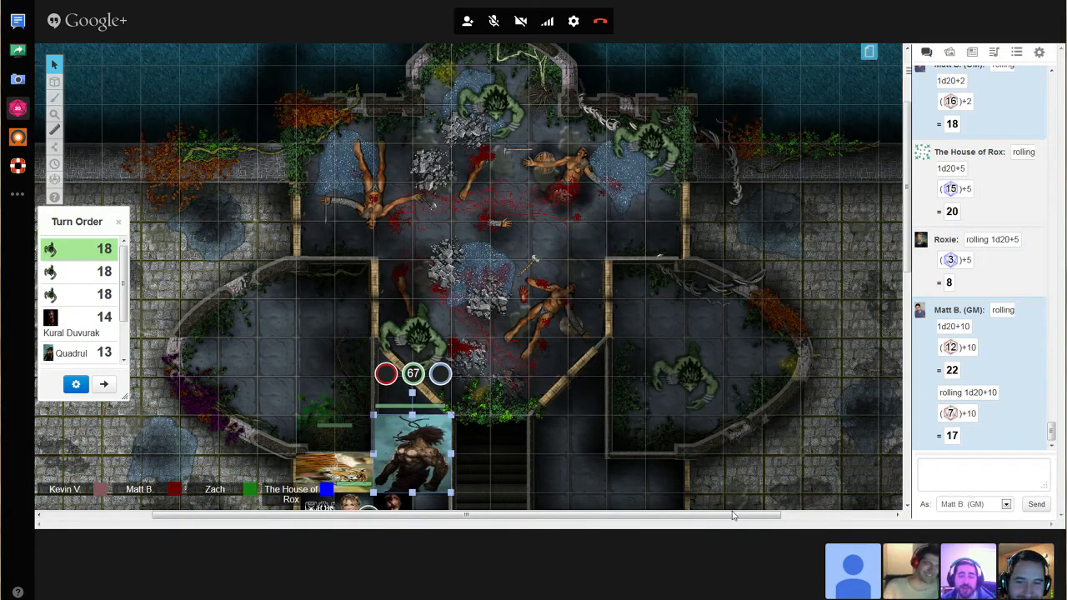
- Roll 1d6+5 damage in chat, which totals 6
left_click(983, 473)
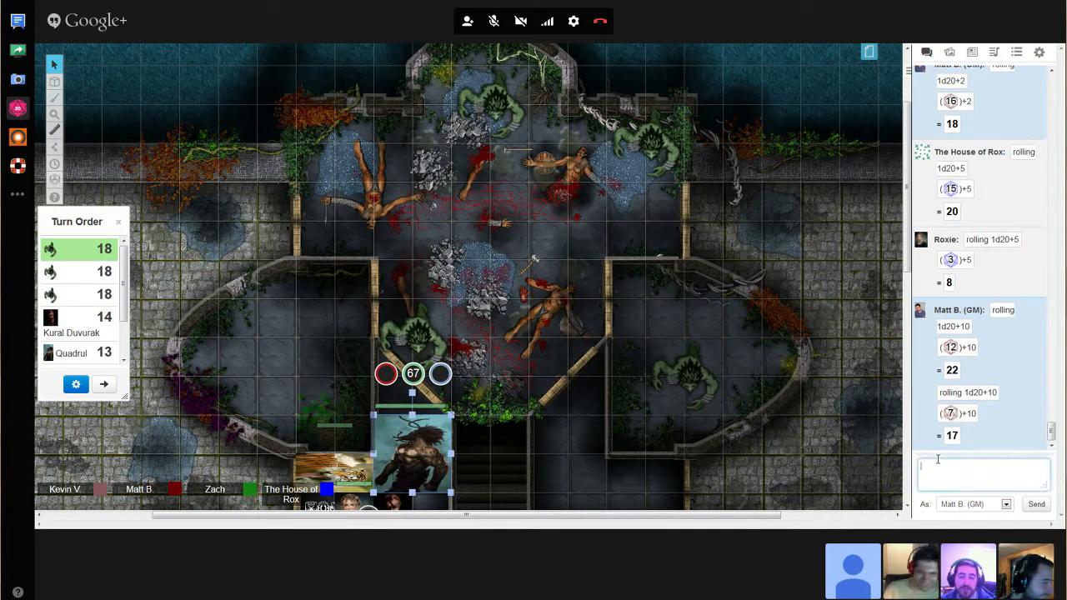
type("/r 1d8")
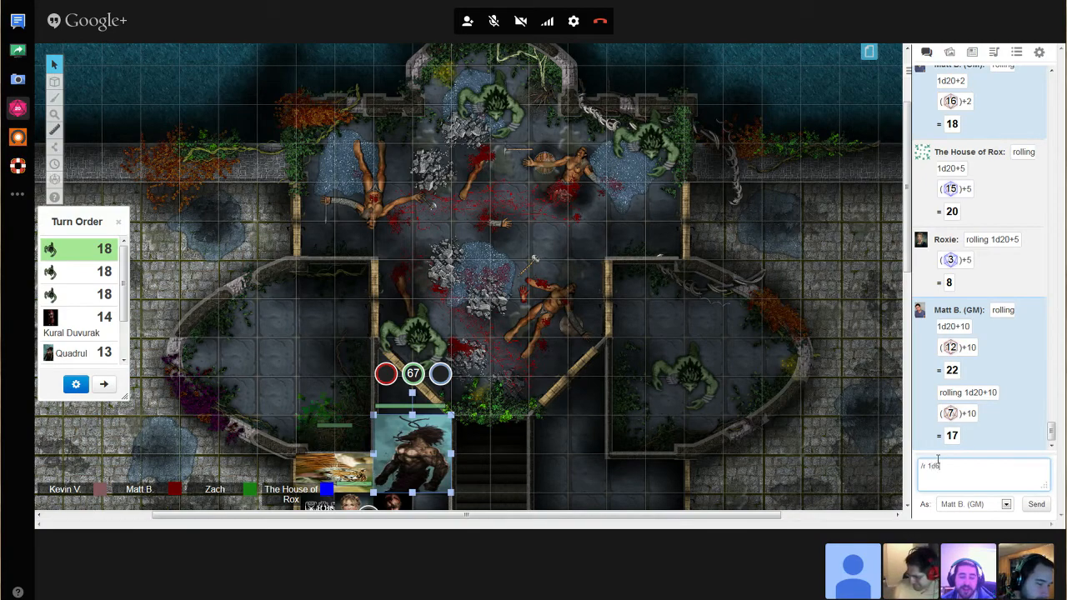
type("+5")
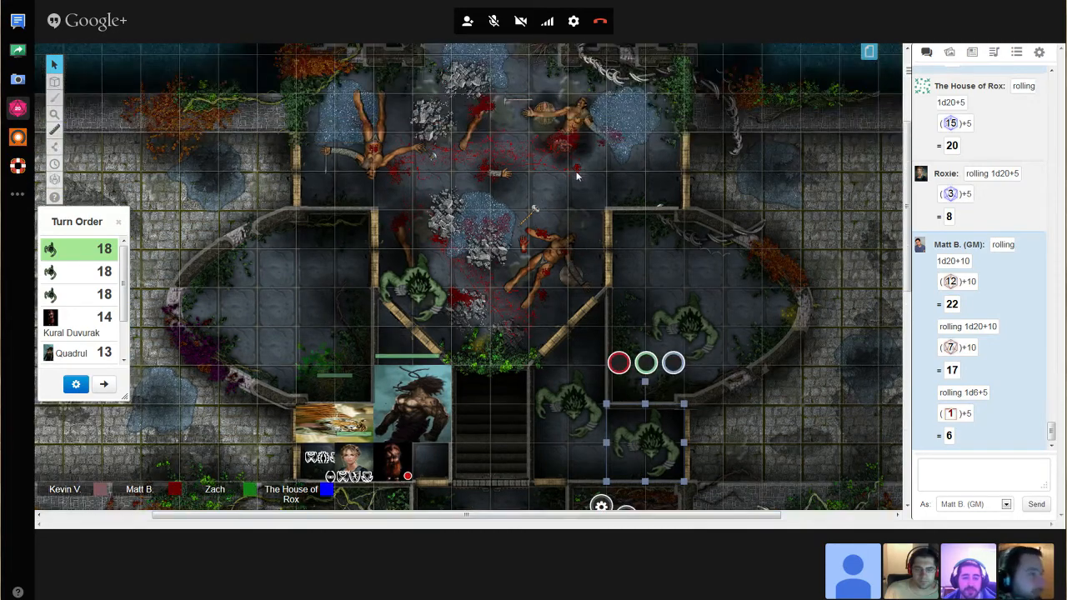
mouse_move(188, 197)
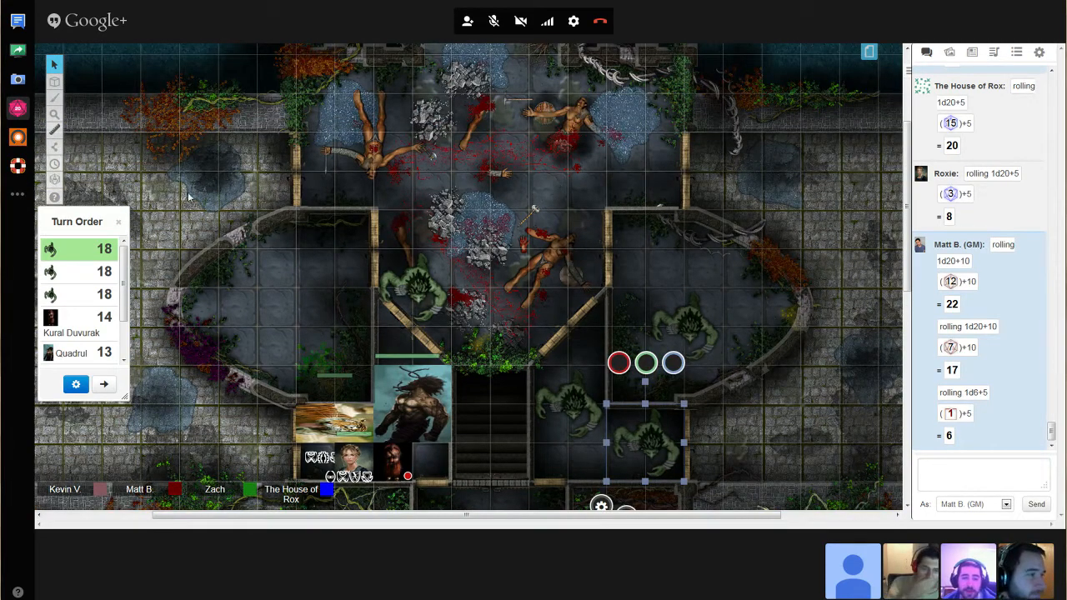
- Advance the turn order past the trolls' 18 entries to Kural Duvurak at 14
left_click(104, 385)
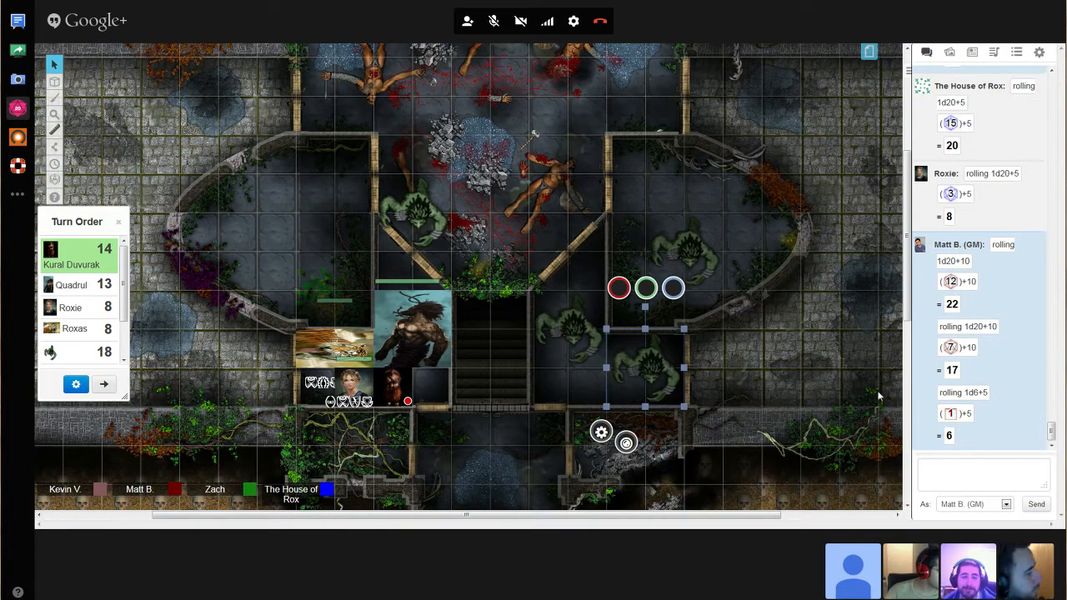
mouse_move(403, 306)
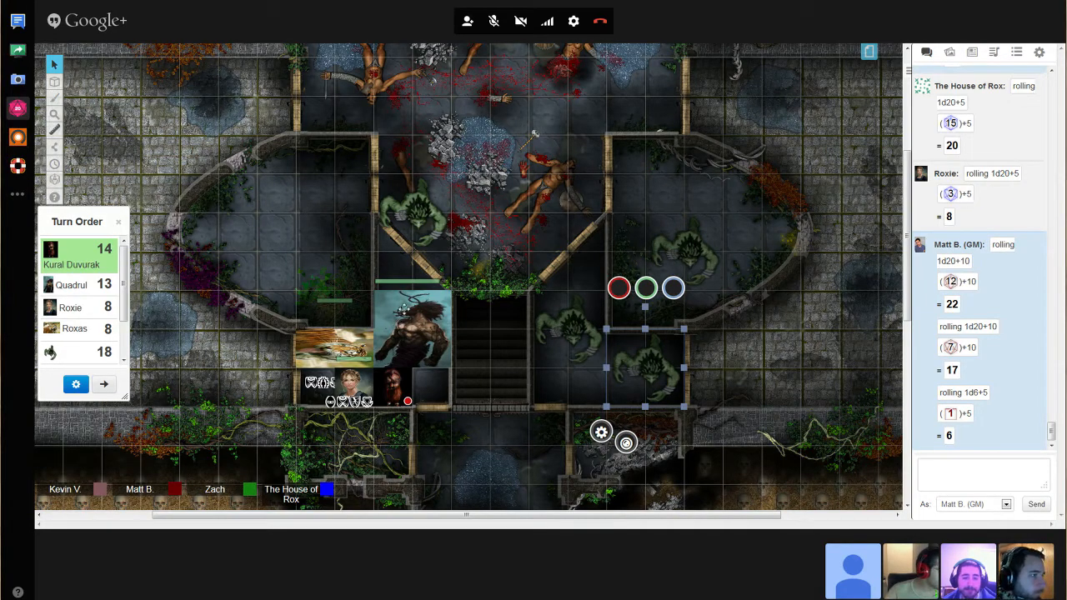
mouse_move(440, 258)
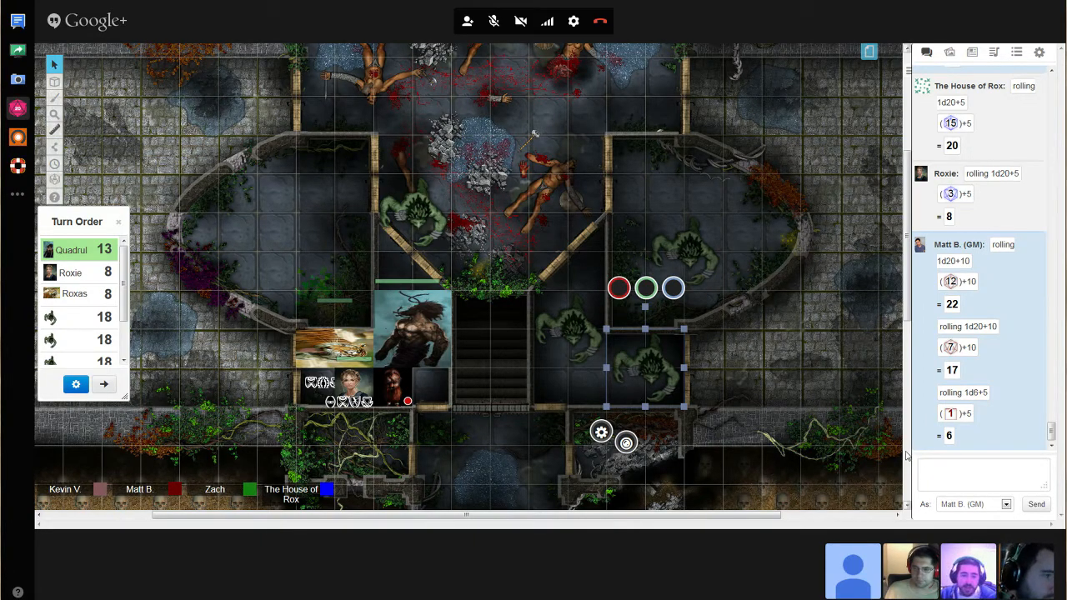
mouse_move(565, 346)
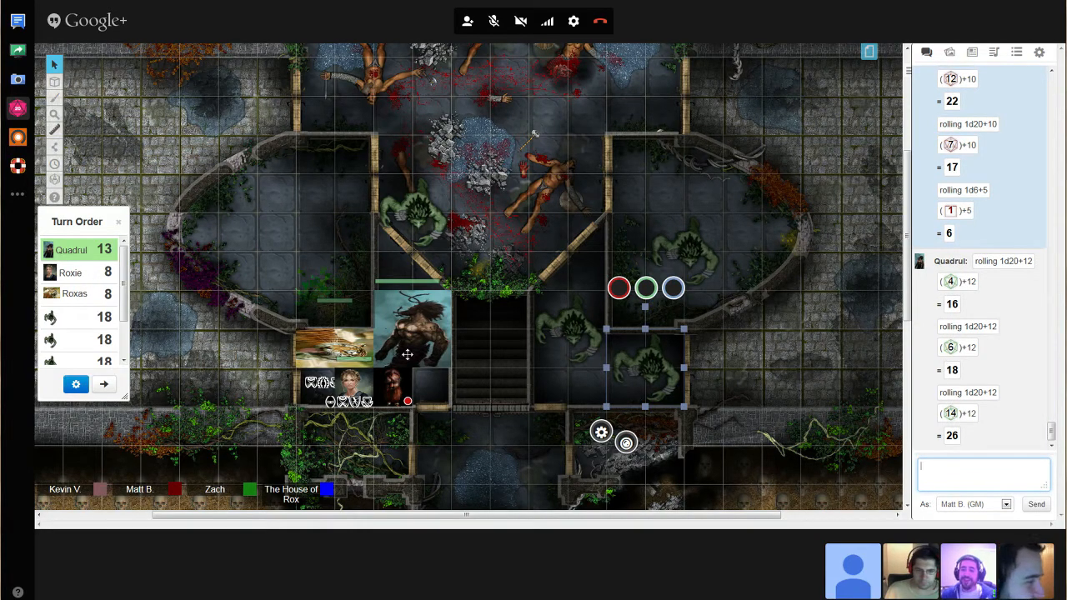
mouse_move(511, 221)
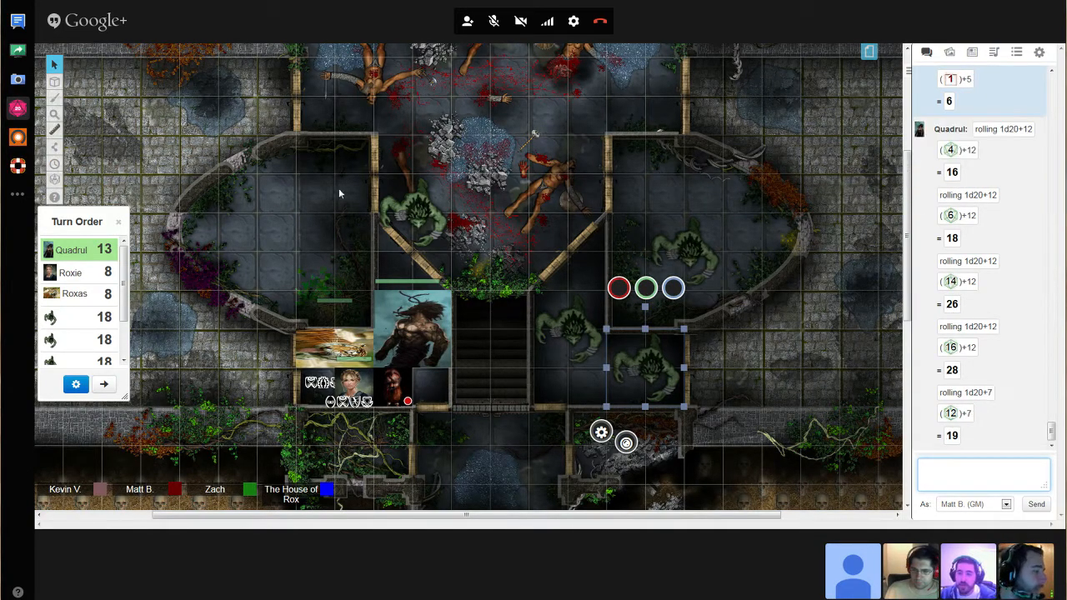
- Scroll the chat to review Quadrul's 1d20+12 and 1d20+7 attack rolls
scroll("down", 3)
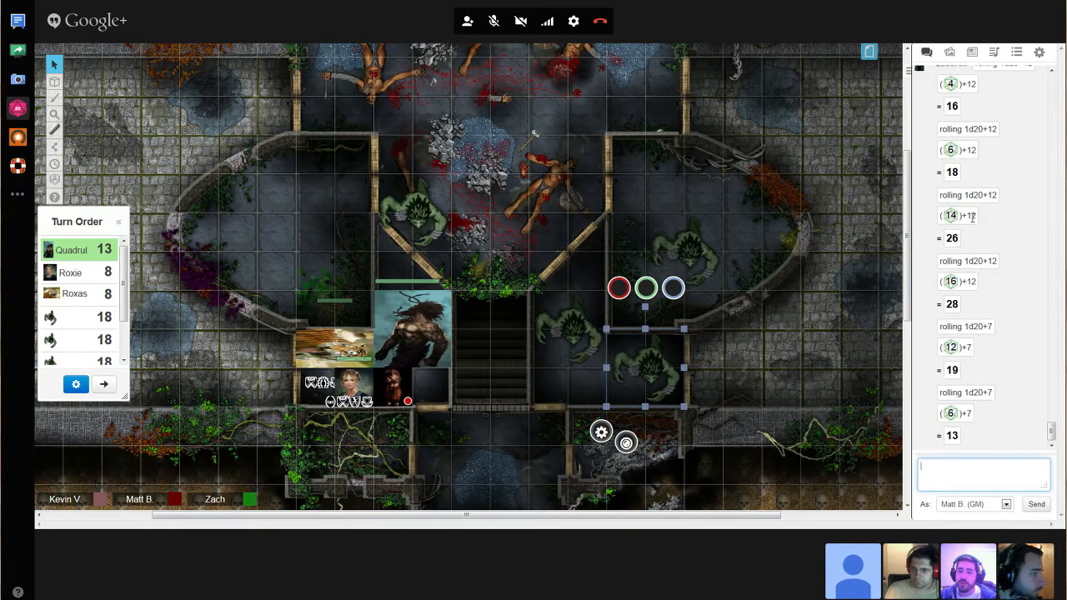
mouse_move(362, 165)
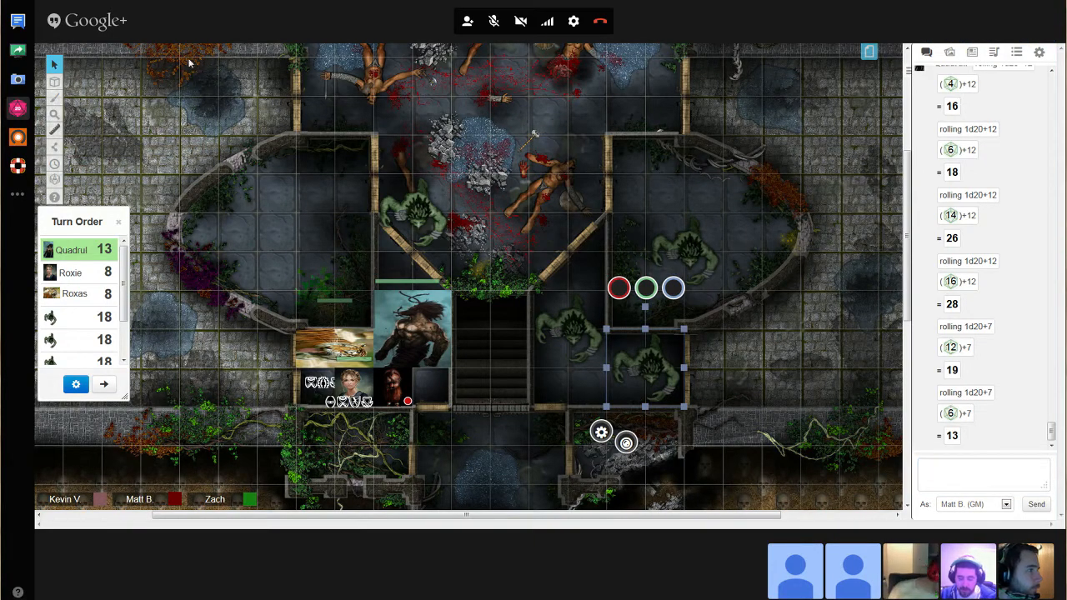
mouse_move(443, 235)
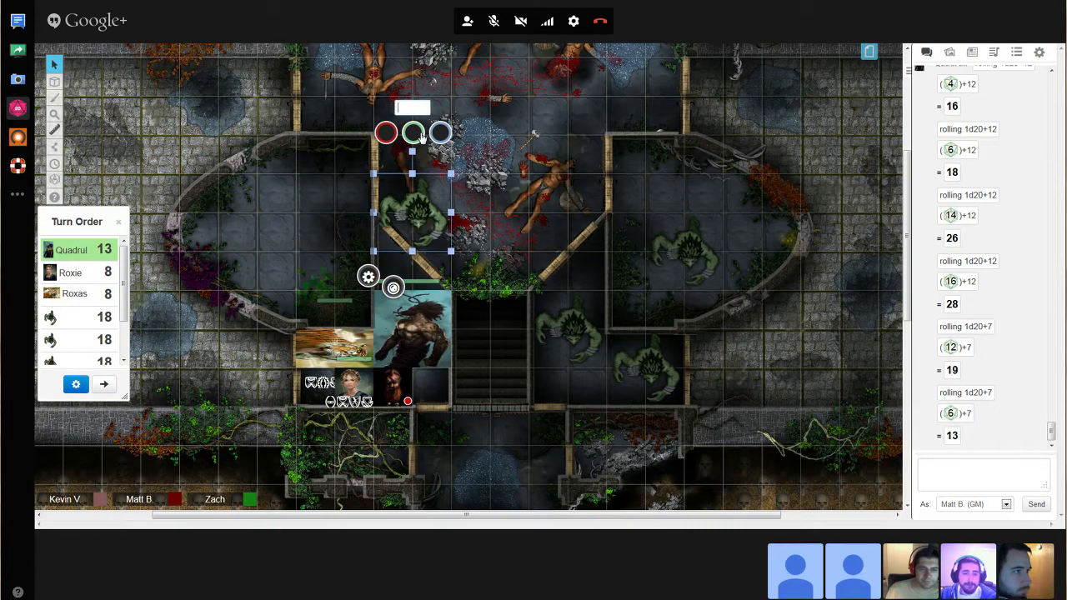
- Enter 80 as the central troll's health value in its bar bubble
type("80")
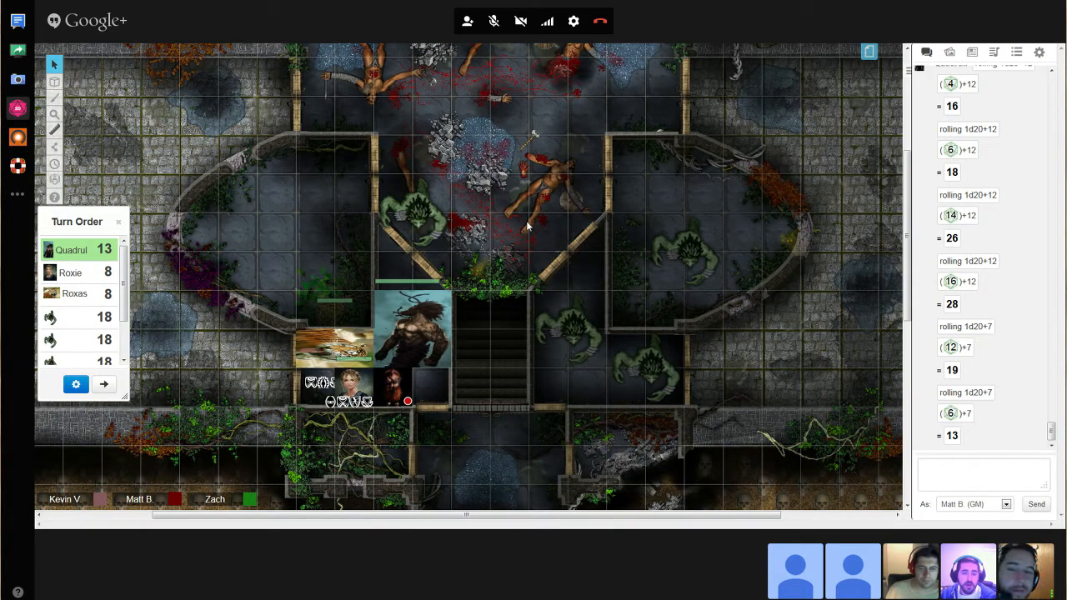
mouse_move(519, 240)
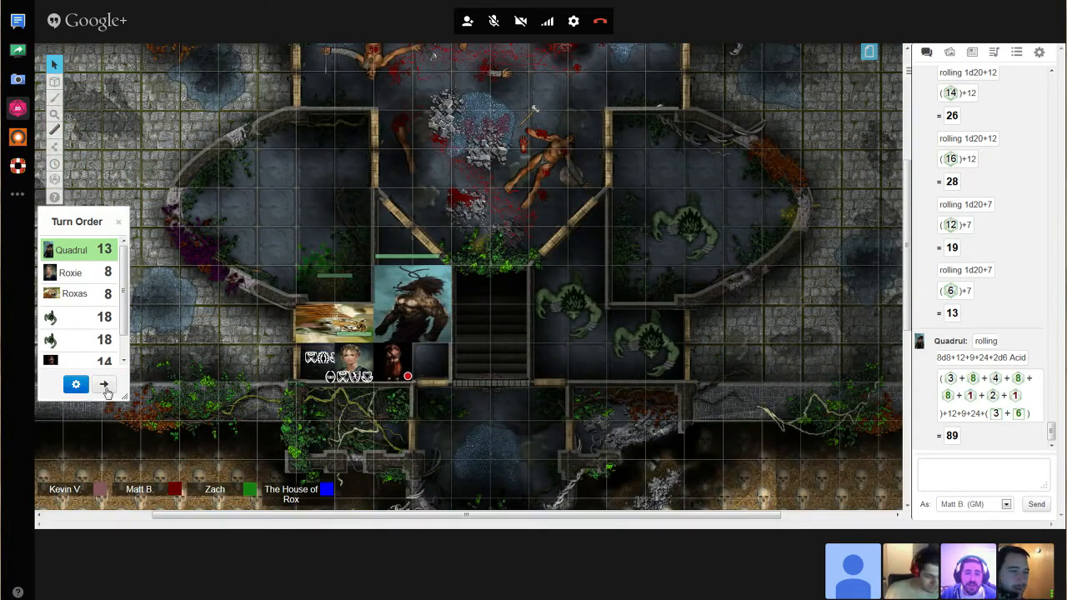
- Advance the turn order so Roxie leads at 8
left_click(104, 384)
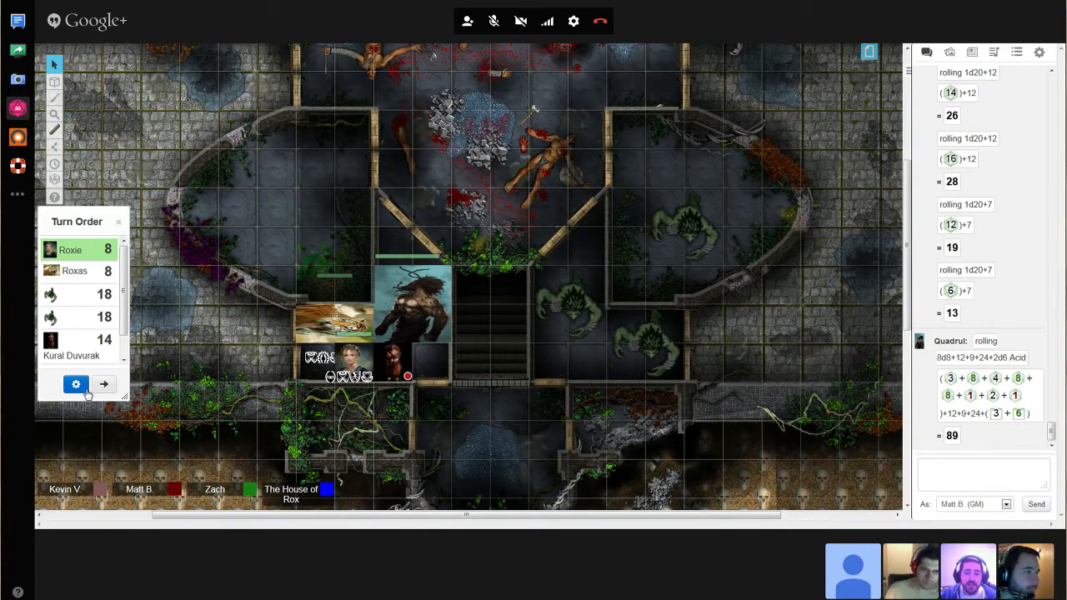
mouse_move(684, 421)
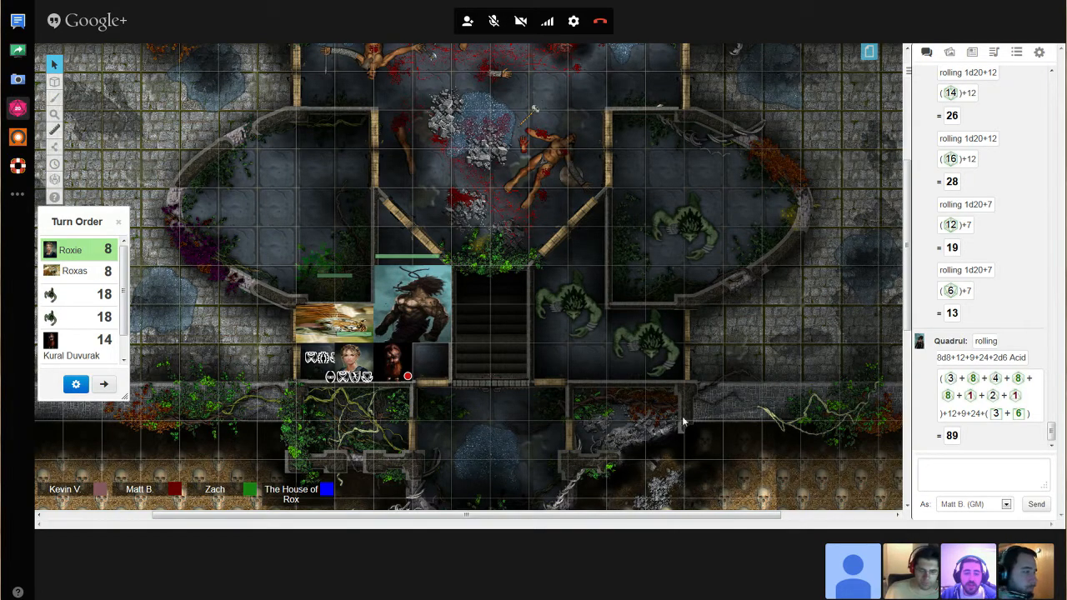
mouse_move(678, 556)
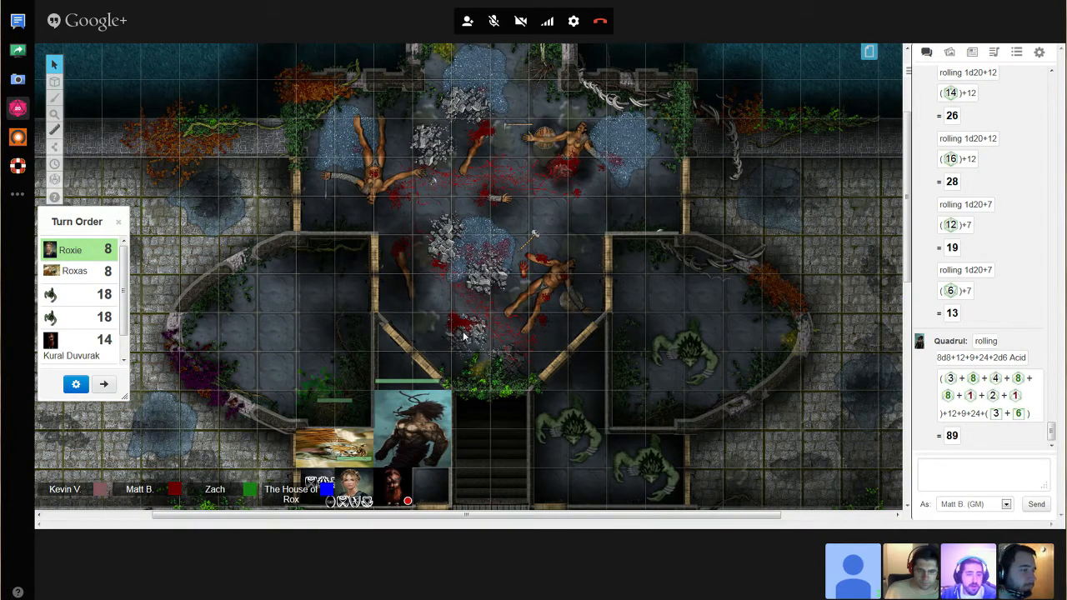
mouse_move(467, 376)
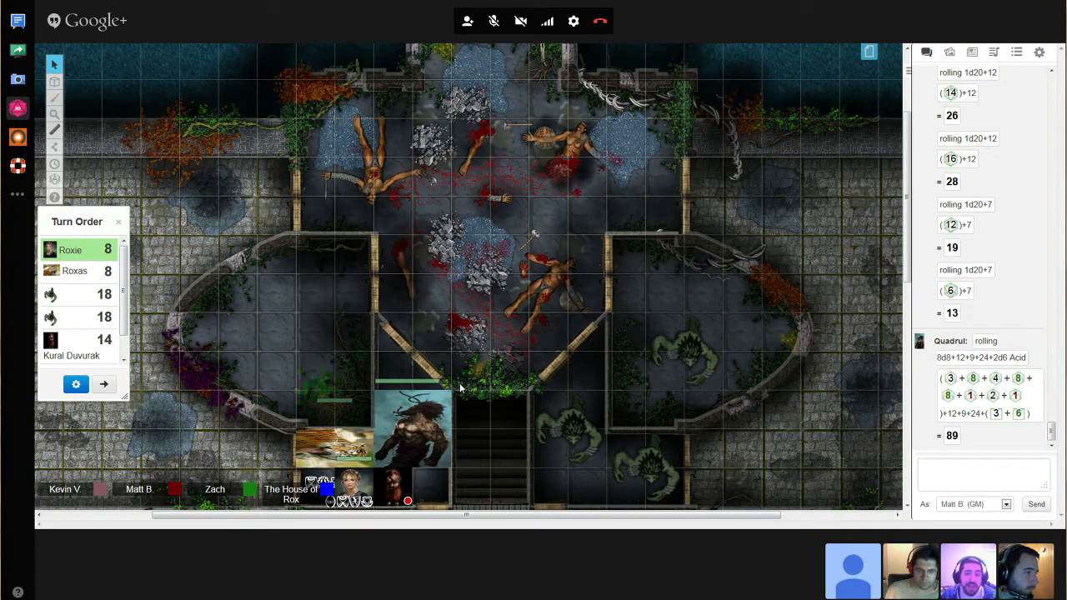
mouse_move(449, 404)
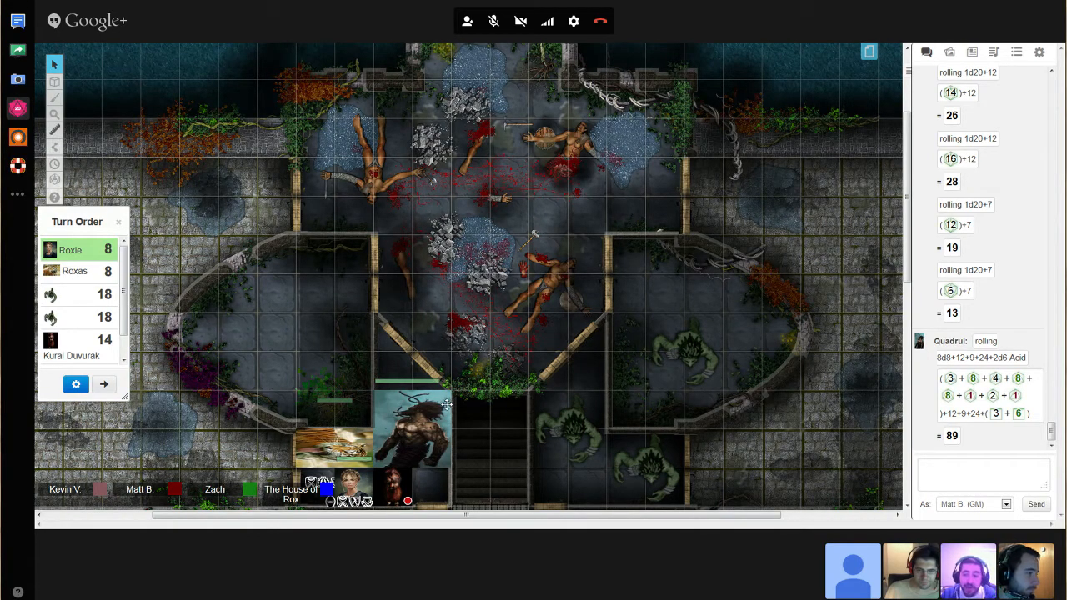
mouse_move(351, 356)
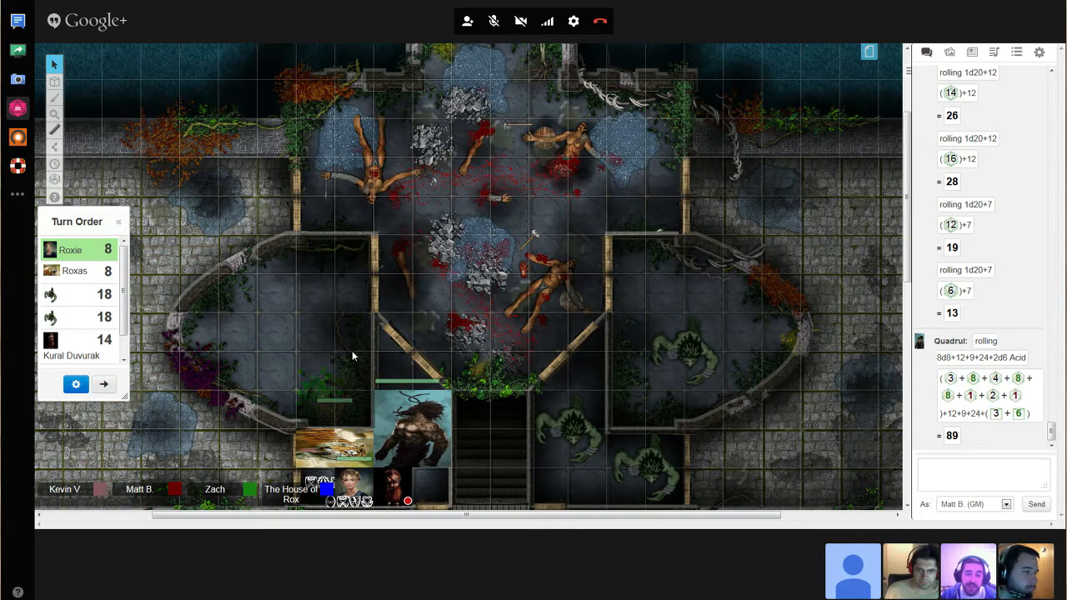
mouse_move(364, 359)
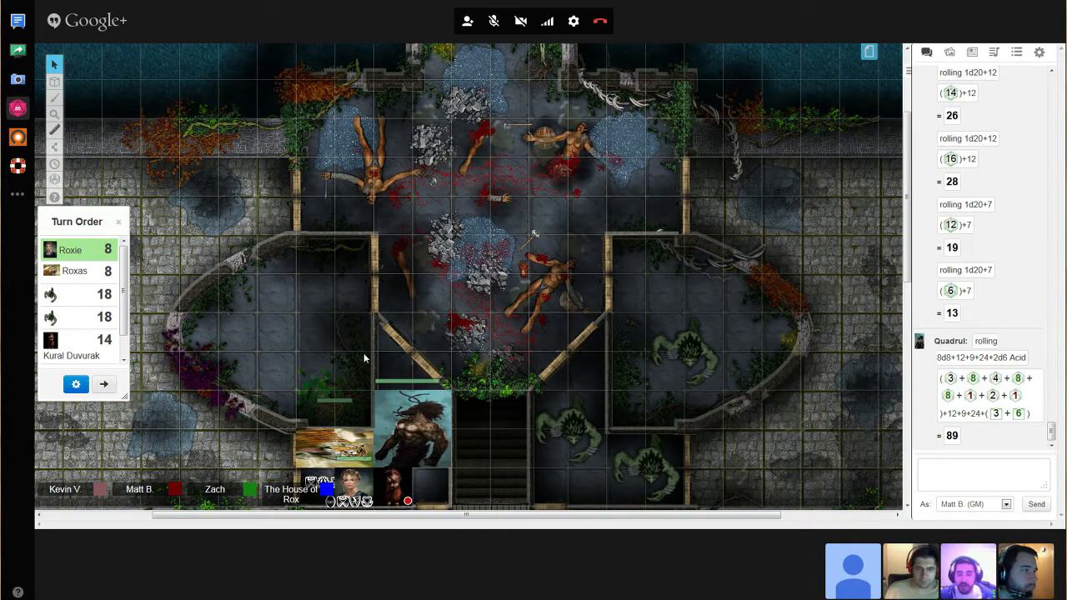
mouse_move(371, 346)
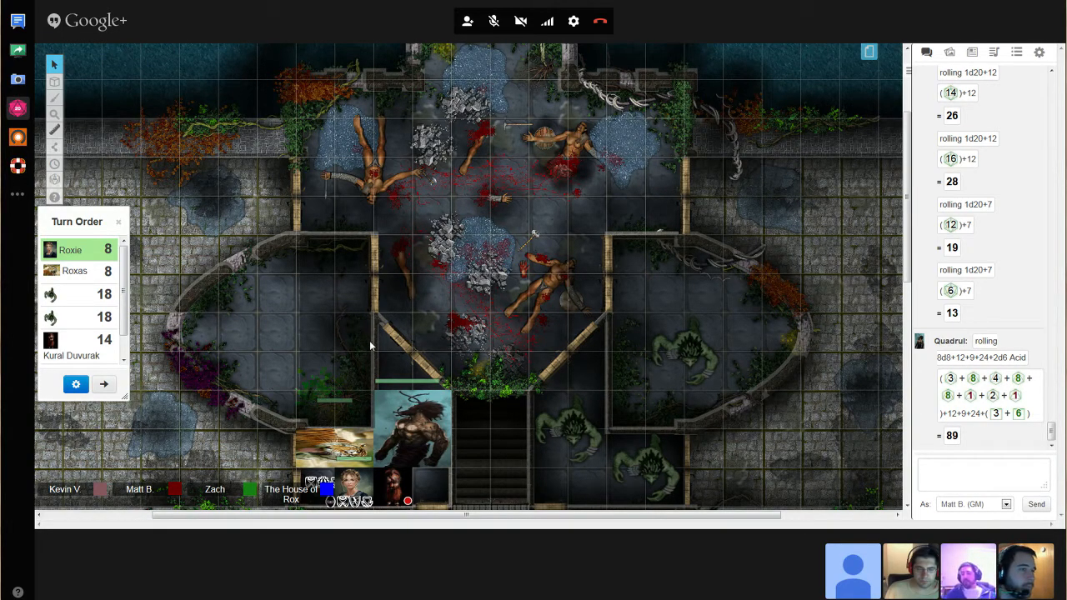
mouse_move(409, 312)
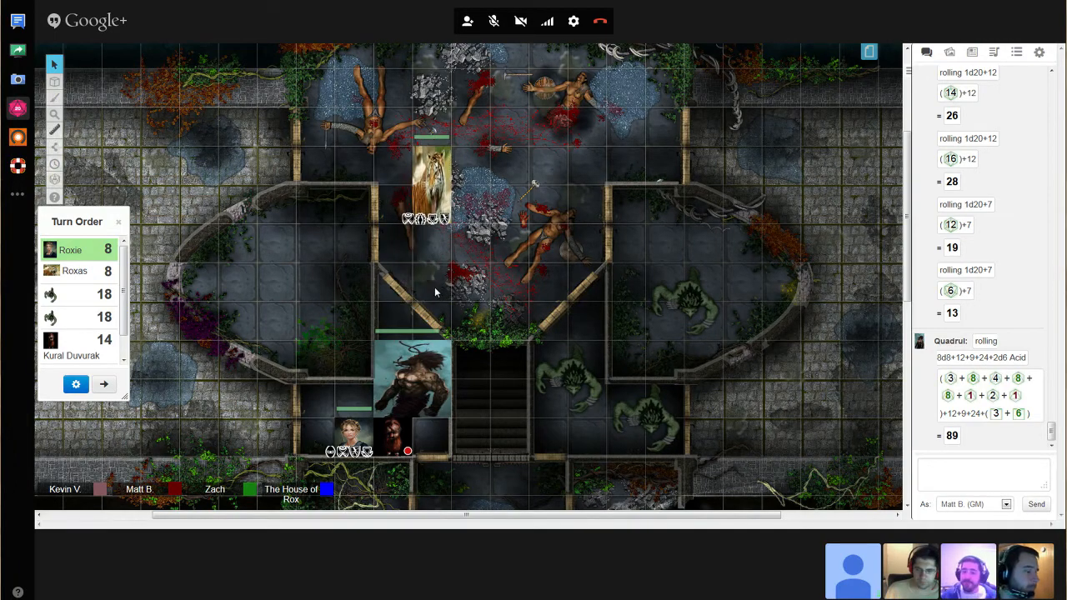
mouse_move(494, 247)
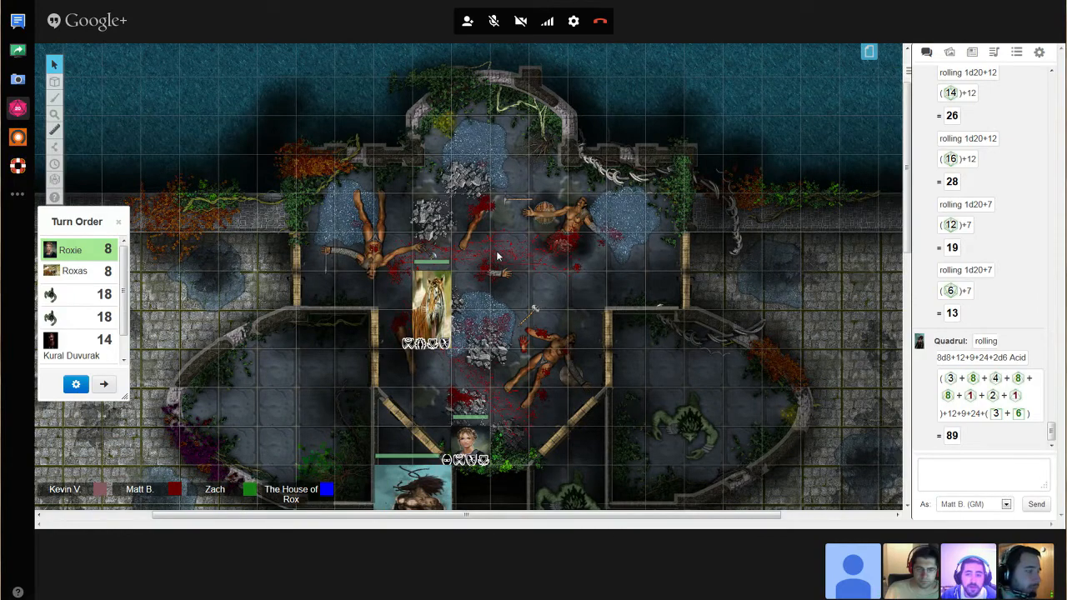
- Send a GM-only 1d20+10 roll to chat, which totals 12
left_click(984, 474)
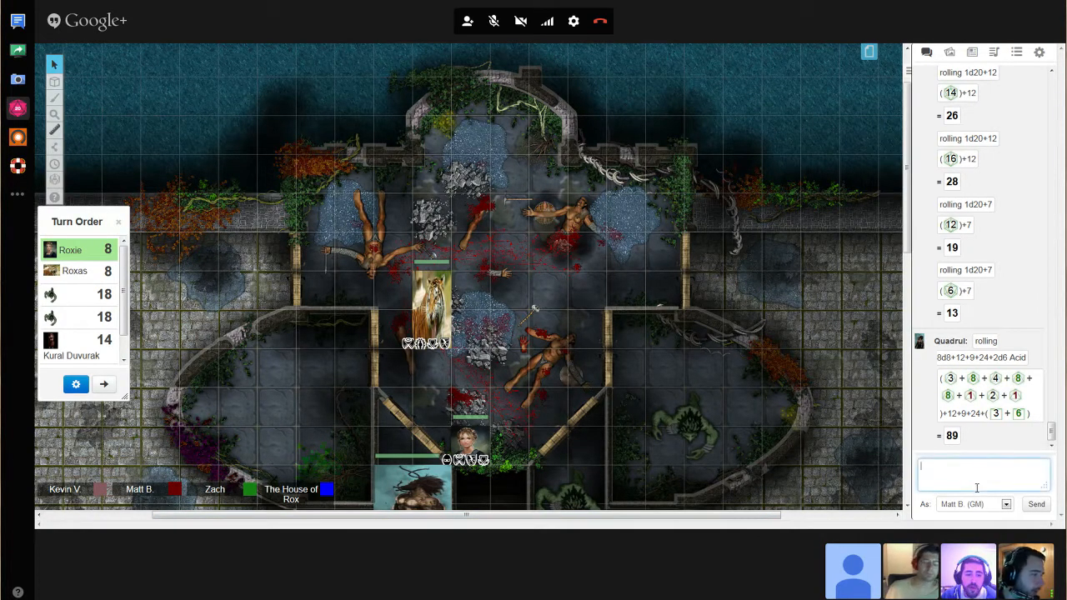
type("/r 1d20+10")
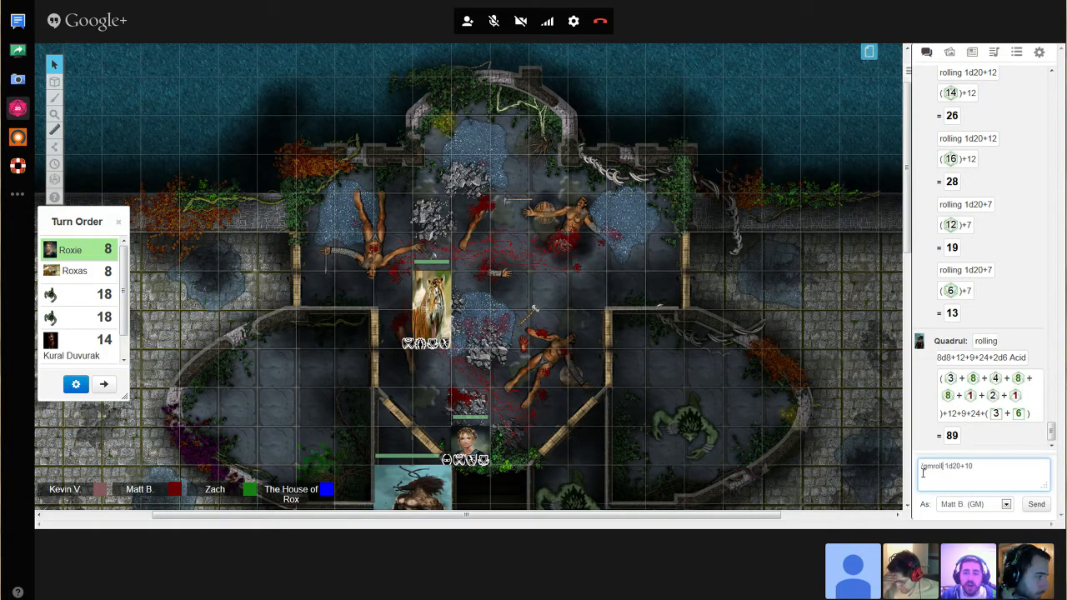
left_click(1036, 504)
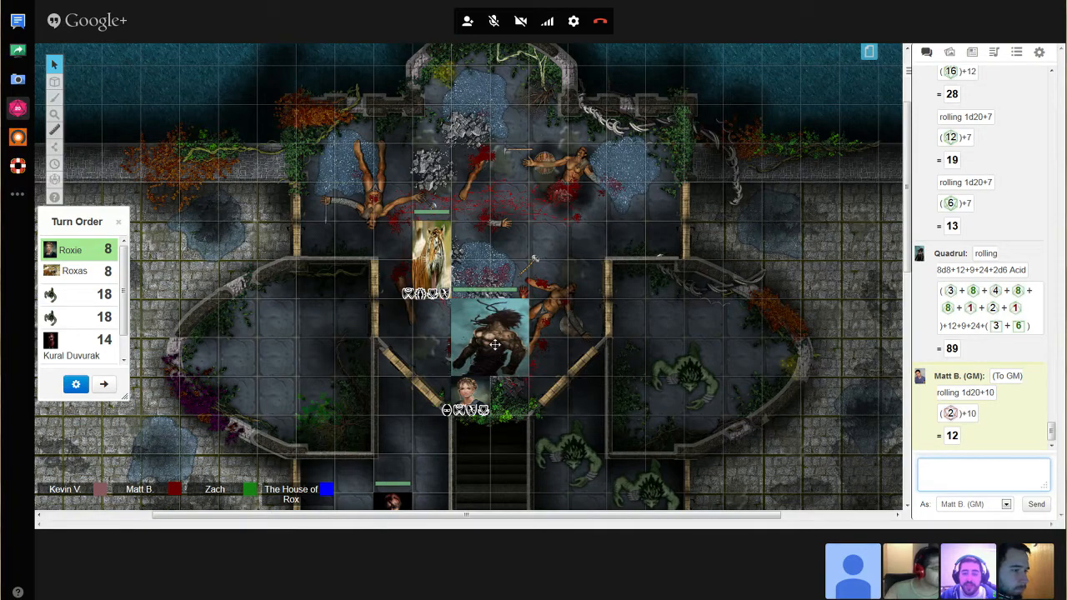
- Move the long-haired warrior beside the blonde hero and drag the Turn Order window upward
left_click_drag(492, 338, 409, 417)
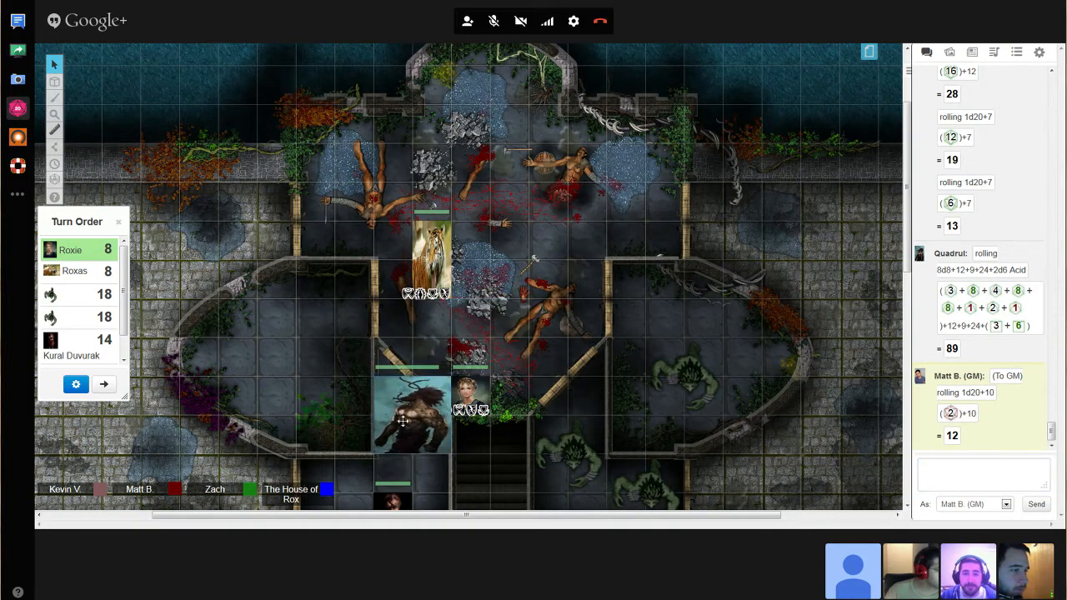
left_click_drag(408, 417, 409, 455)
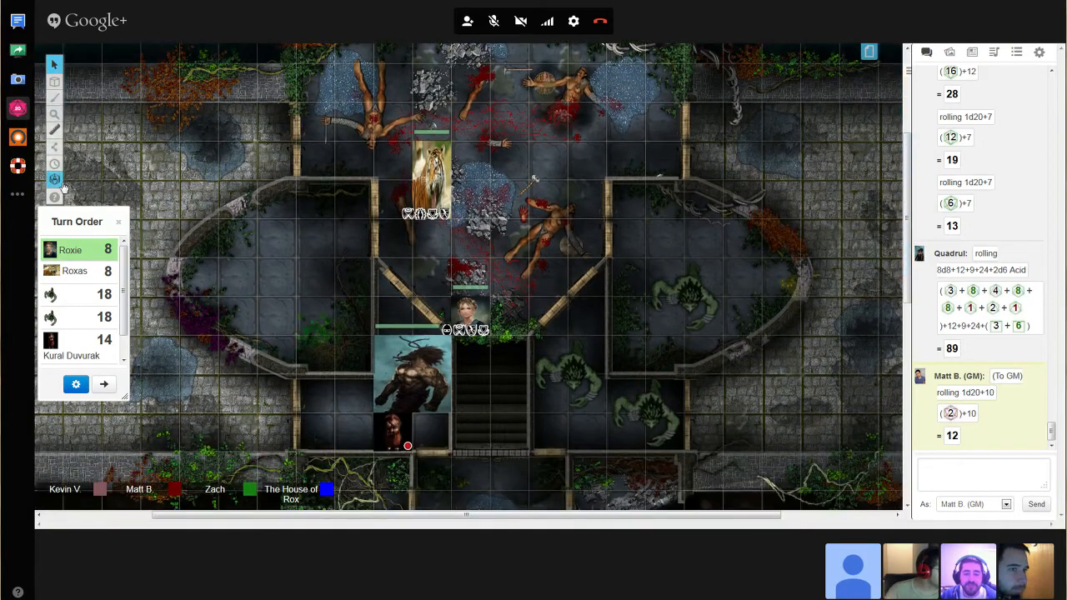
left_click_drag(77, 221, 219, 79)
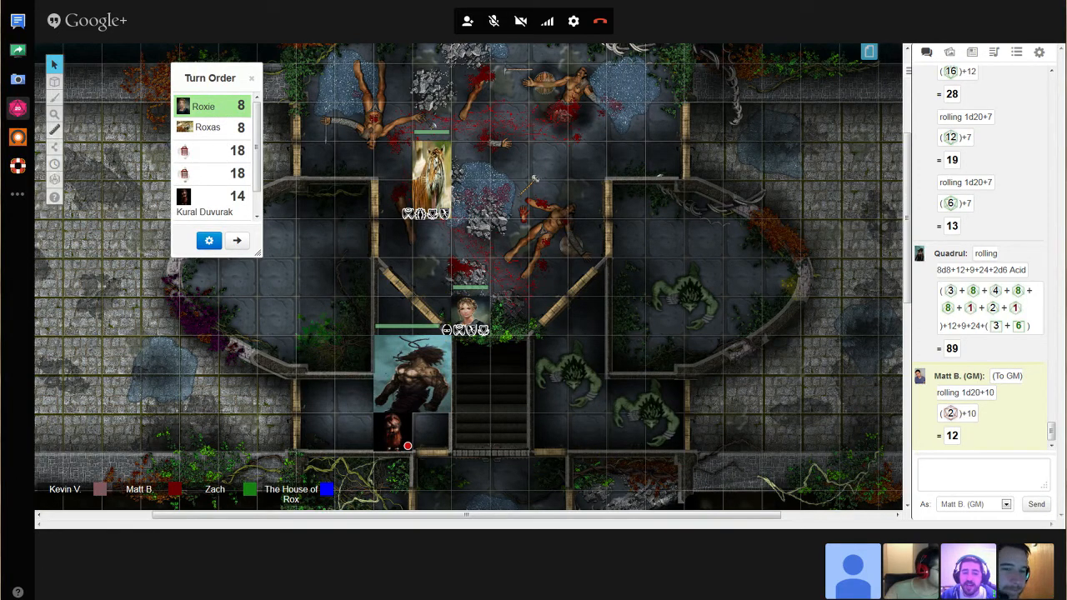
mouse_move(495, 357)
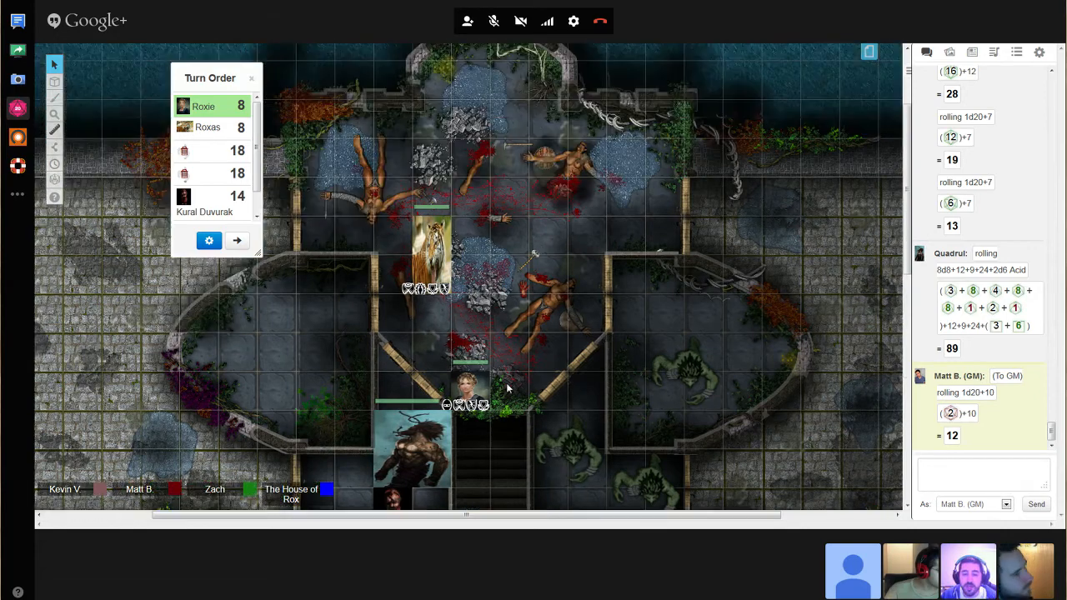
mouse_move(525, 385)
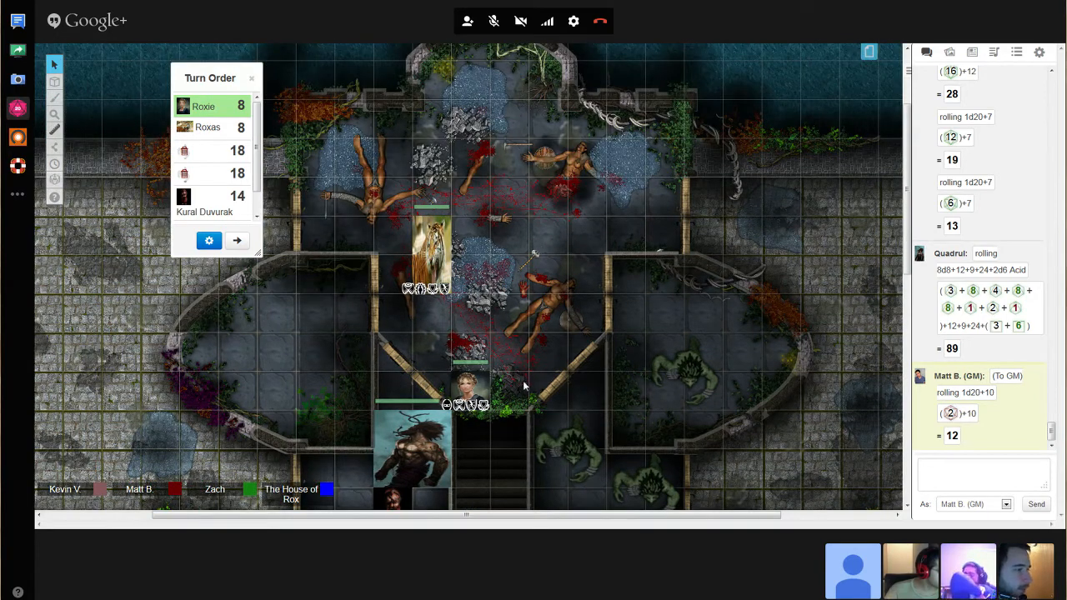
mouse_move(444, 346)
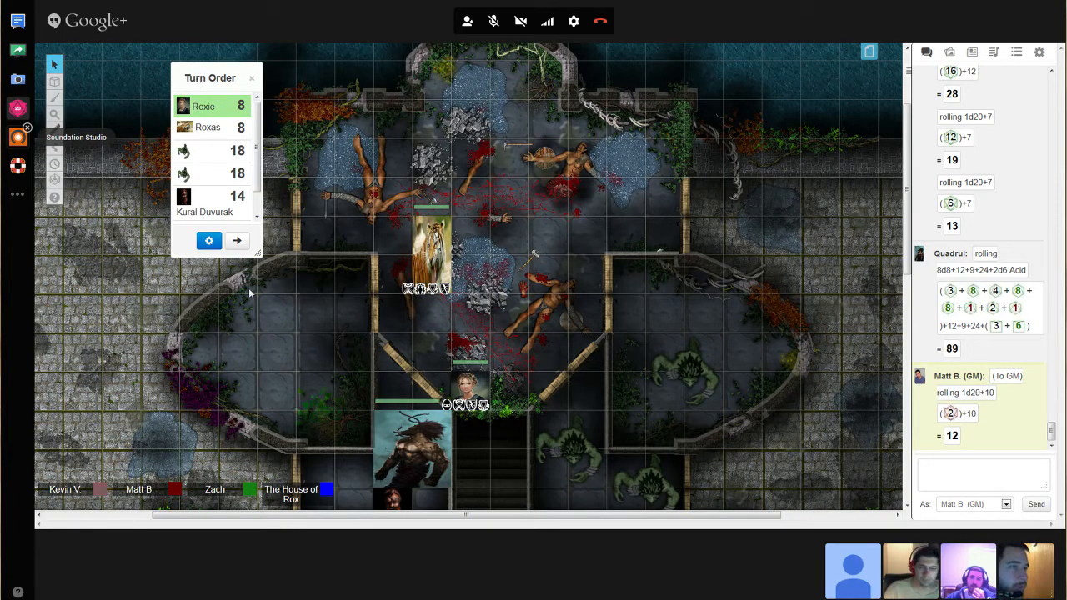
mouse_move(192, 332)
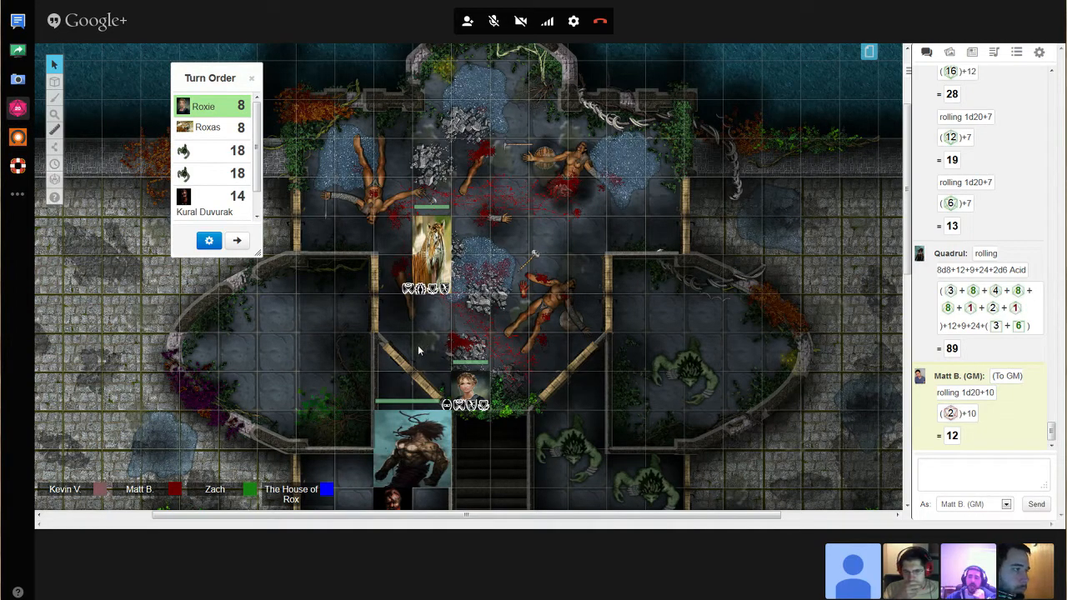
mouse_move(626, 465)
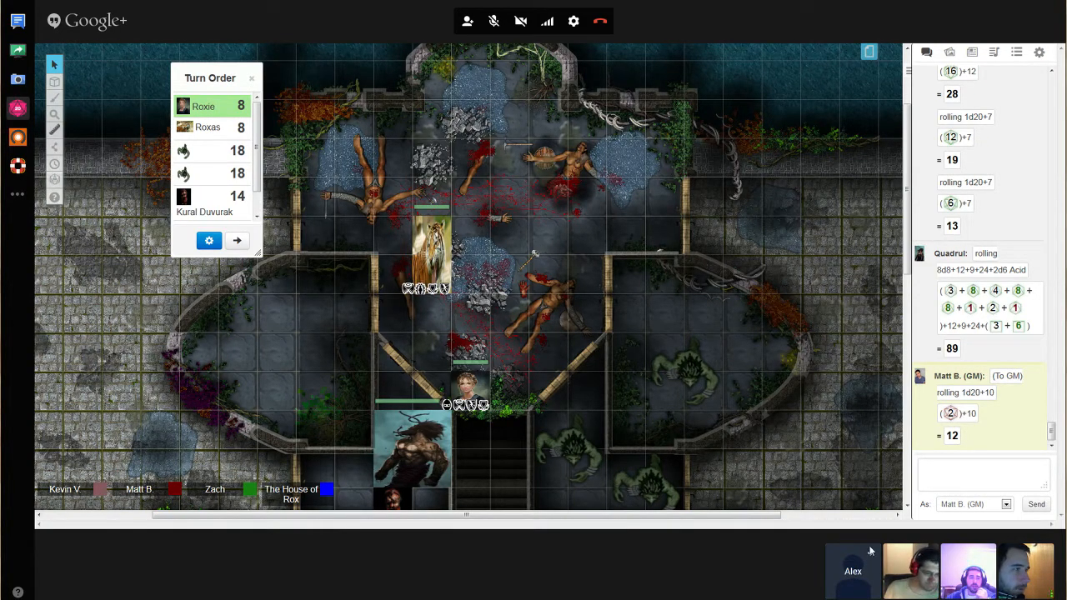
- Rotate the tiger token sideways, then advance the turn order past Roxas to the first troll
left_click(432, 242)
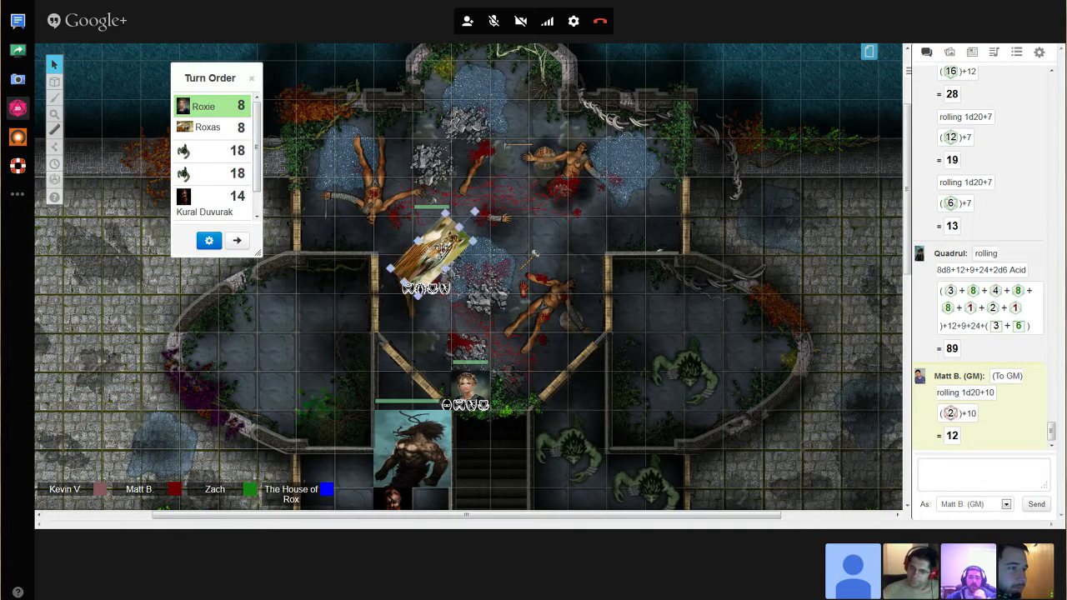
left_click_drag(434, 250, 491, 209)
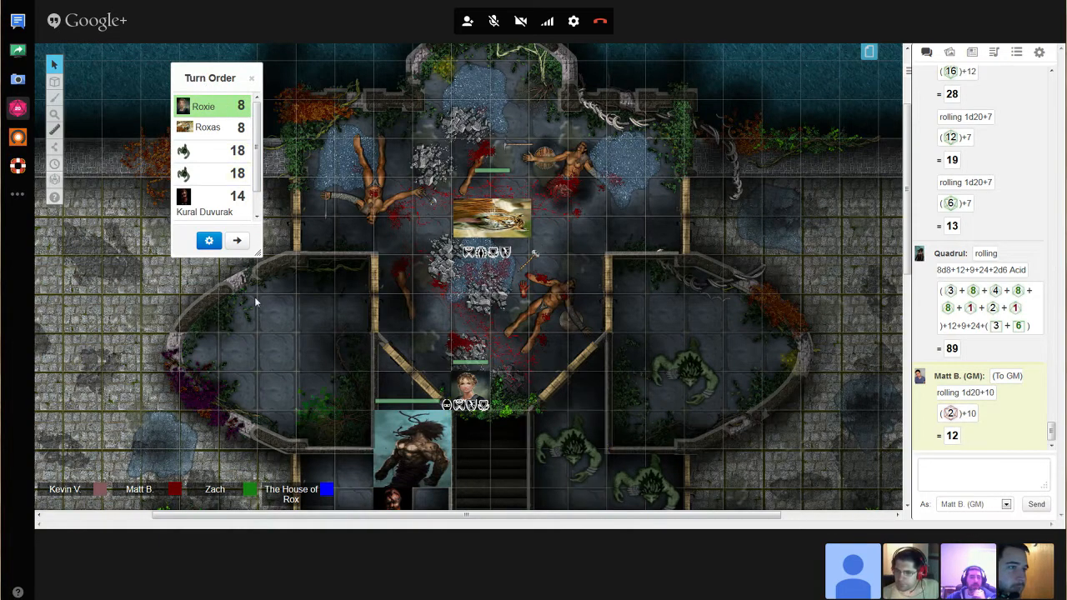
left_click(490, 233)
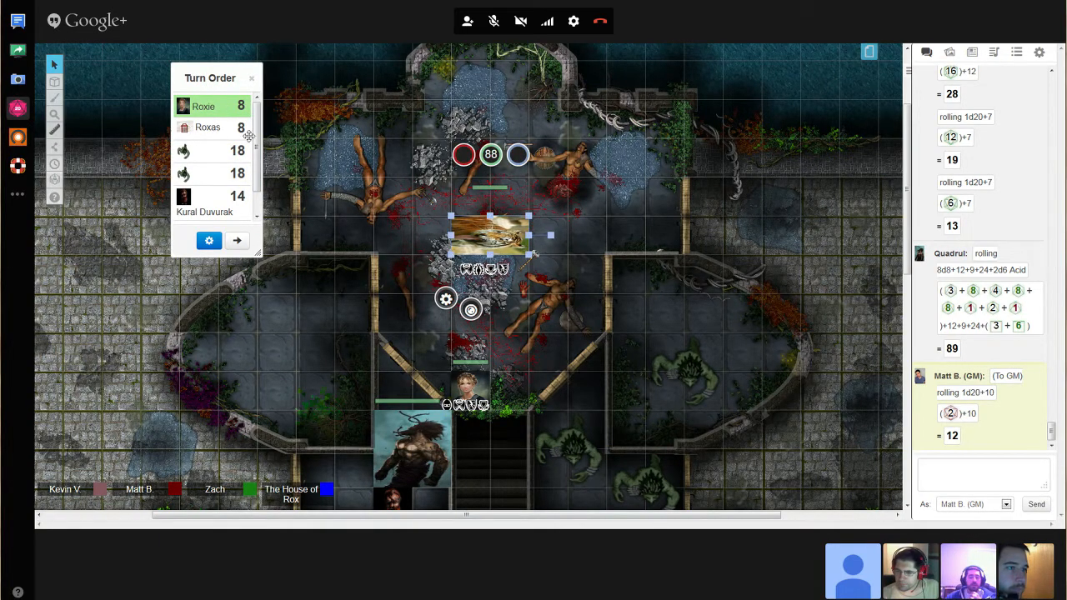
left_click(237, 241)
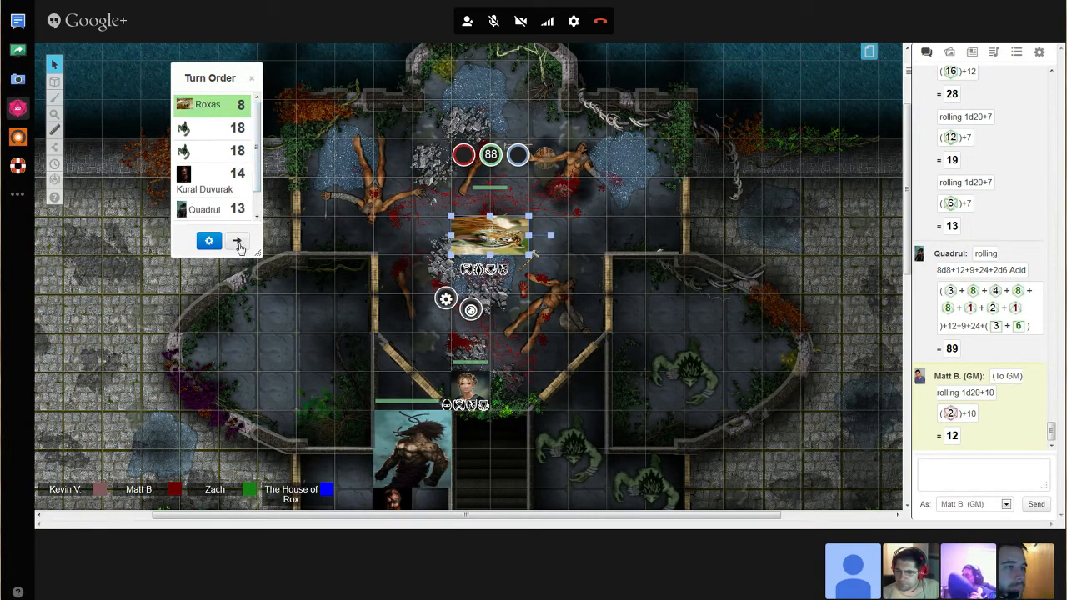
left_click(237, 241)
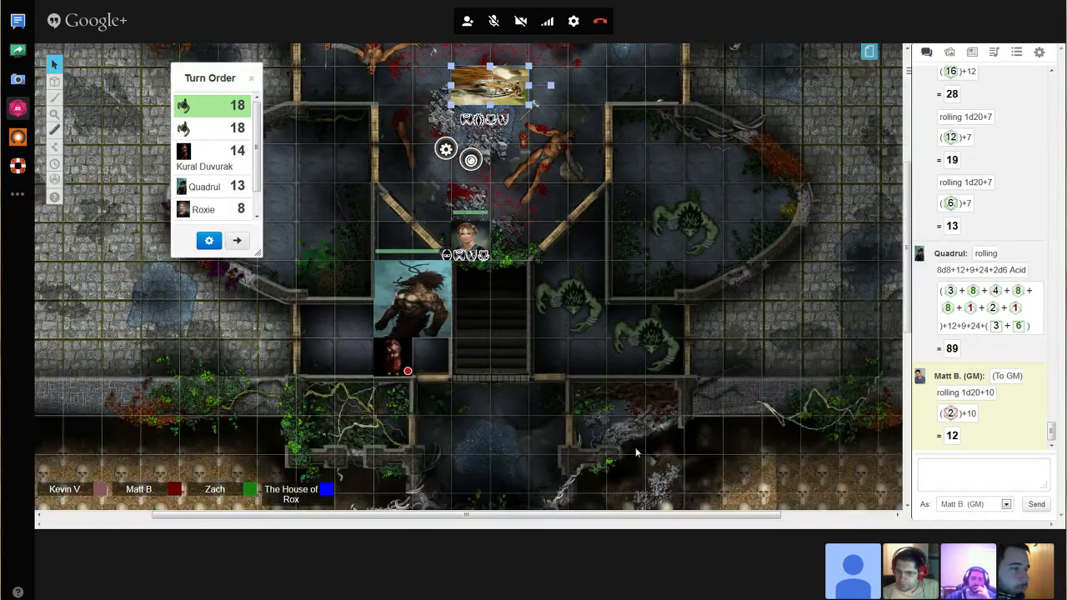
- Drag a troll from the room beside the stairs down into the lower hall
left_click(644, 337)
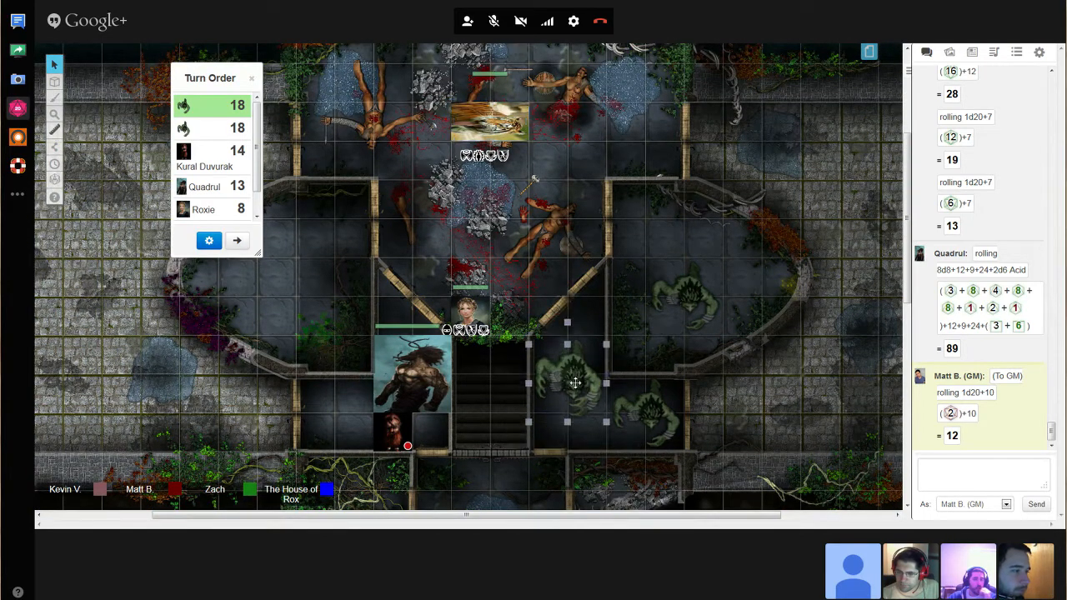
left_click_drag(576, 384, 492, 480)
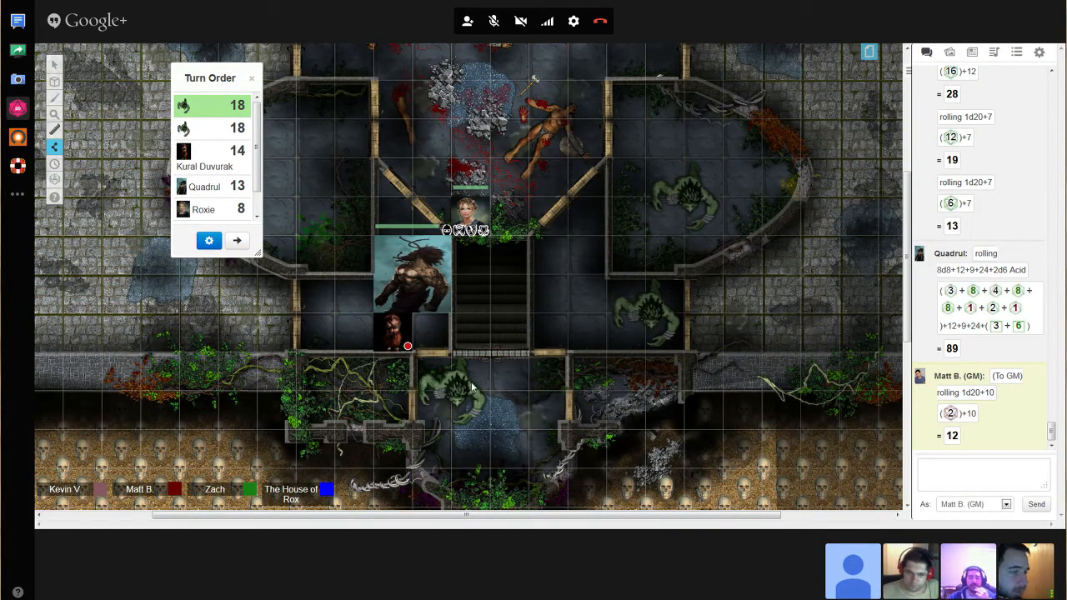
mouse_move(452, 406)
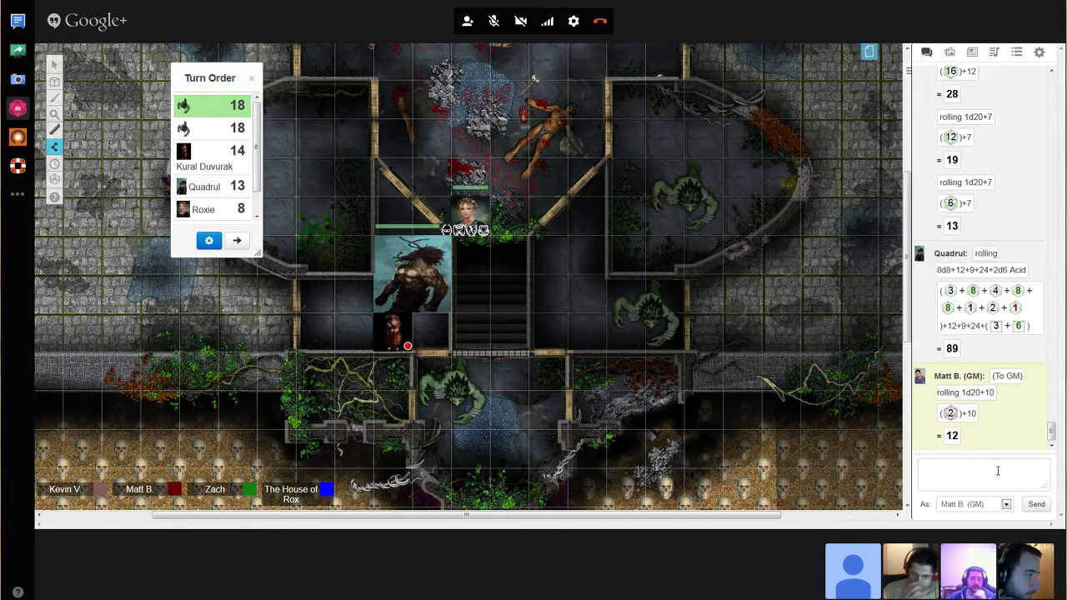
- Post two public 1d20+8 rolls to chat, totaling 20 and 10
left_click(984, 472)
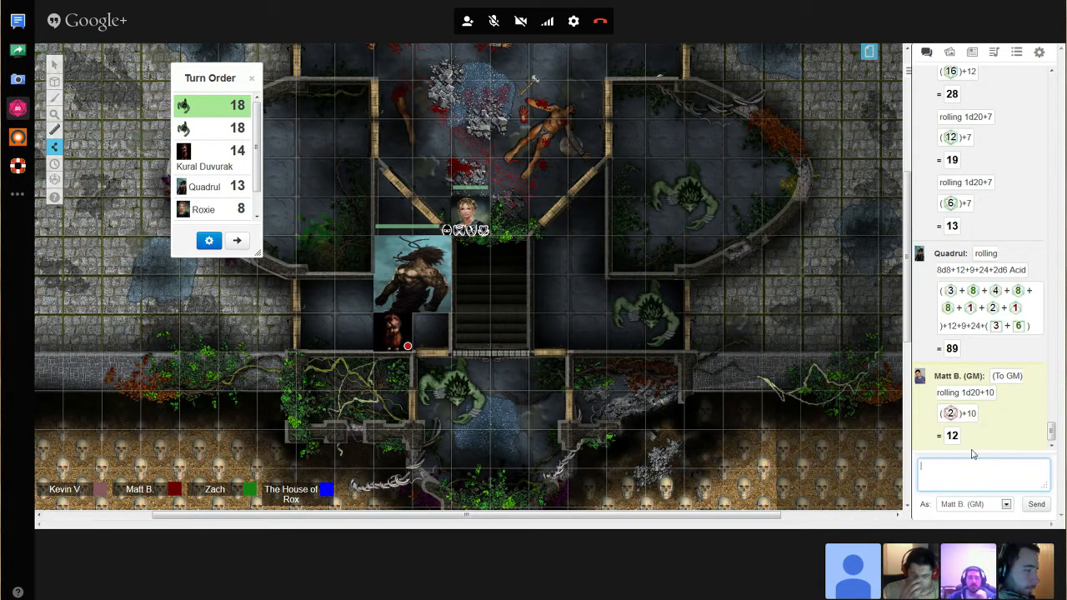
type("/r")
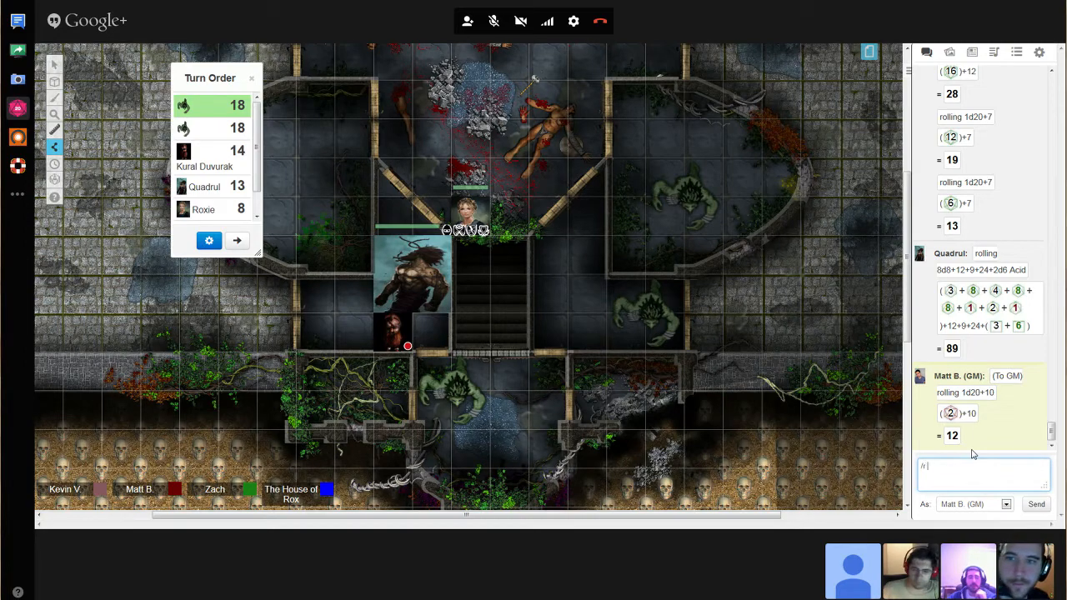
type("1")
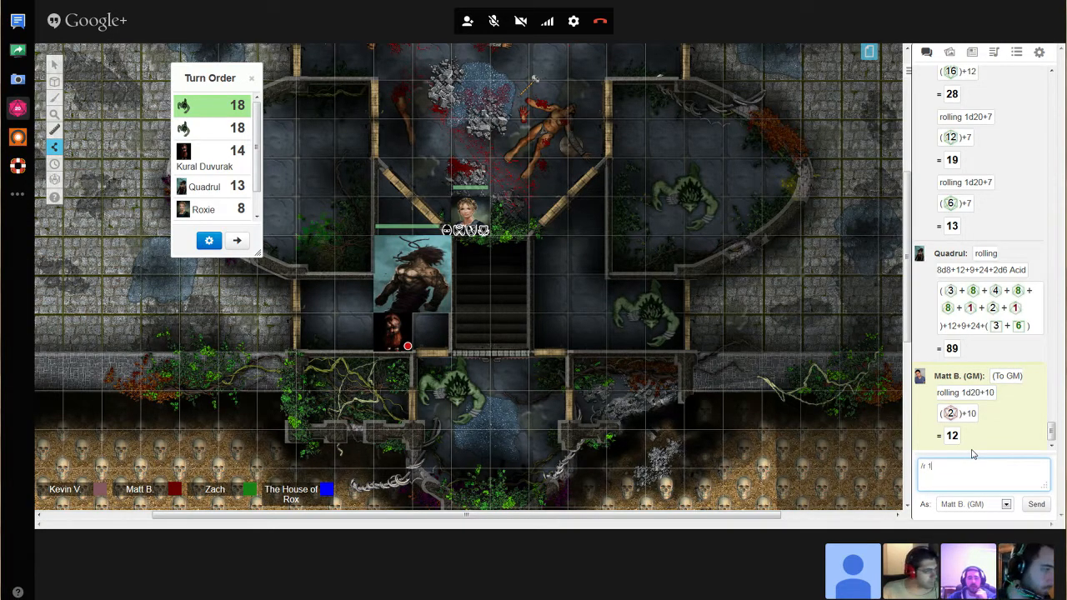
type("d20")
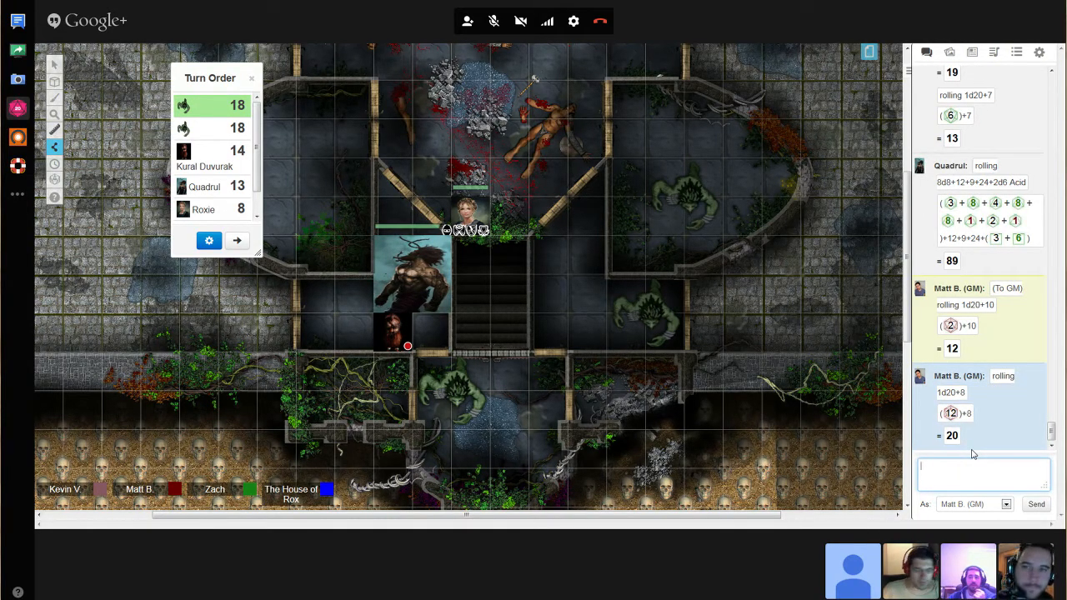
type("/r 1d20+8")
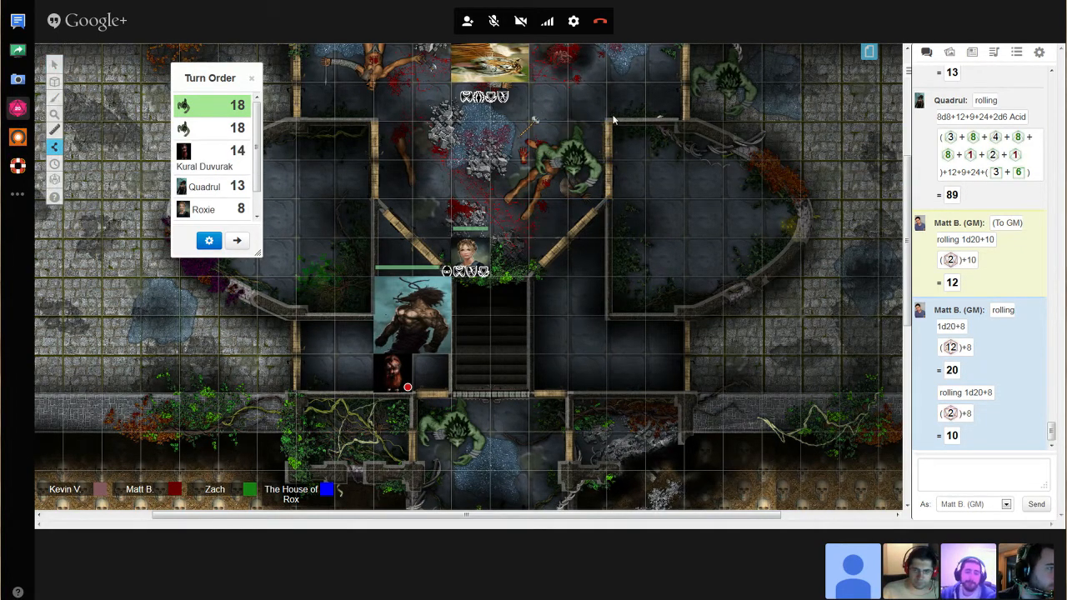
- Move the troll beside the tiger token and roll 1d20+10 in chat, getting 14 and 13
left_click_drag(613, 121, 742, 298)
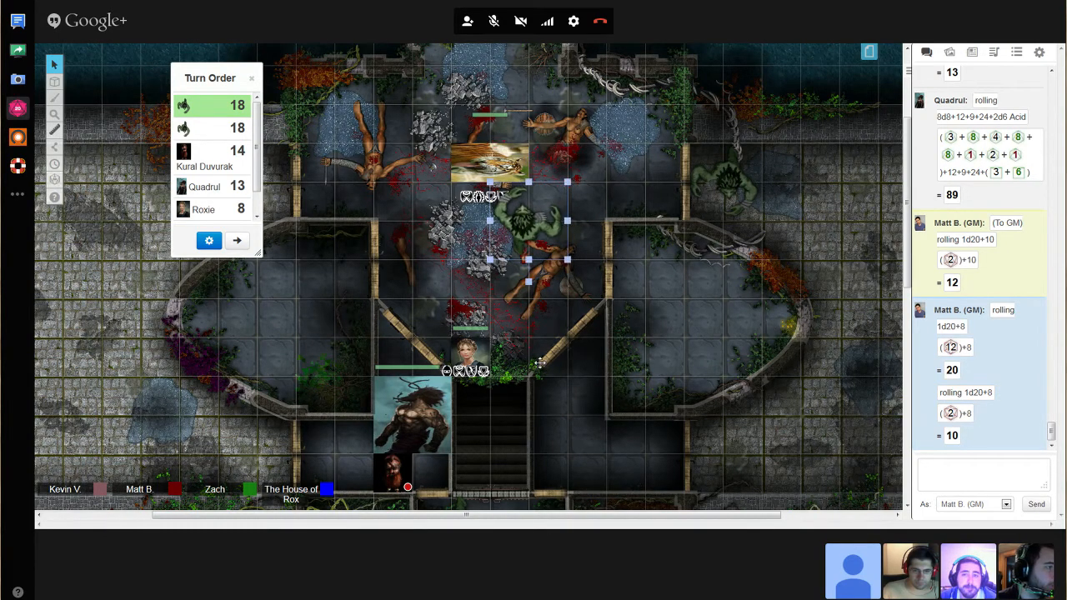
mouse_move(546, 123)
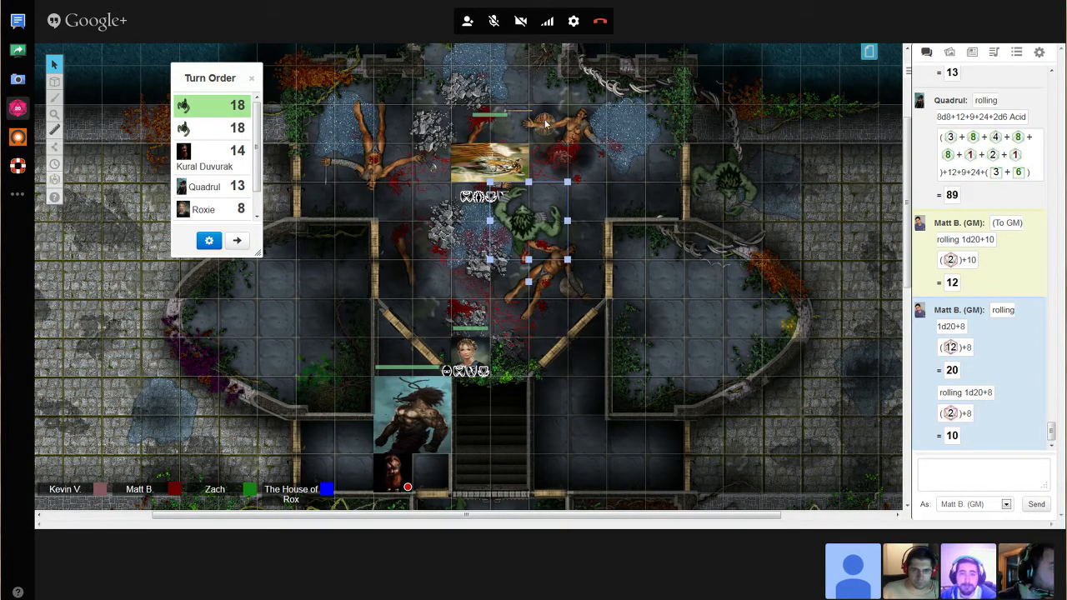
left_click(984, 473)
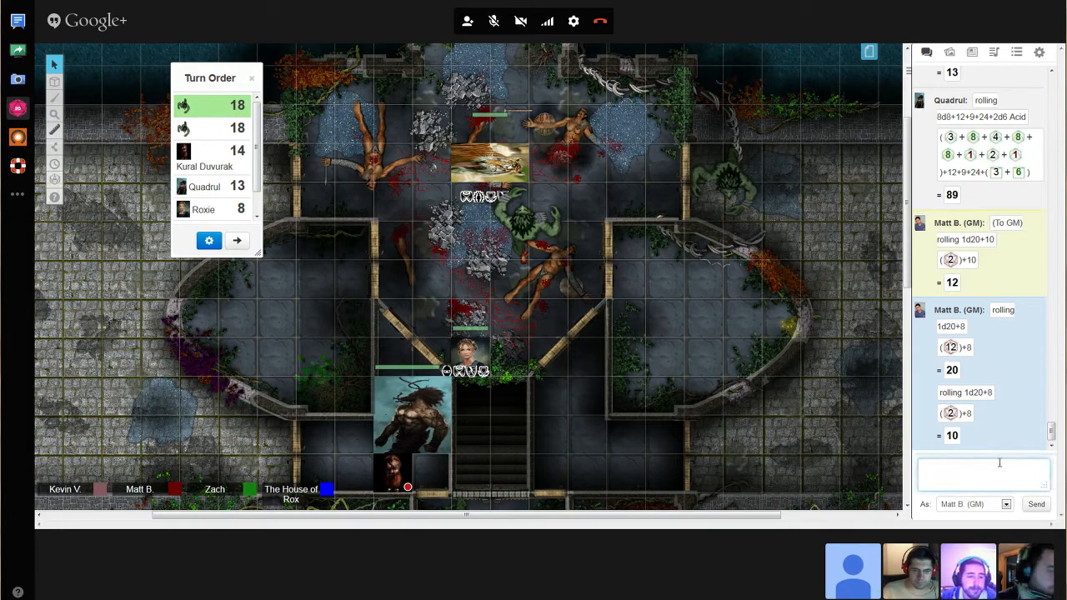
type("/r 1d20")
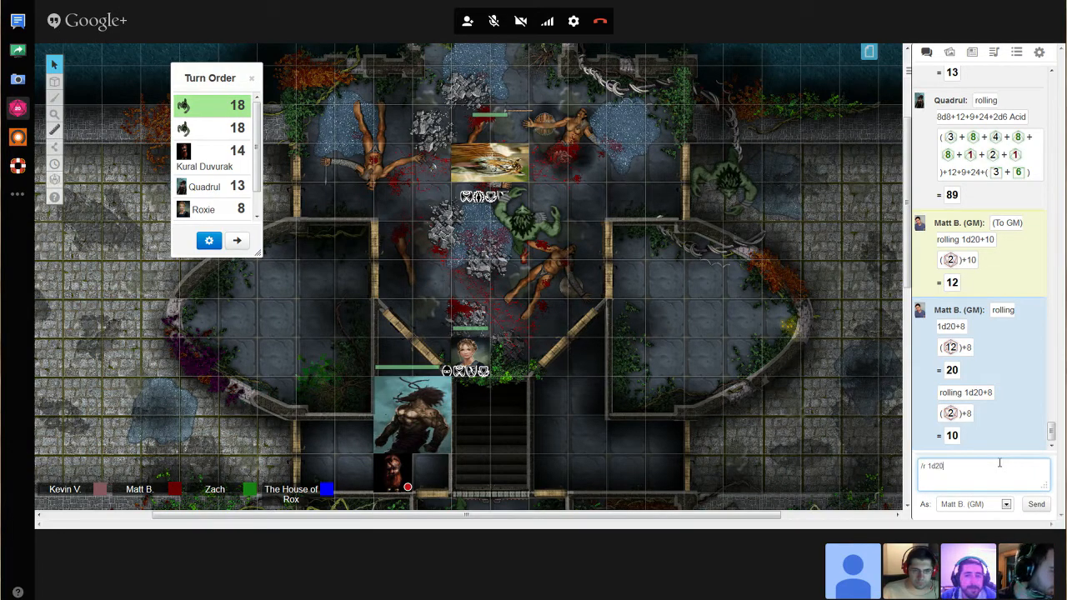
type("+")
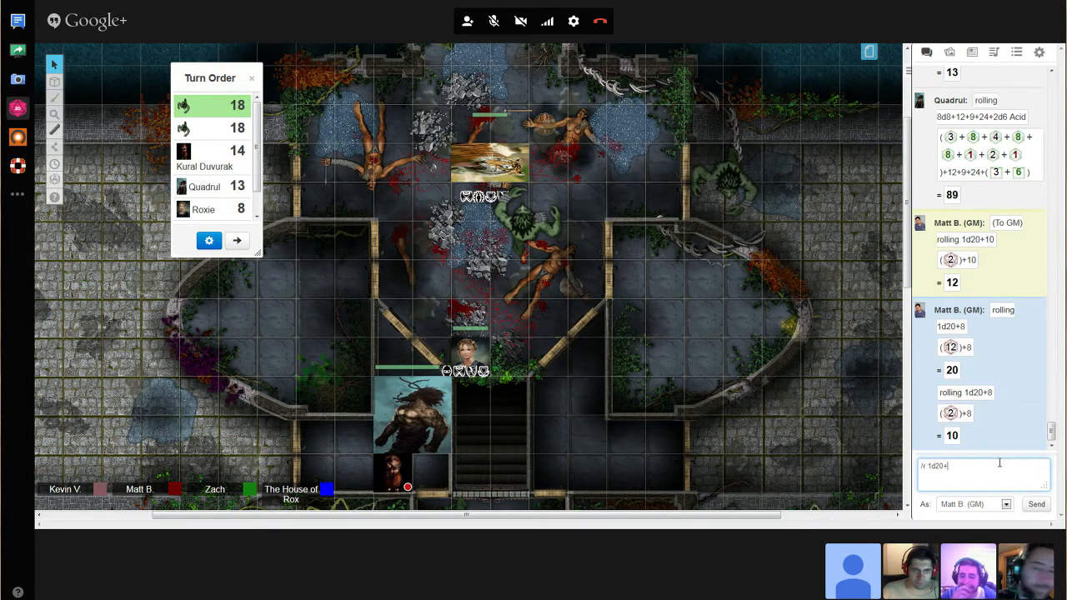
type("10")
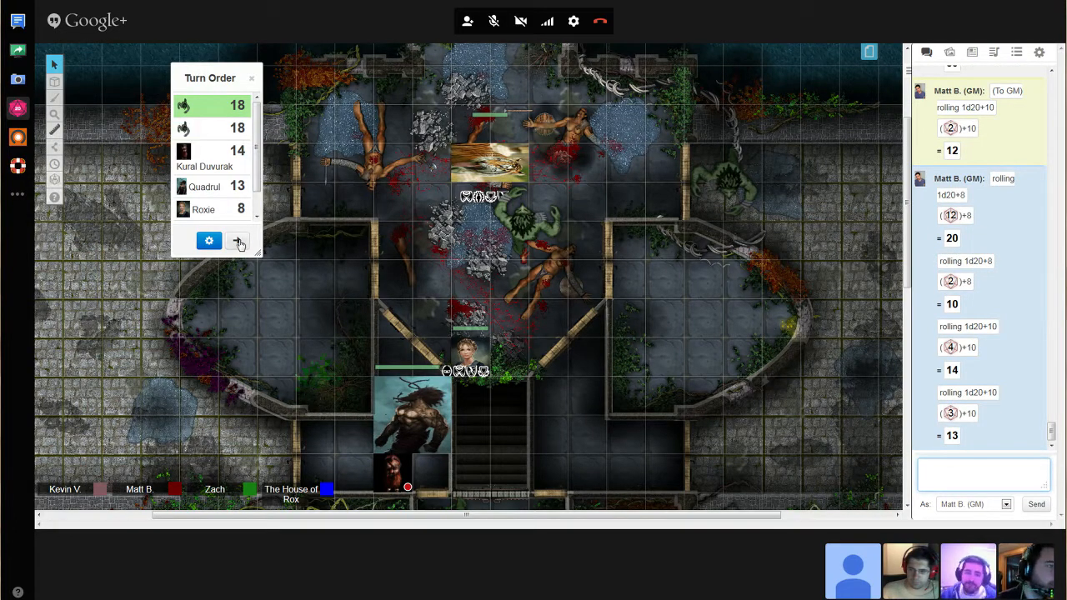
- Advance the turn order to Kural Duvurak, select his token, and open his character sheet
left_click(237, 241)
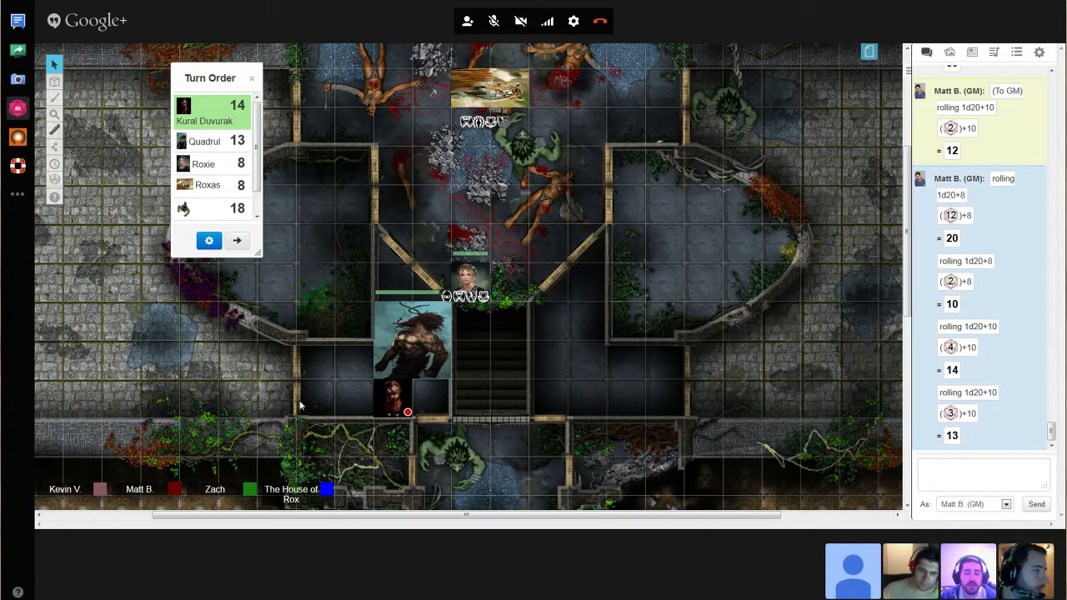
mouse_move(558, 396)
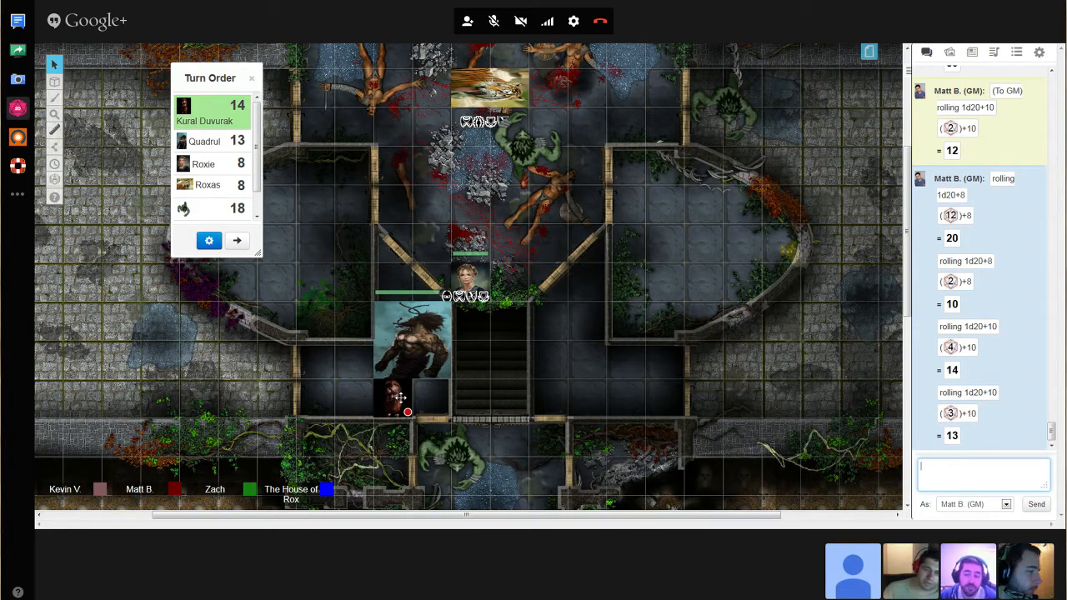
left_click_drag(399, 398, 432, 398)
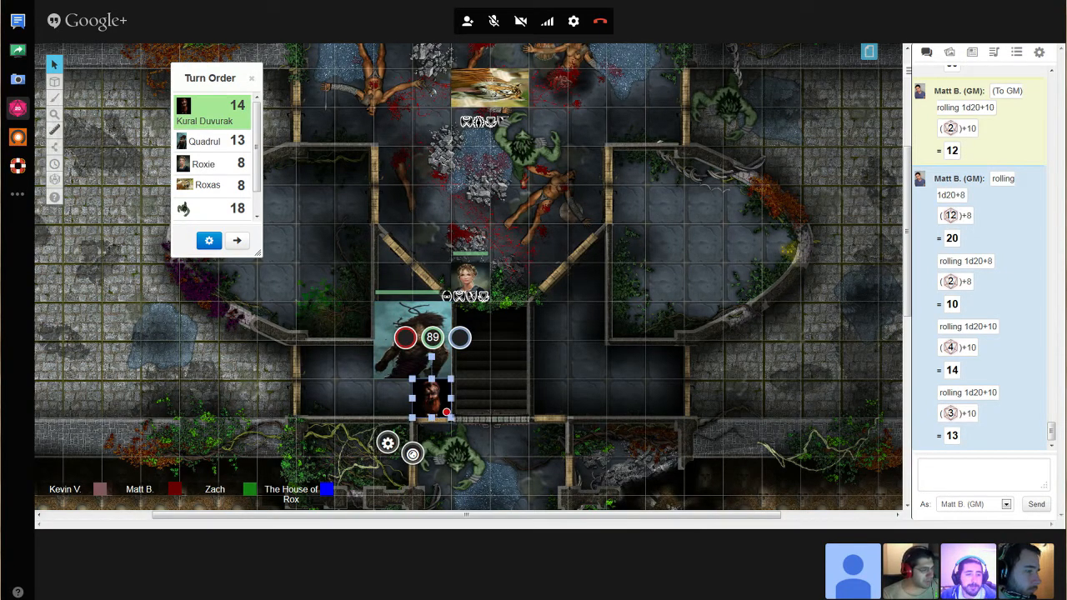
left_click(972, 52)
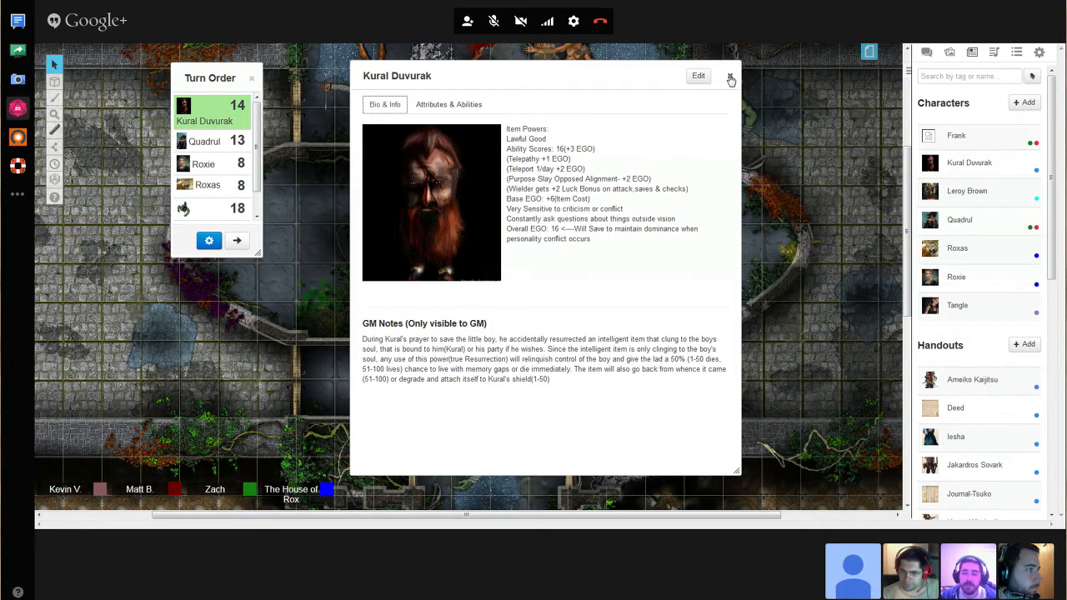
- Close Kural Duvurak's sheet and set the southern troll's health to 57
left_click(730, 76)
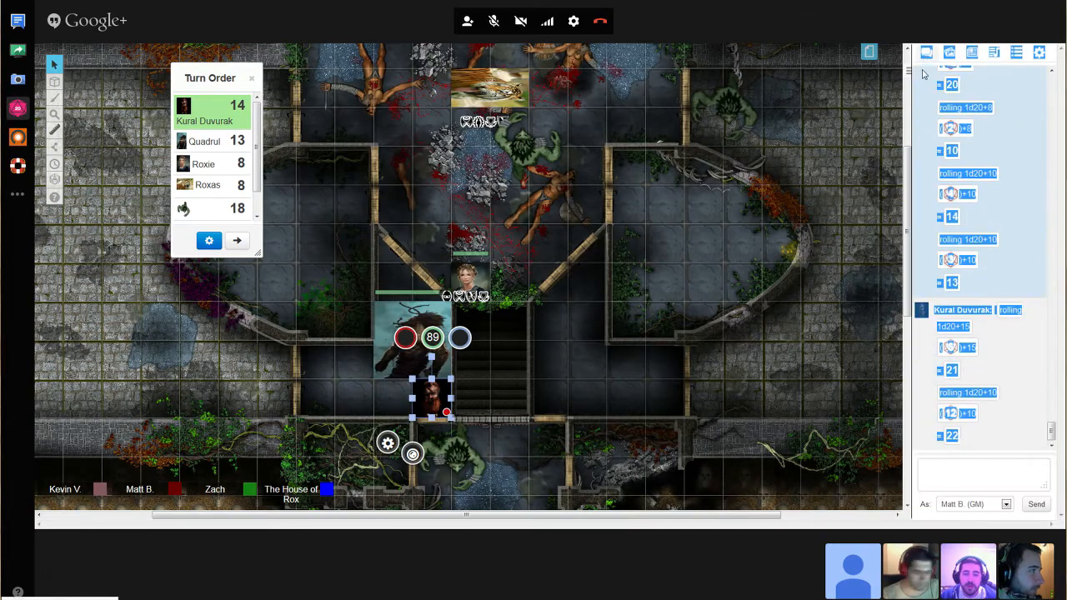
left_click(984, 474)
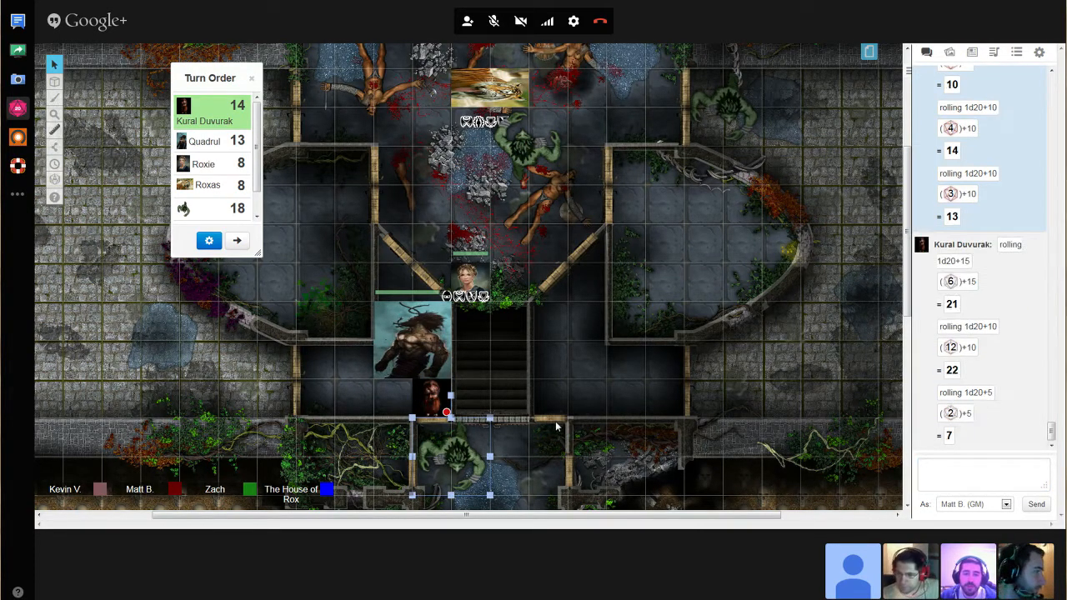
mouse_move(467, 461)
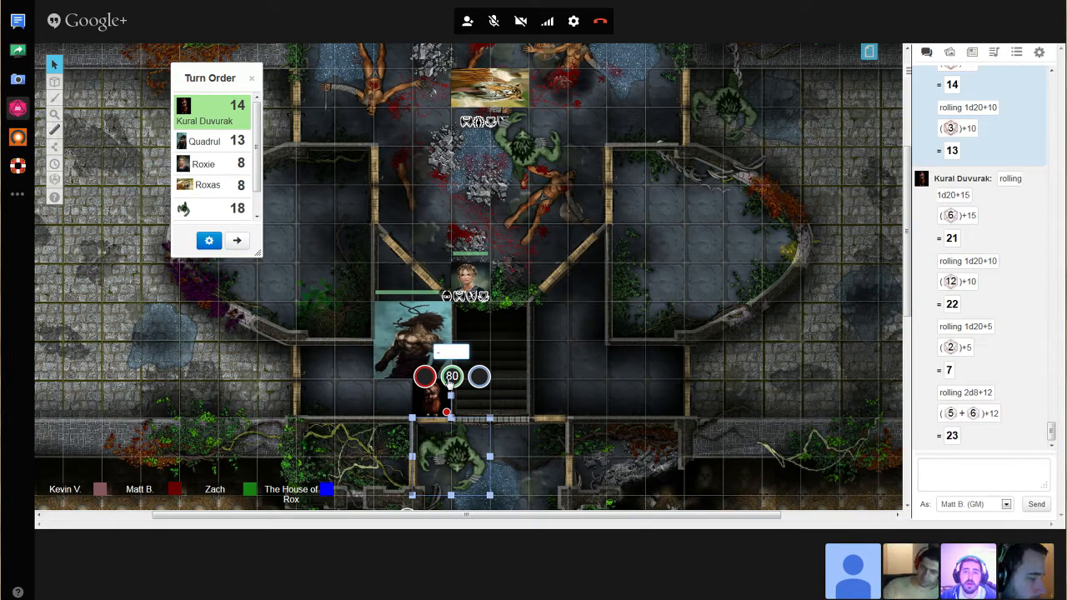
type("57")
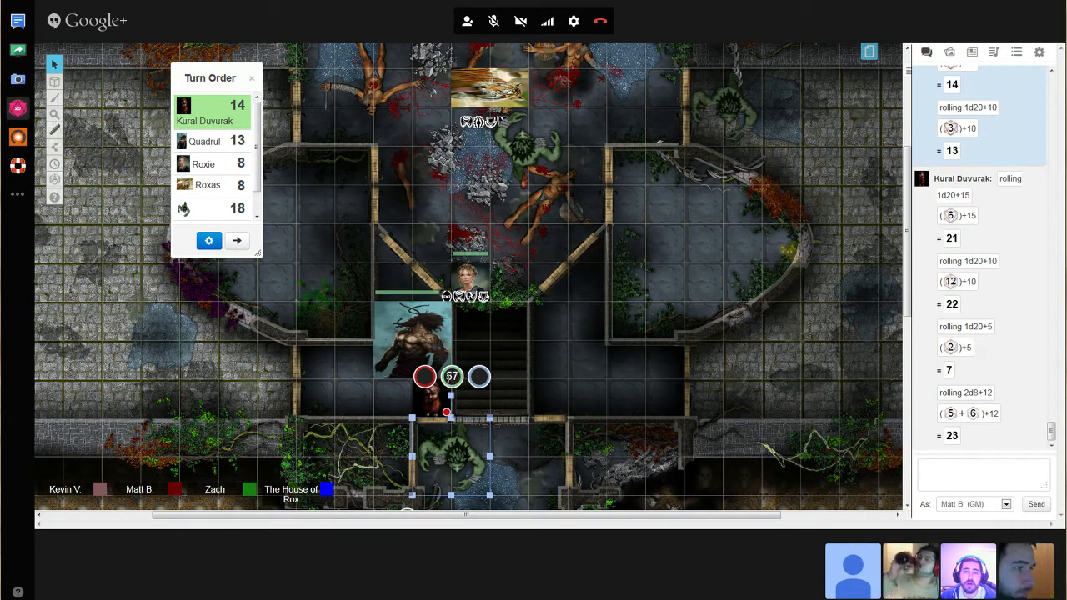
mouse_move(316, 218)
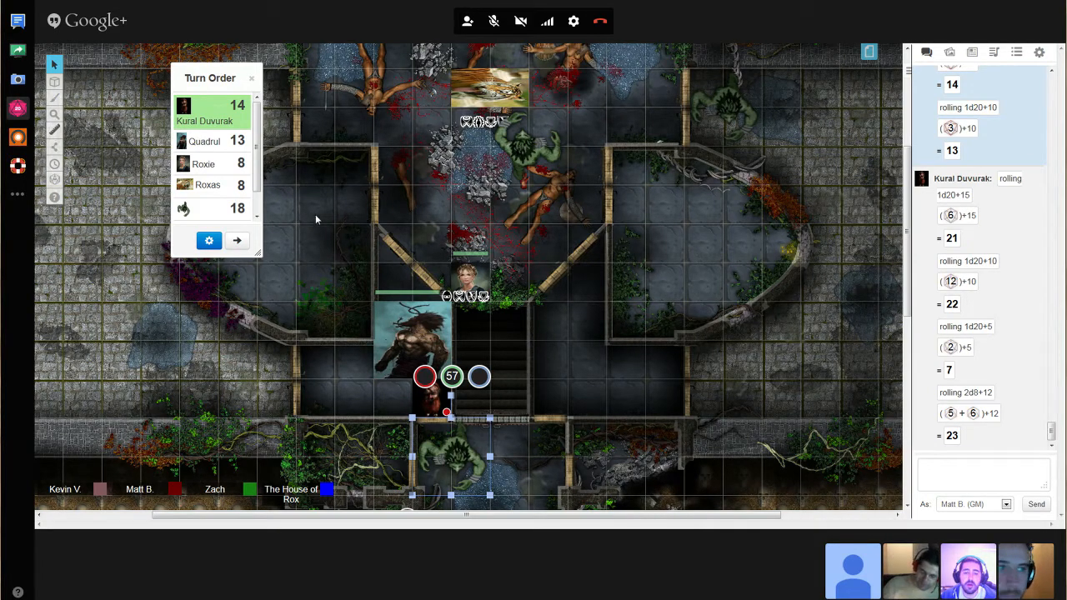
- Pass the turn to Quadrul at initiative 13 and click into the chat box
left_click(237, 241)
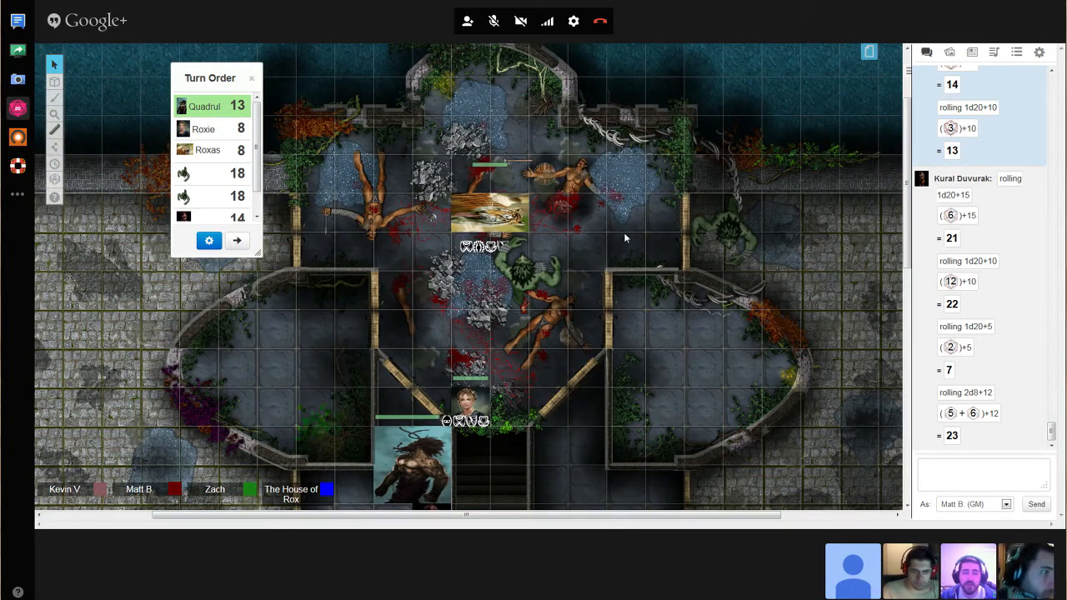
mouse_move(617, 216)
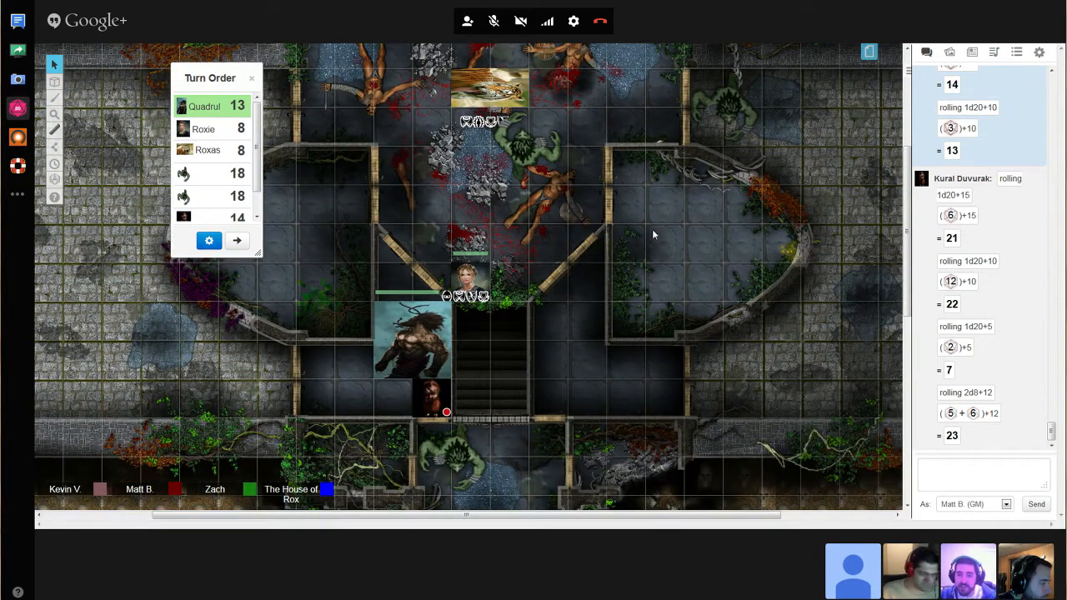
mouse_move(494, 351)
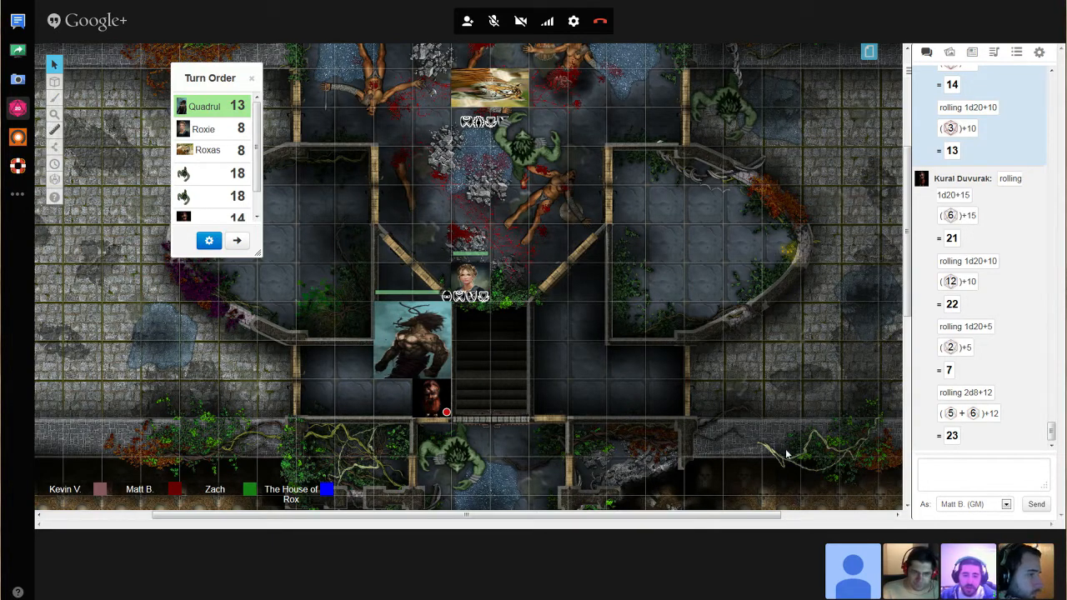
left_click(984, 474)
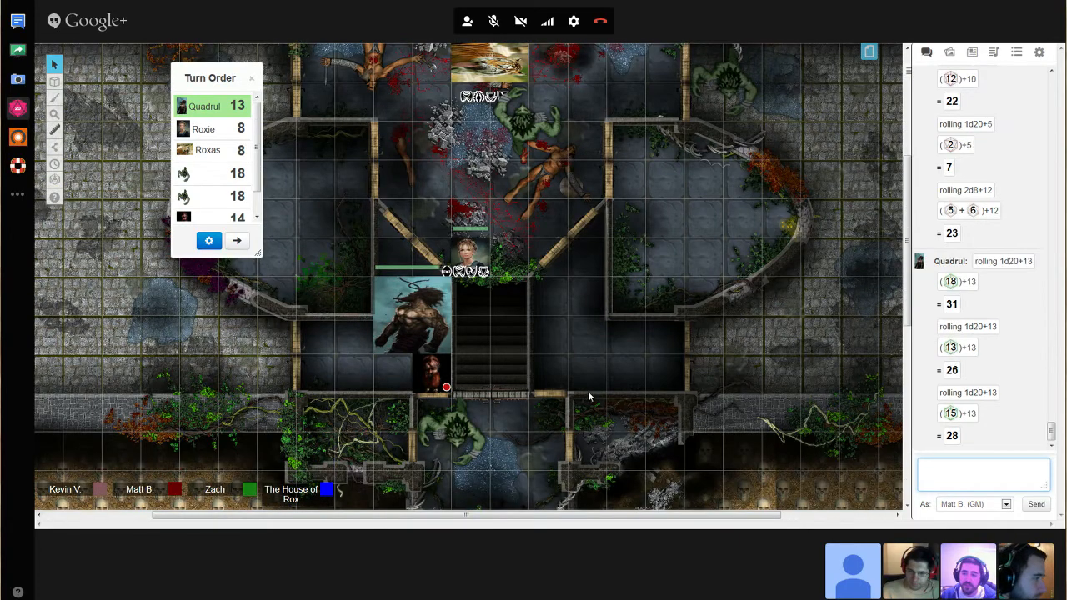
mouse_move(542, 385)
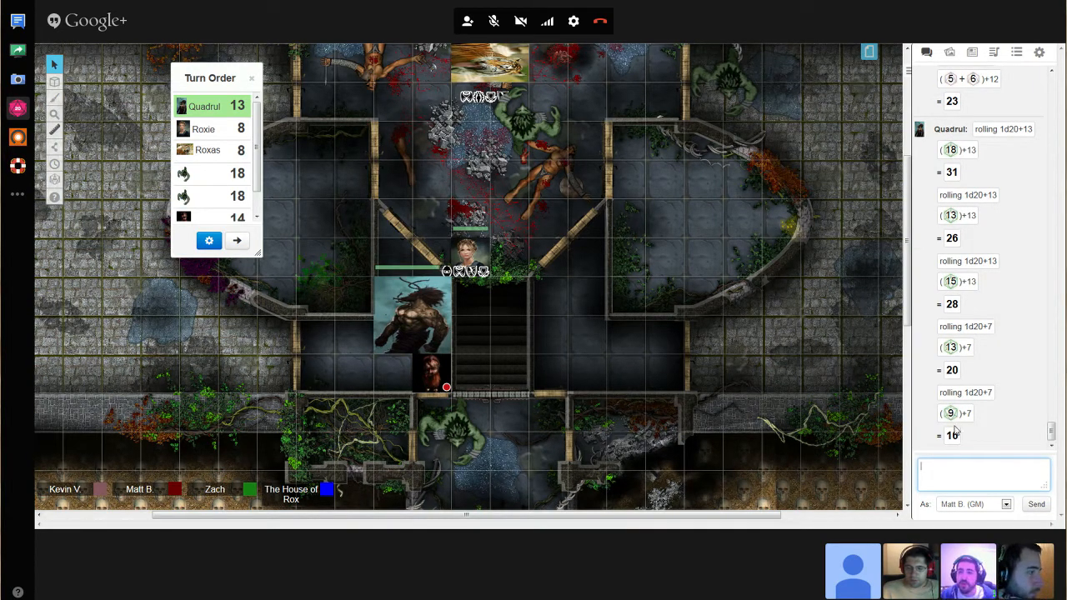
mouse_move(958, 414)
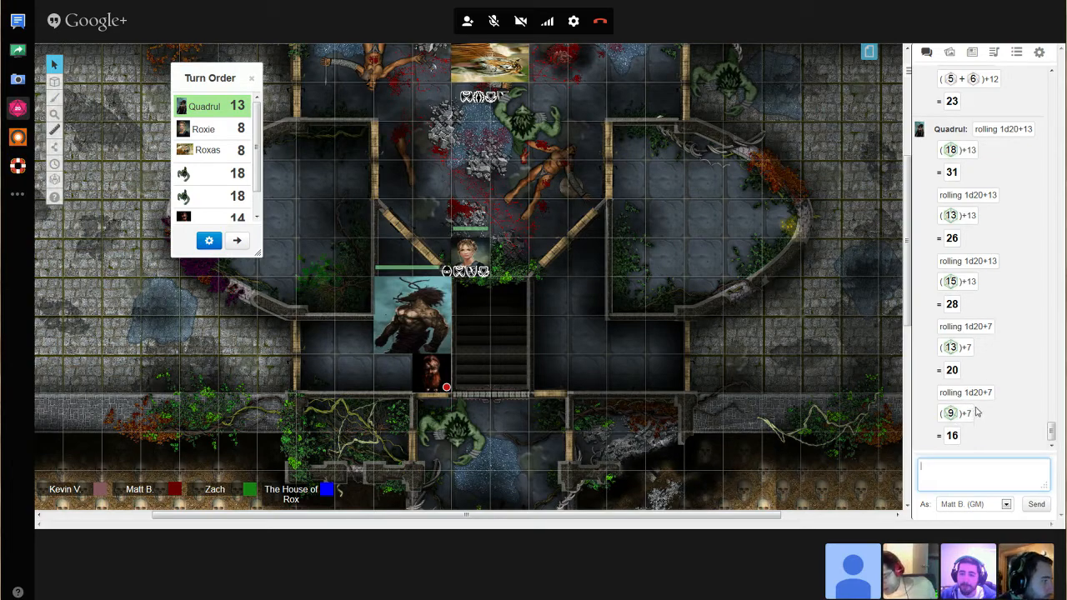
mouse_move(968, 399)
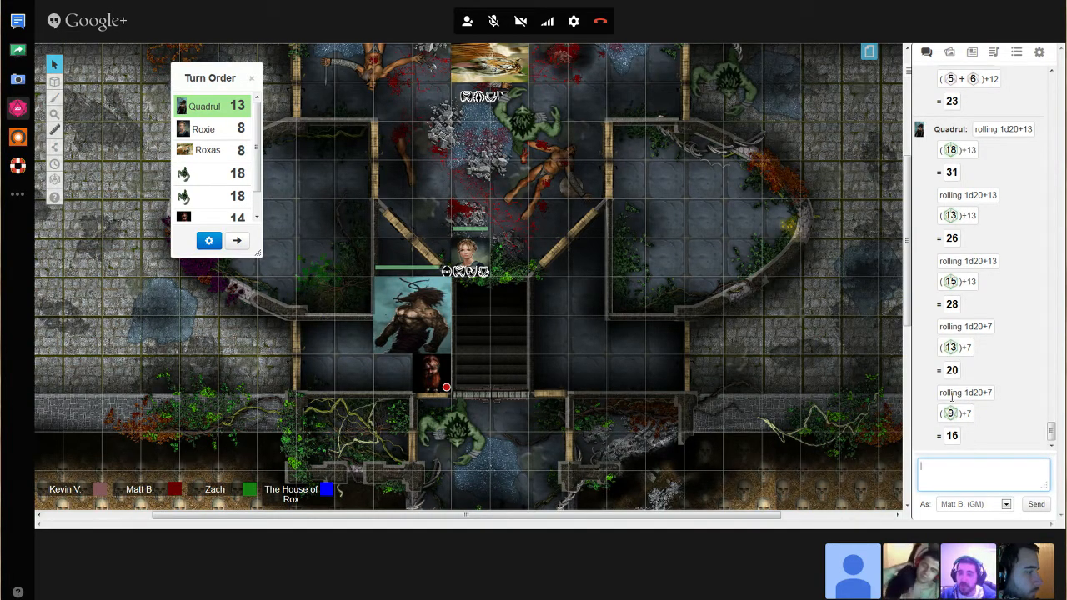
mouse_move(909, 397)
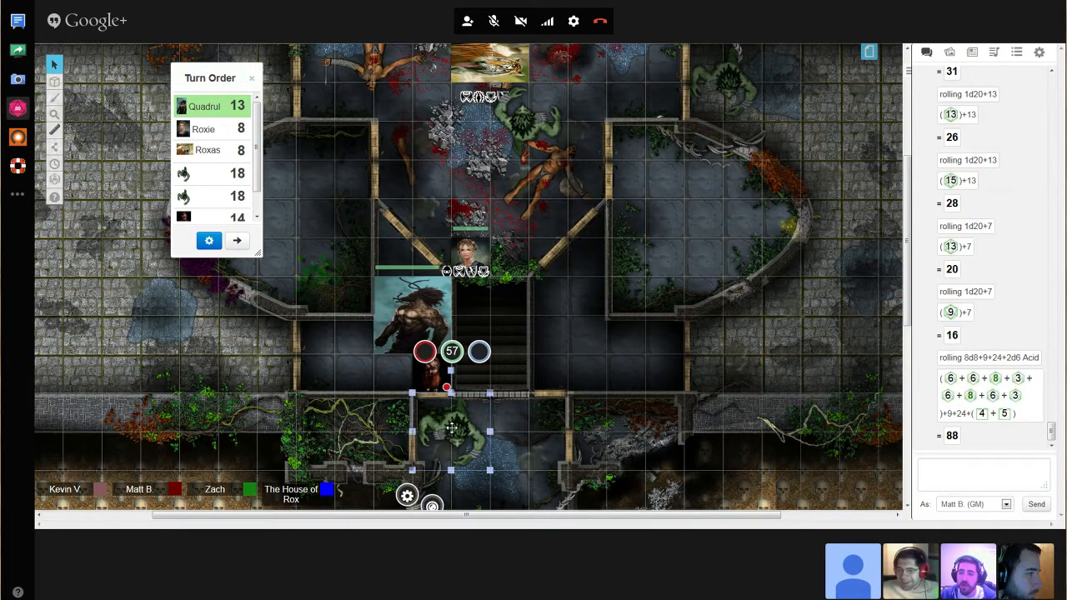
mouse_move(708, 383)
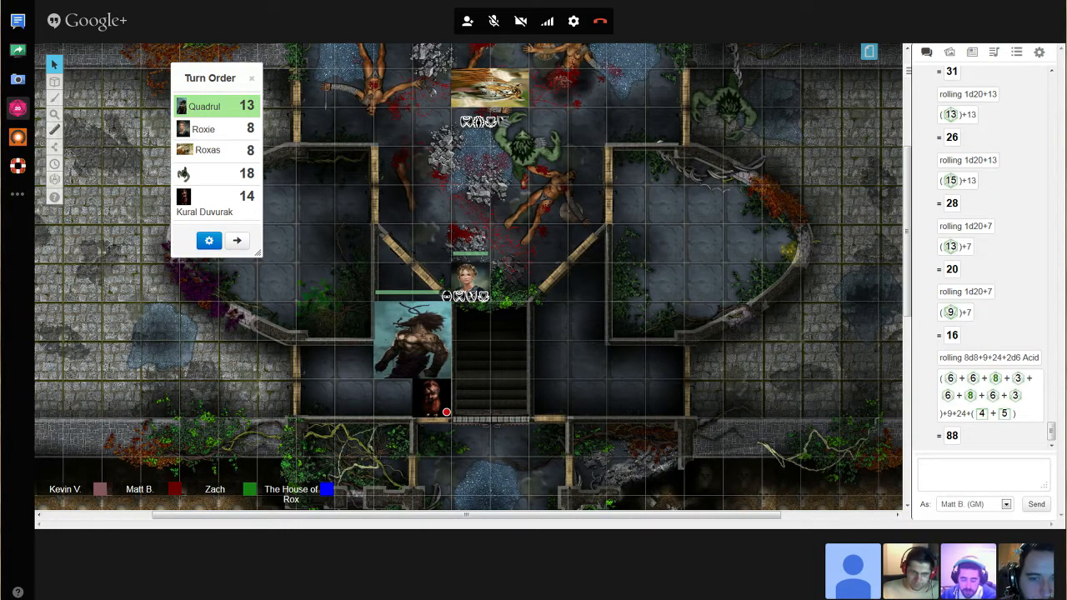
mouse_move(146, 296)
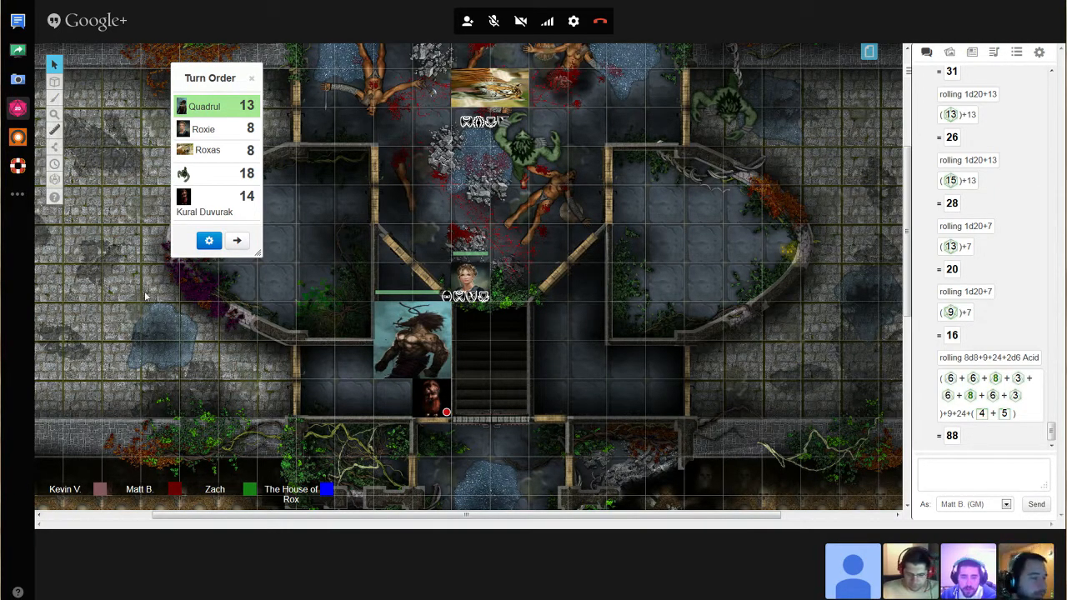
mouse_move(378, 382)
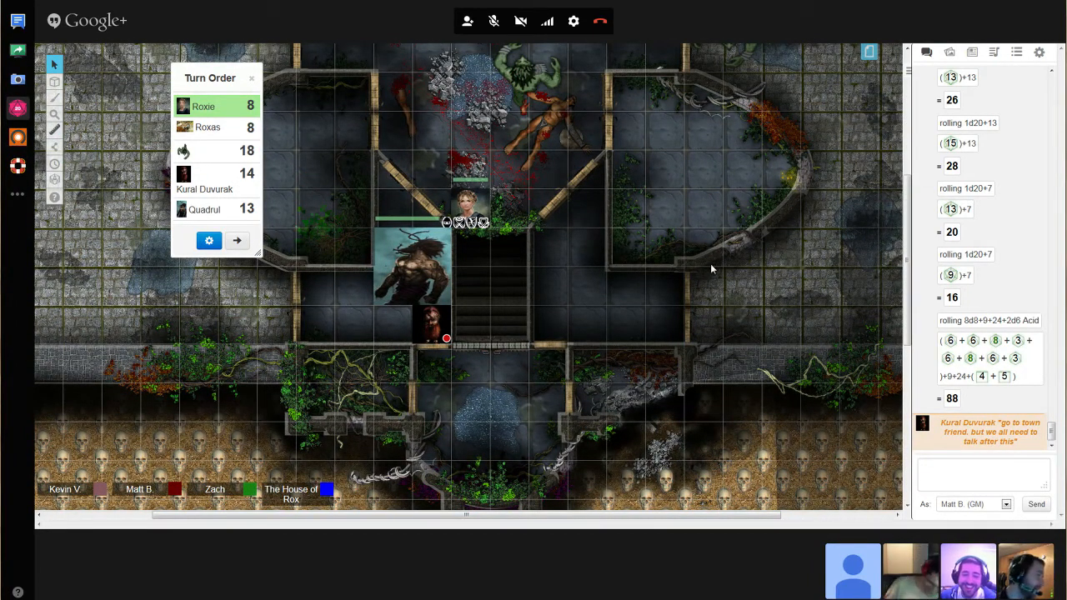
mouse_move(699, 307)
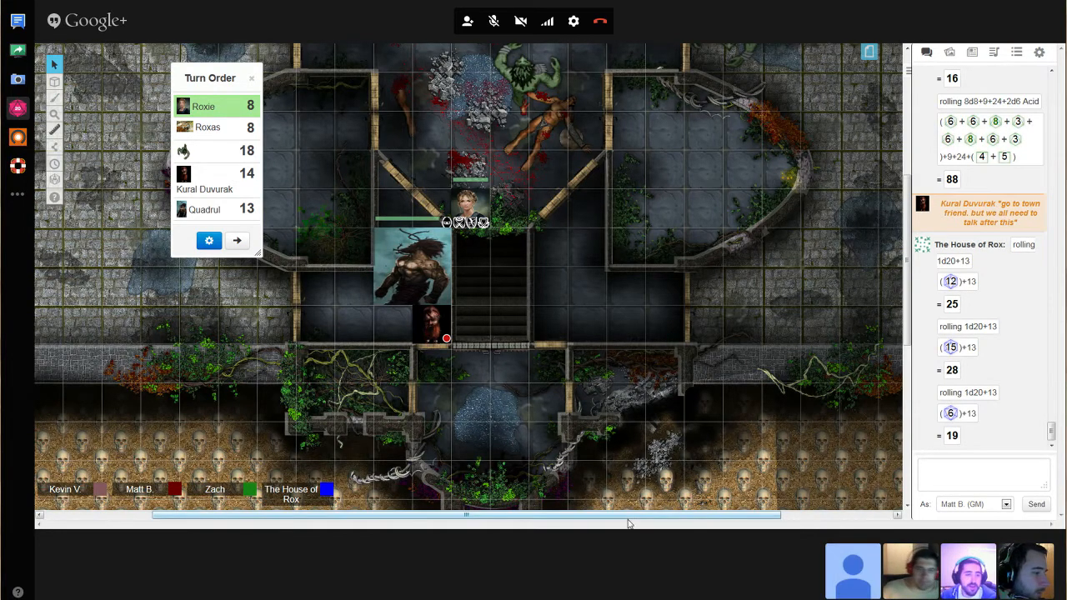
scroll("down", 3)
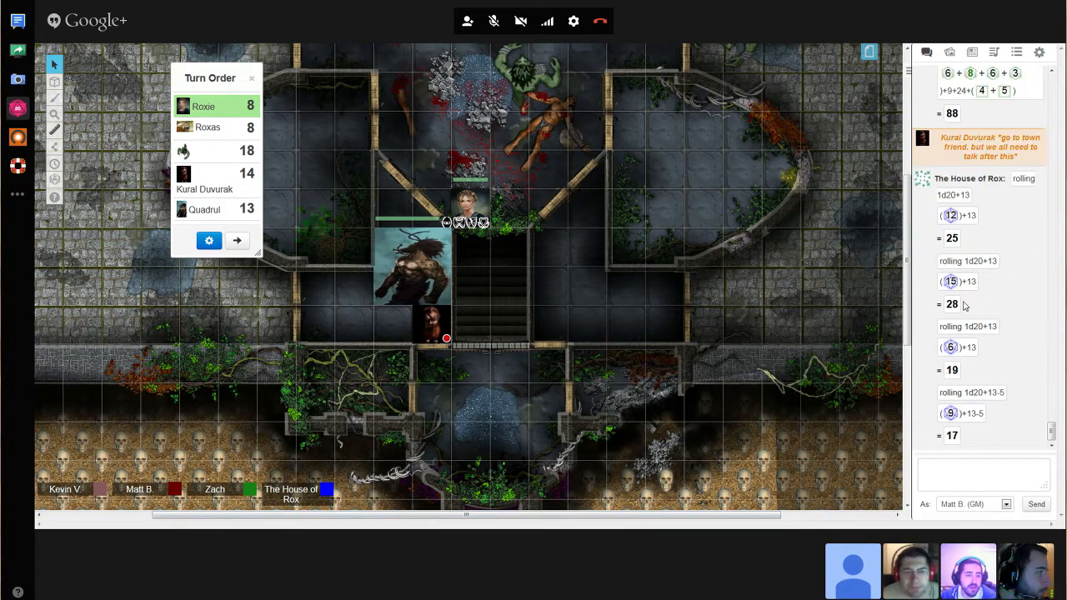
left_click(984, 471)
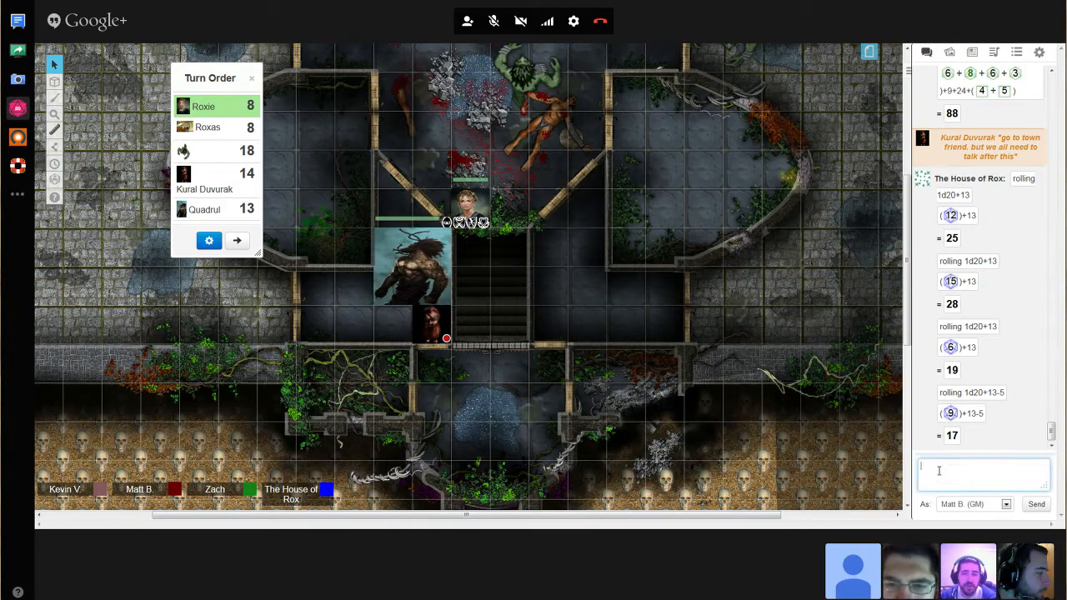
type("ALEc")
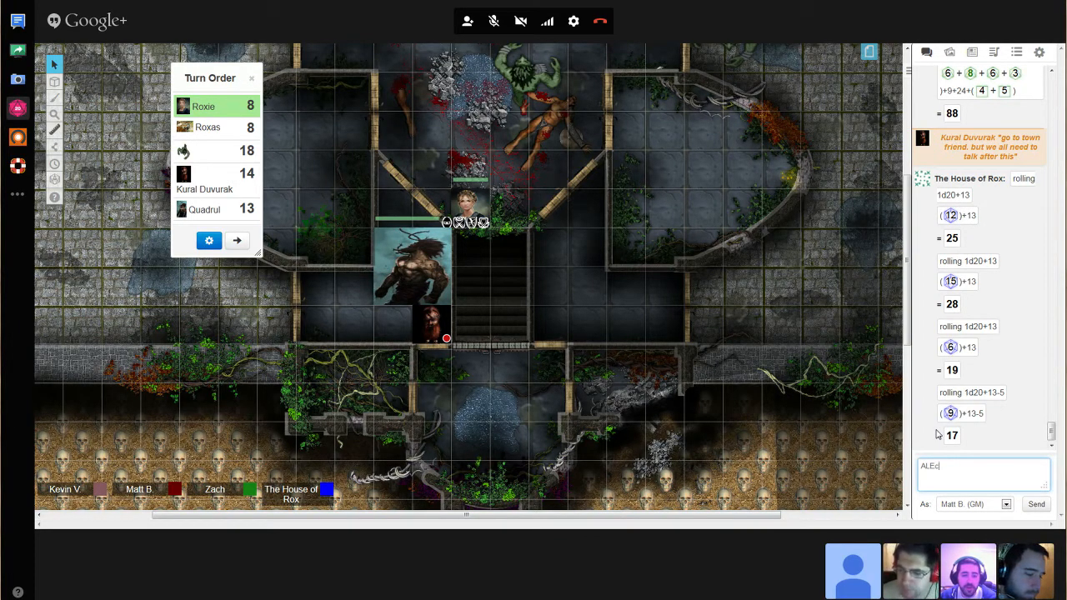
type("ALEX WE CAN'T HEAR yOU IF yOU Are TALKI")
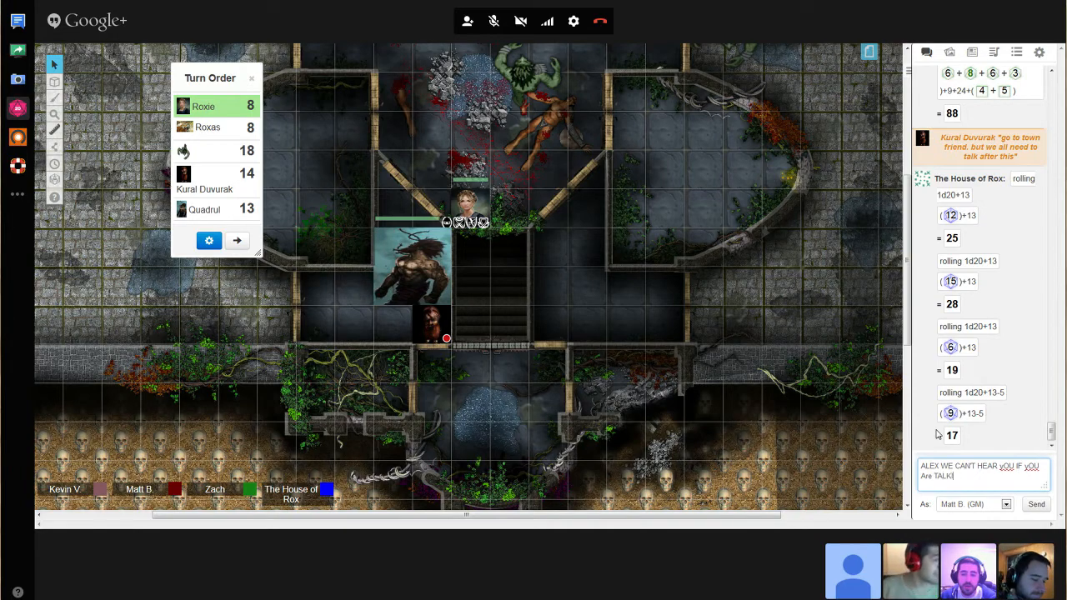
left_click(1036, 504)
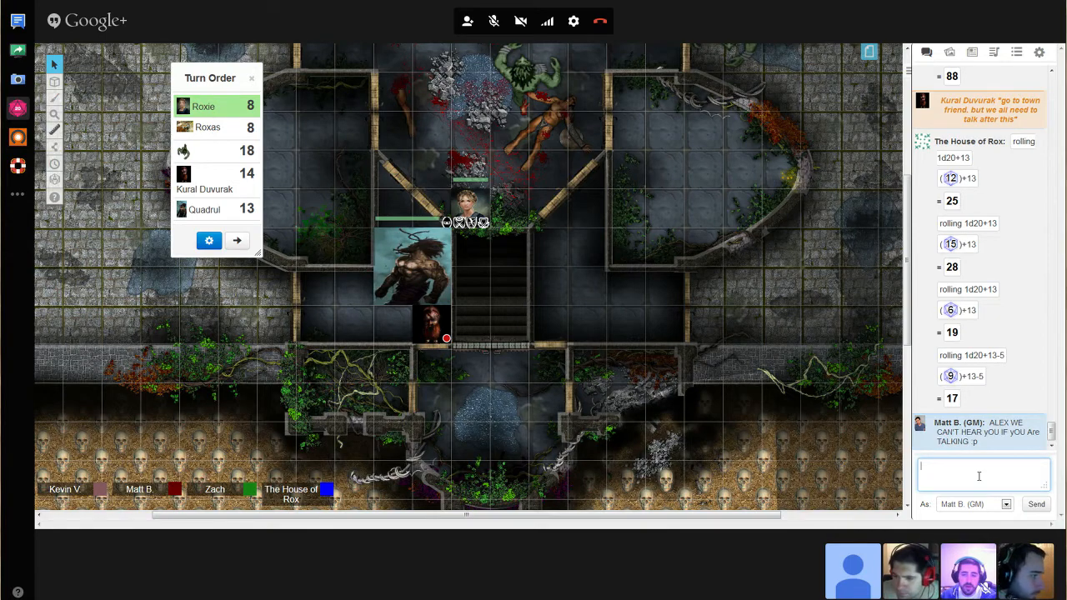
type("All")
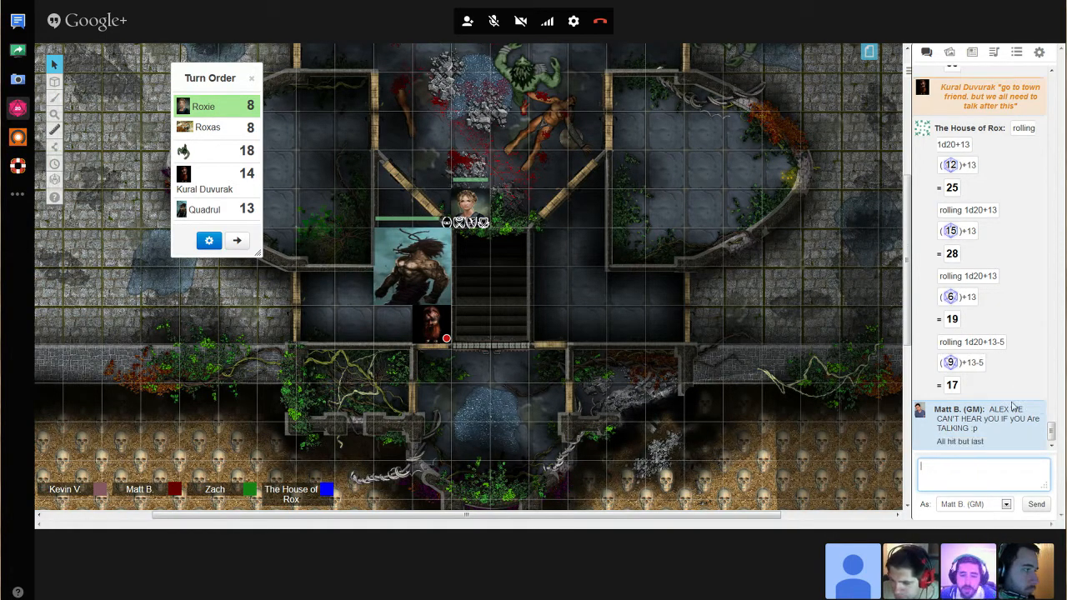
mouse_move(696, 158)
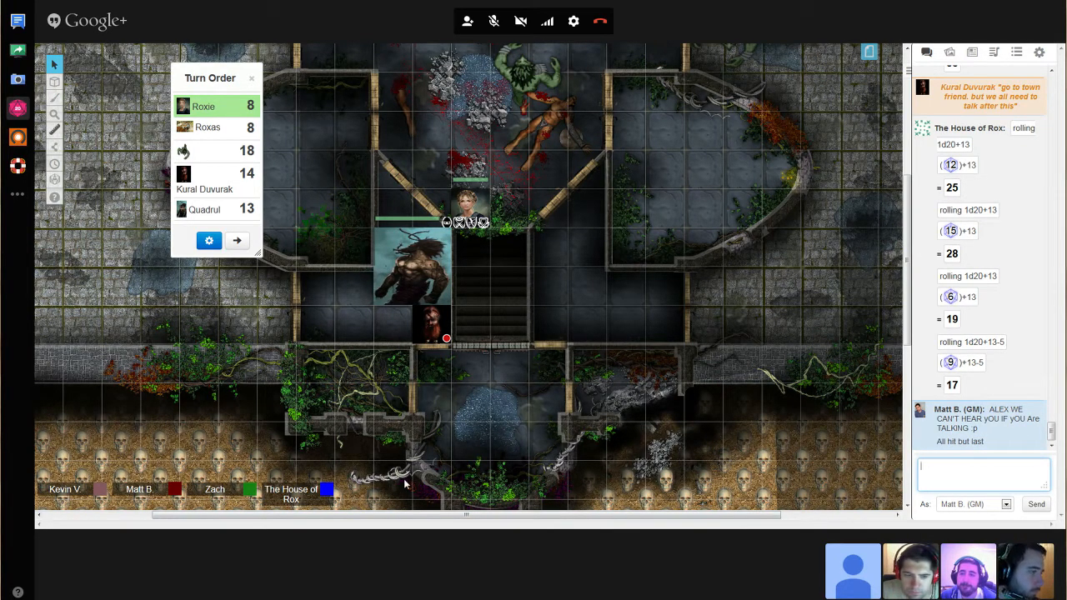
mouse_move(334, 362)
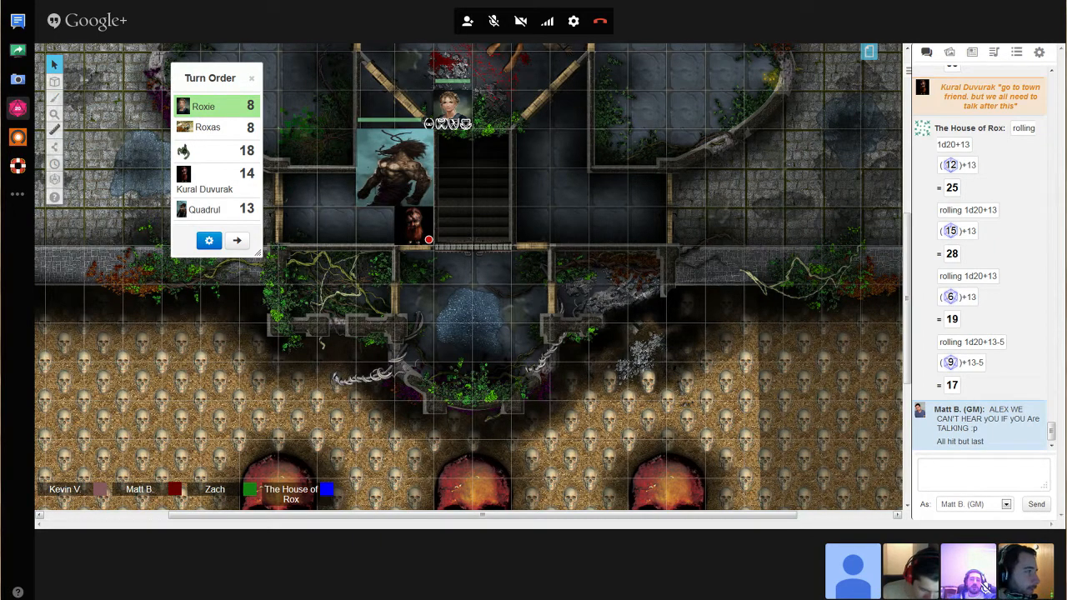
- Subtract 47 from the token's health, leaving 33, and advance the turn to initiative 18
scroll("down", 3)
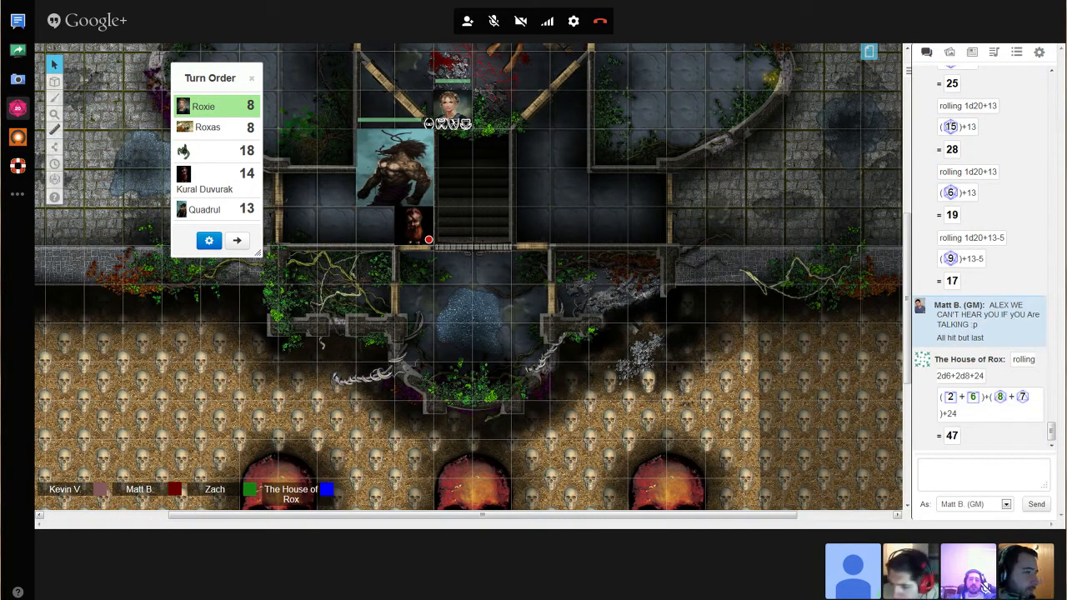
mouse_move(723, 286)
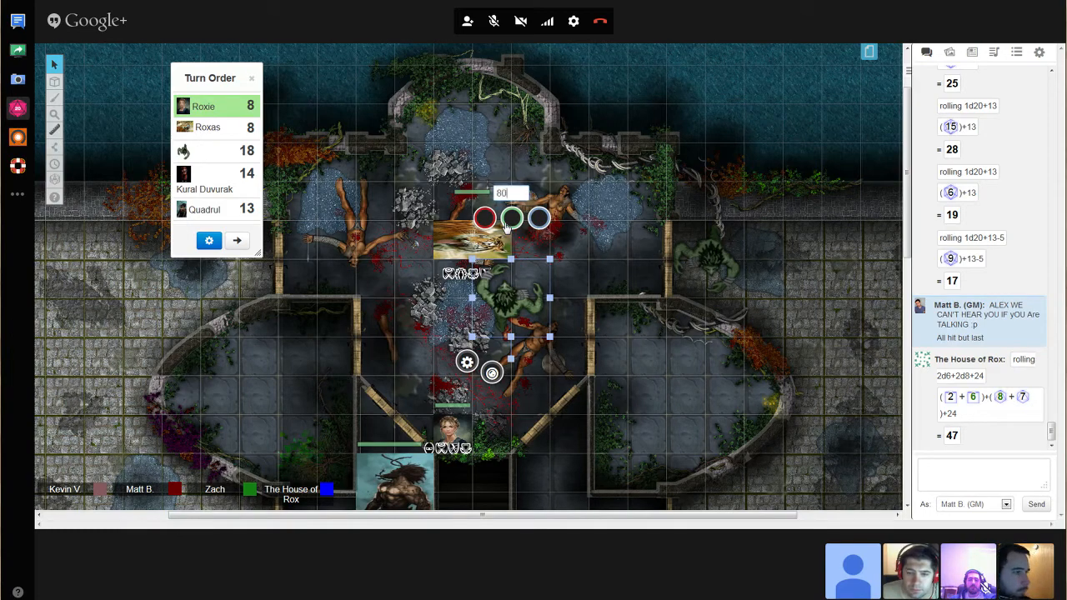
type("-47")
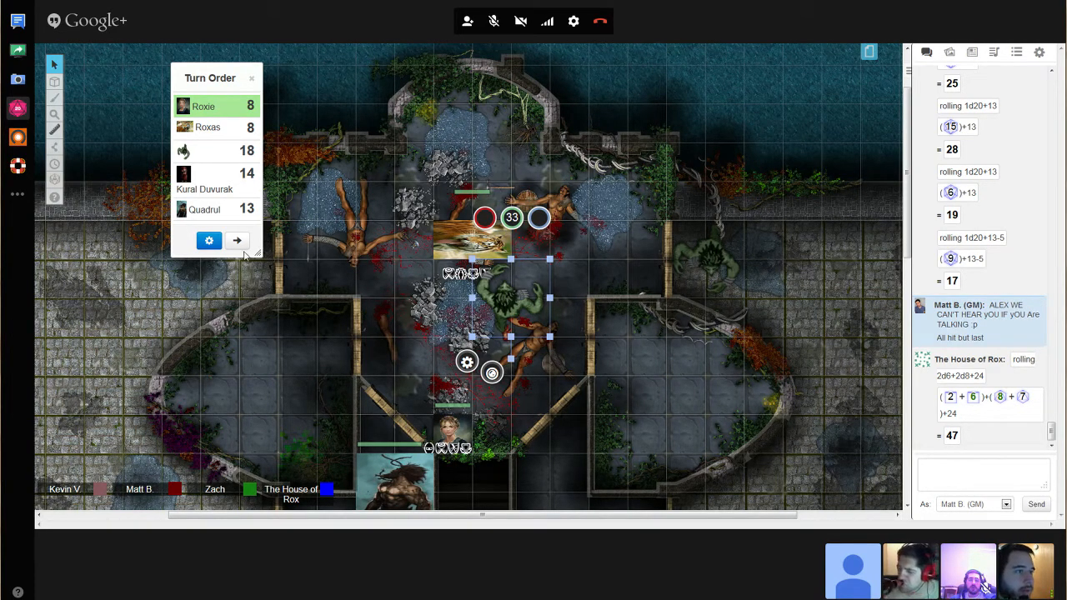
left_click(237, 241)
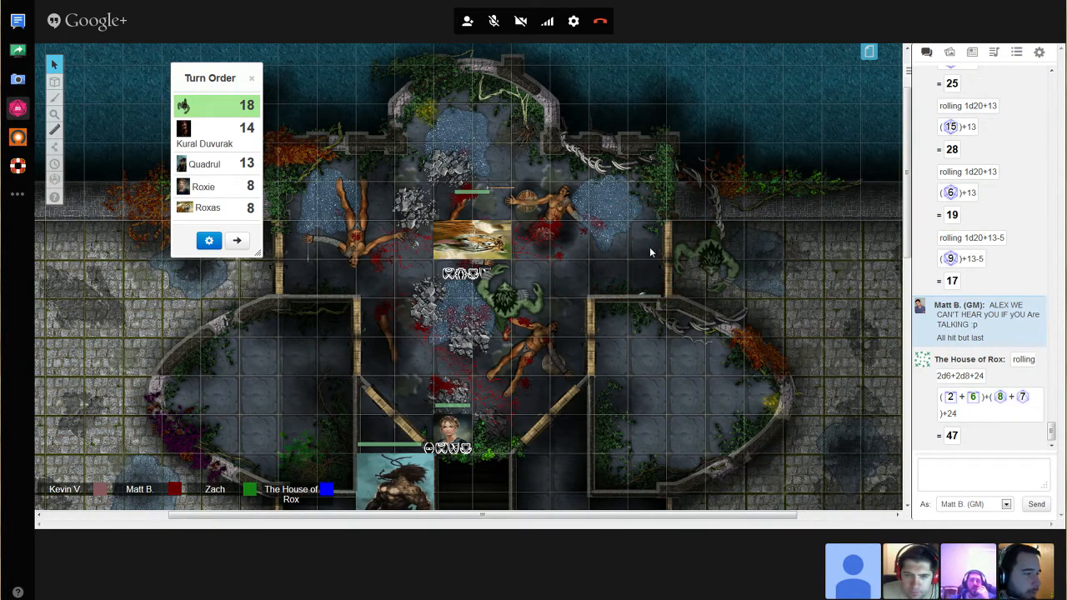
mouse_move(646, 260)
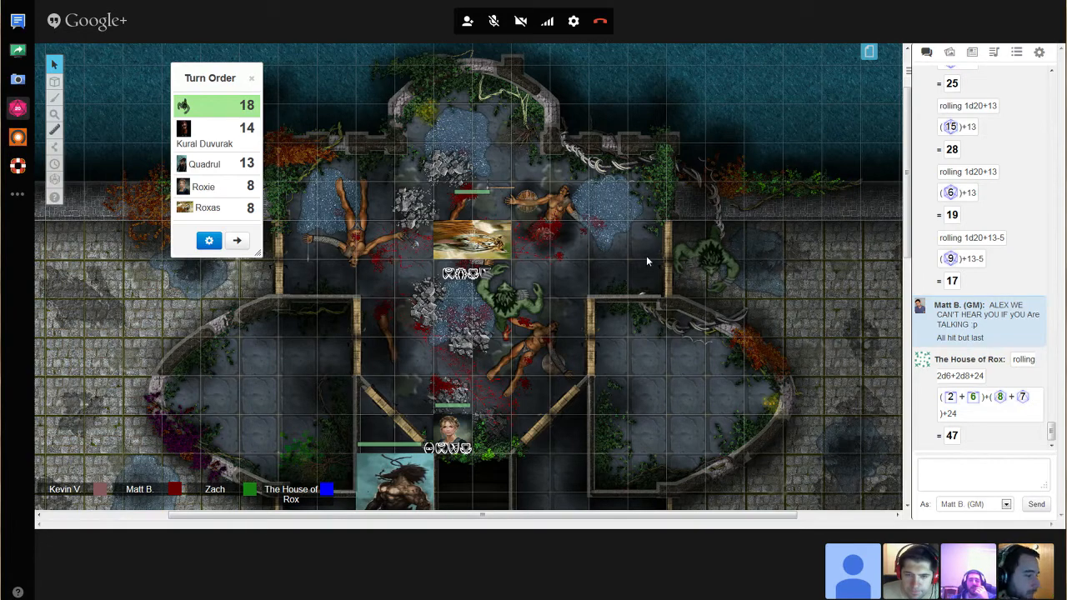
- Ping beside the green troll, then roll 1d20+10 attacks in chat: 15, 25 and 13
left_click(652, 257)
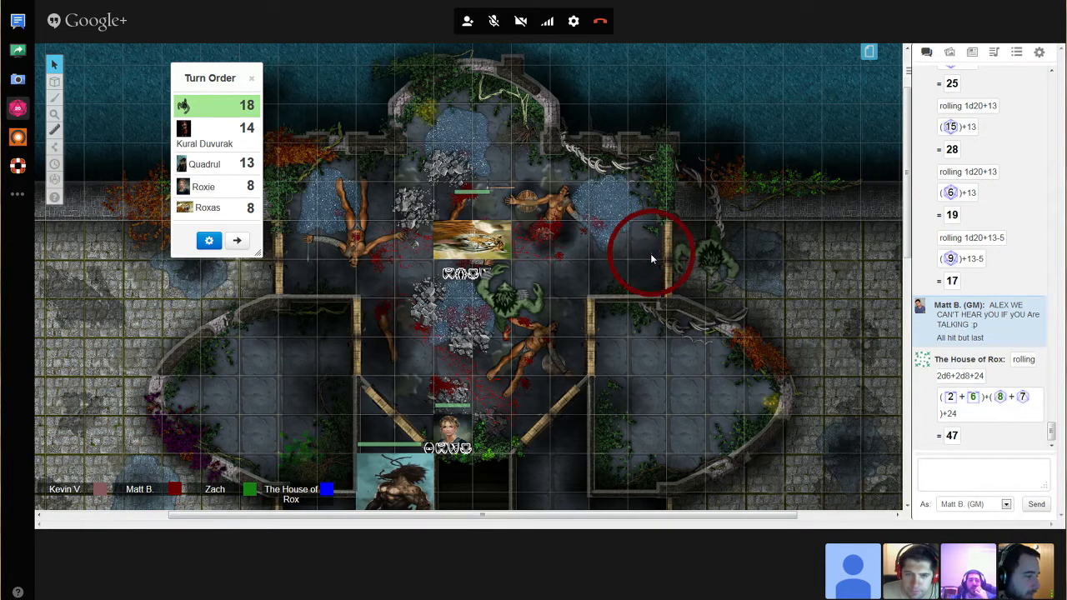
left_click(650, 258)
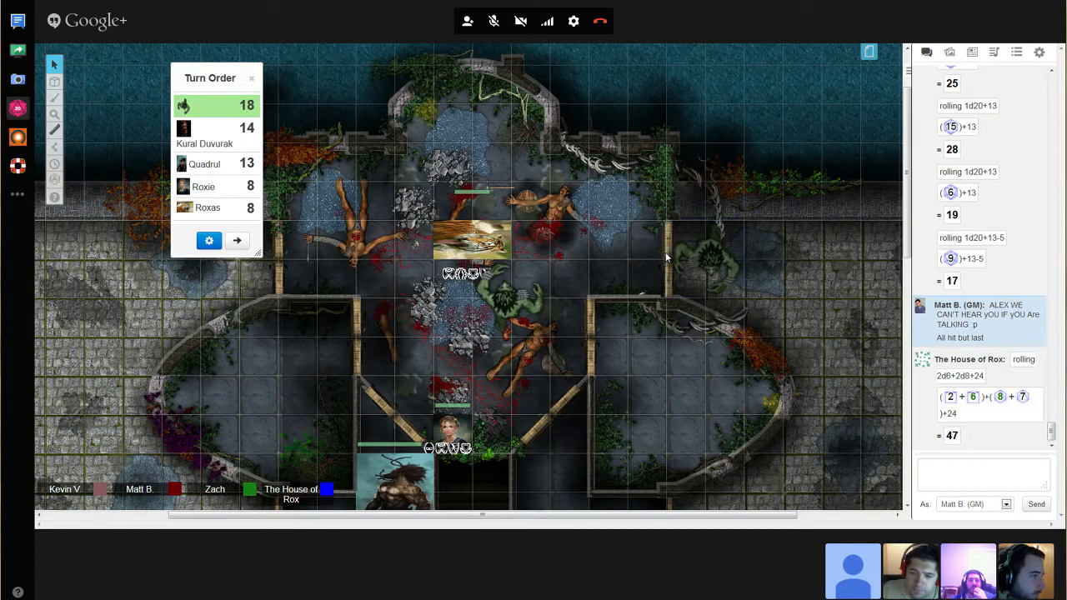
mouse_move(688, 266)
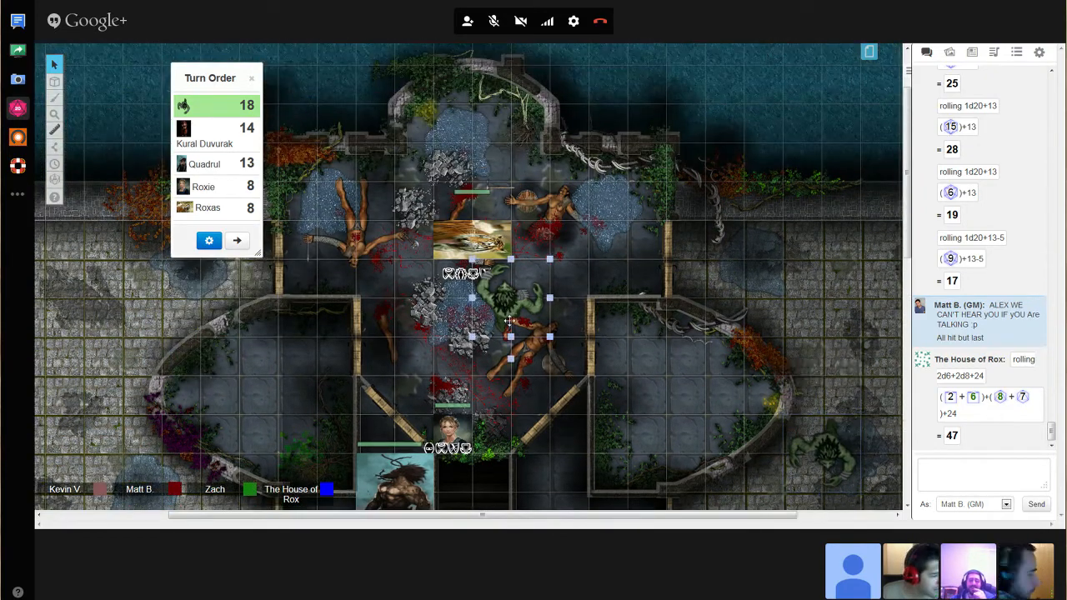
left_click(984, 472)
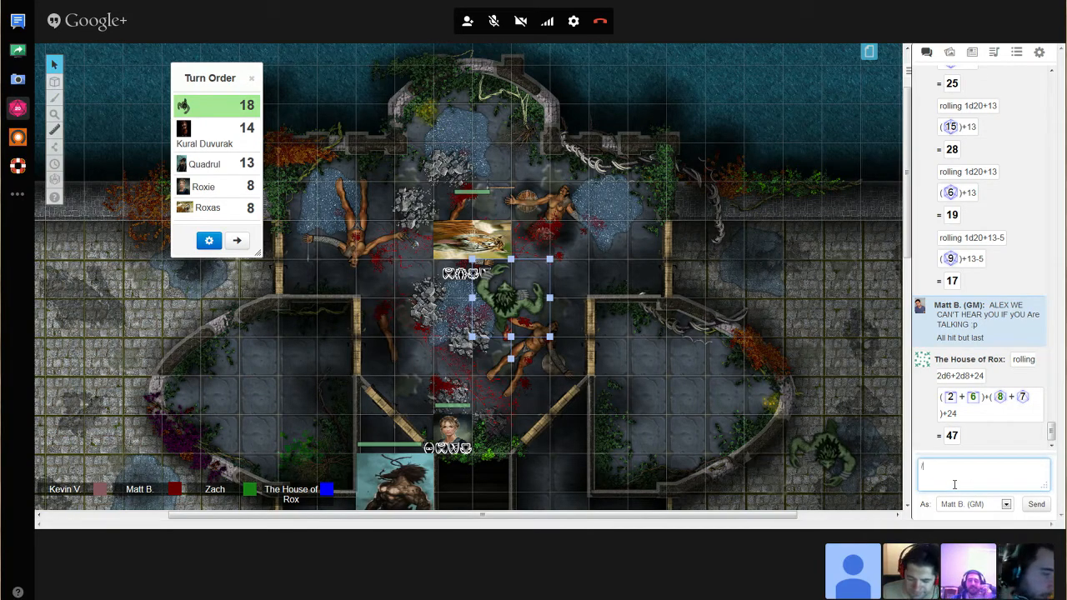
type("/r 1d20+")
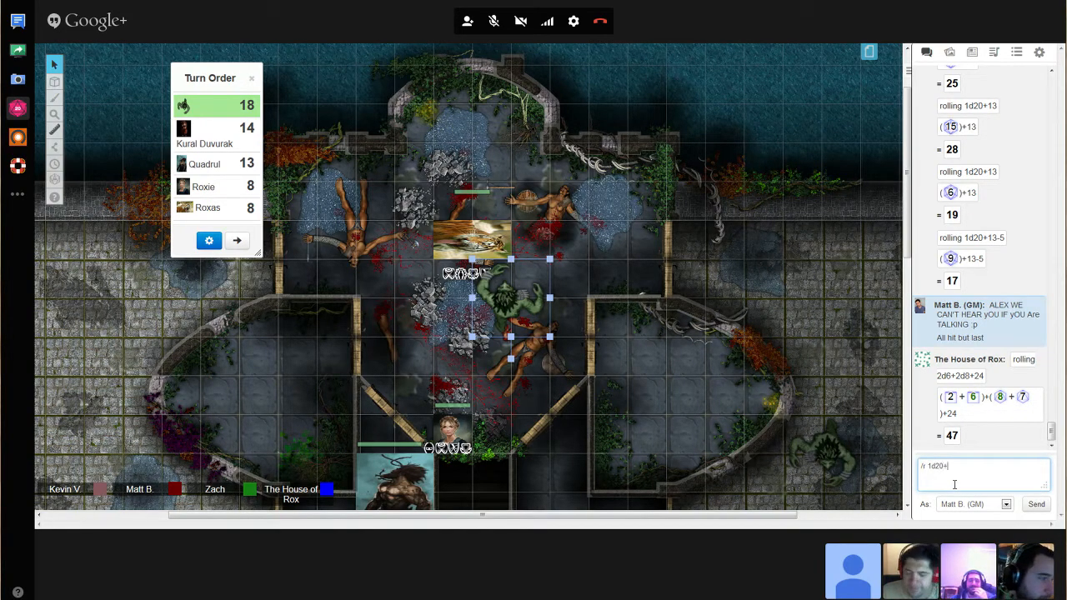
left_click(1037, 504)
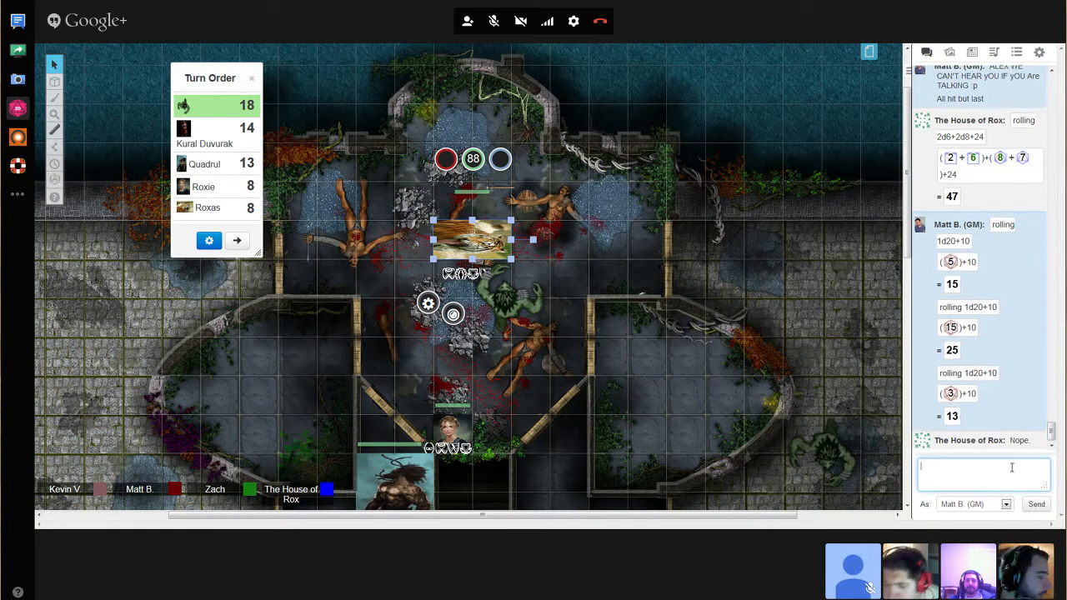
- Post 'WHY DO YOU HATE US?!?' and 'Okay' in chat, then pass the turn to Kural Duvurak
type("WHY DO I")
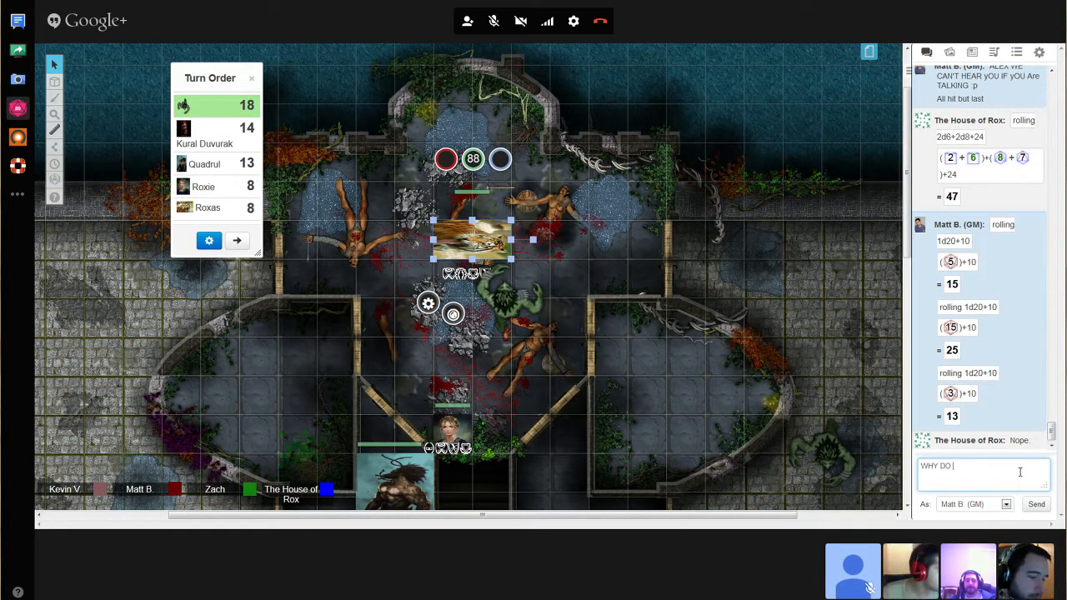
type("YOU HATE US")
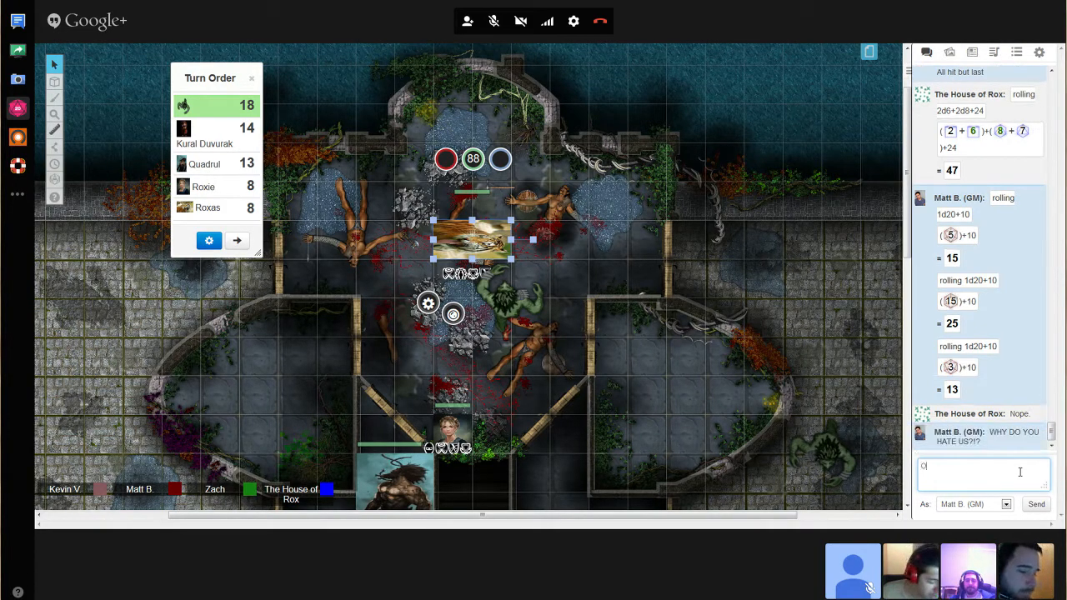
type("Okay")
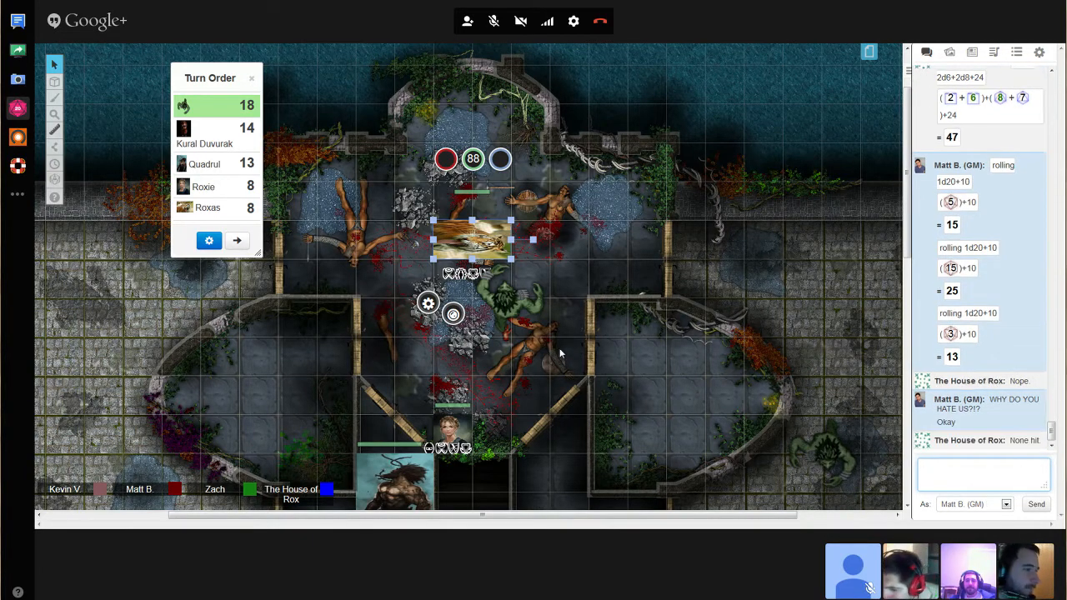
left_click(984, 473)
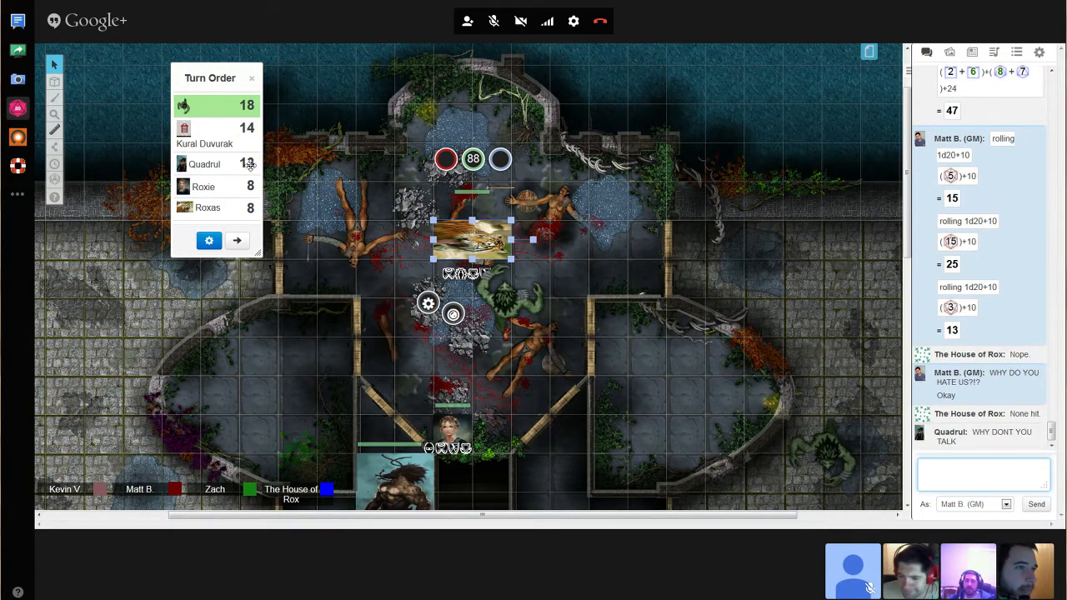
left_click(237, 241)
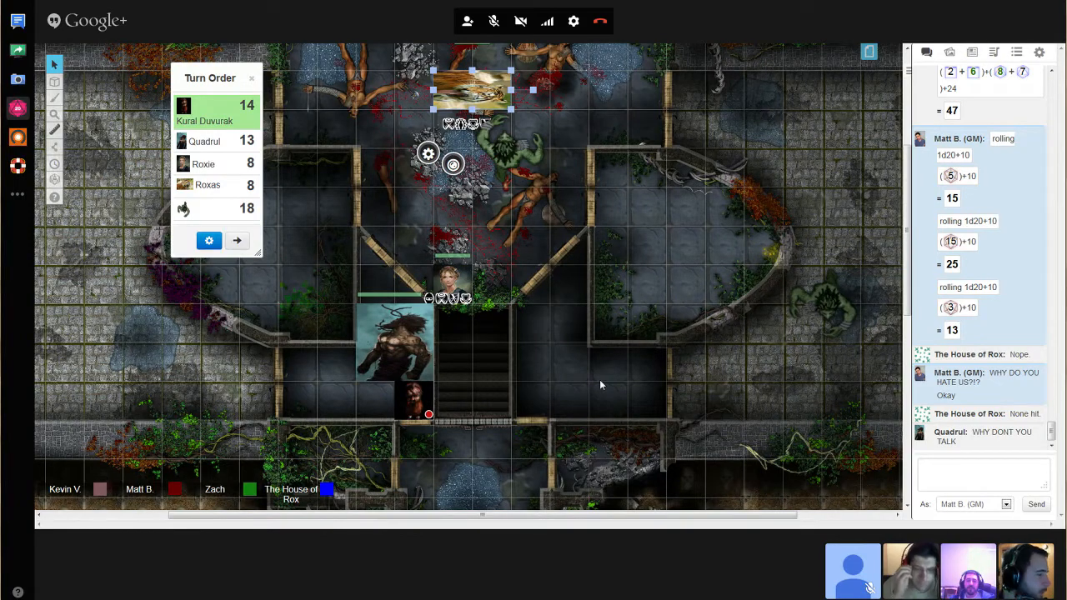
mouse_move(597, 371)
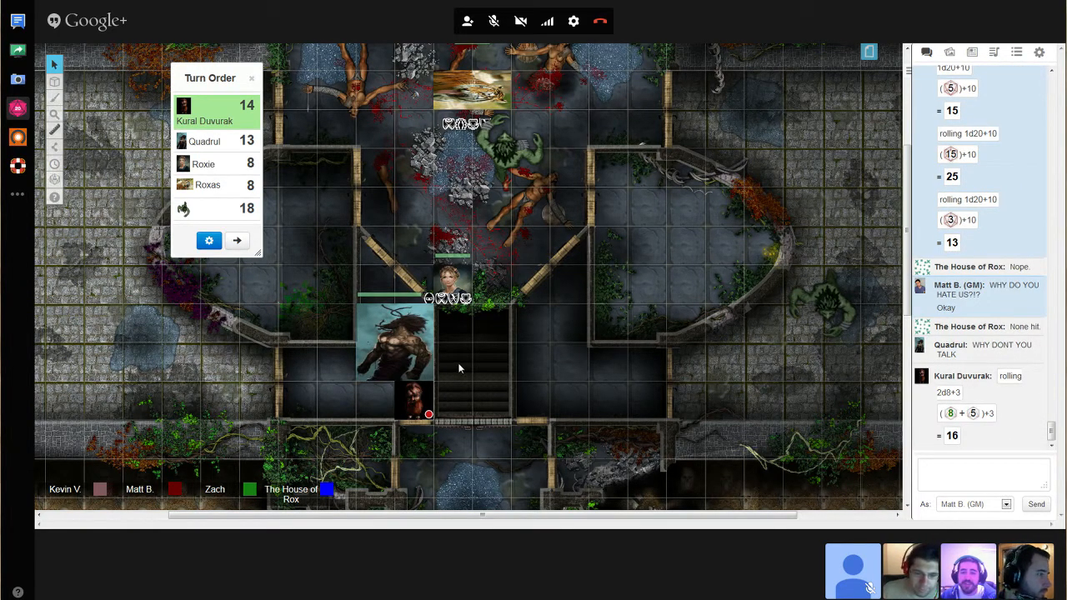
- Select the large warrior token to view its health, then pass the turn to Quadrul
left_click(392, 342)
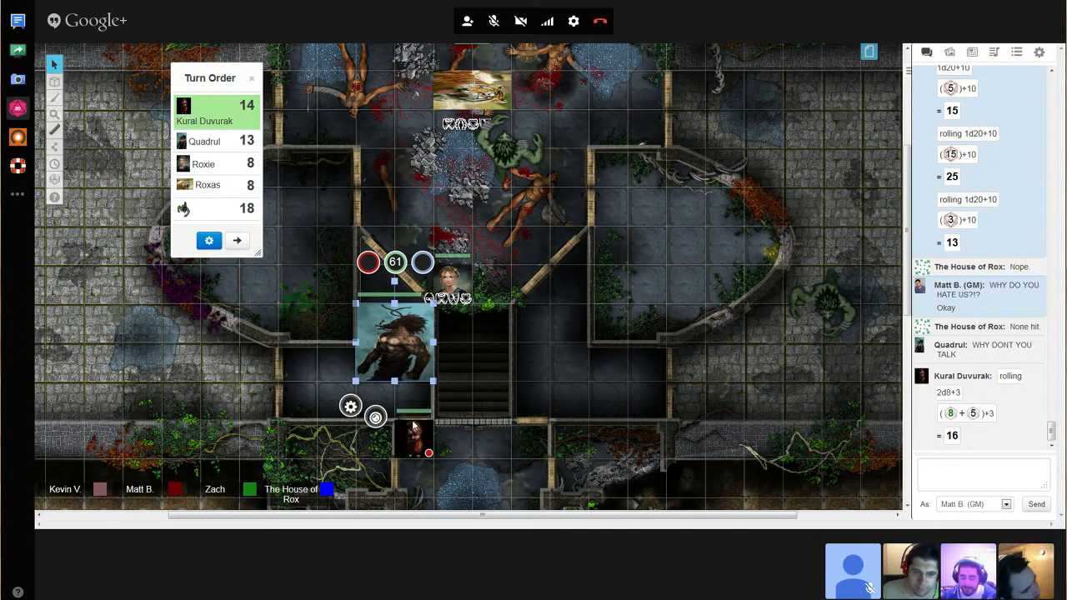
mouse_move(787, 499)
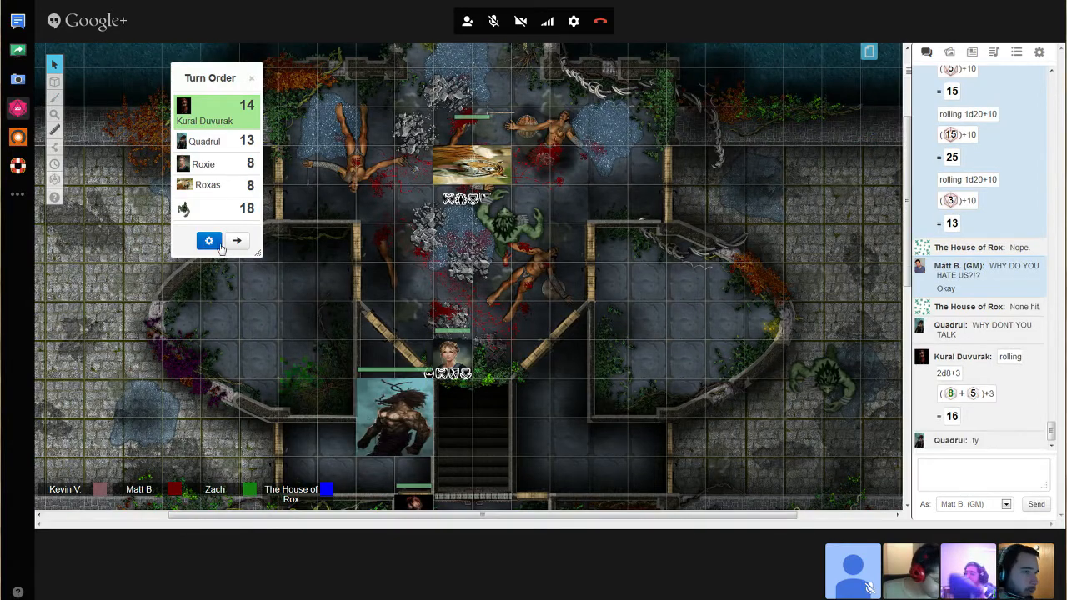
left_click(237, 241)
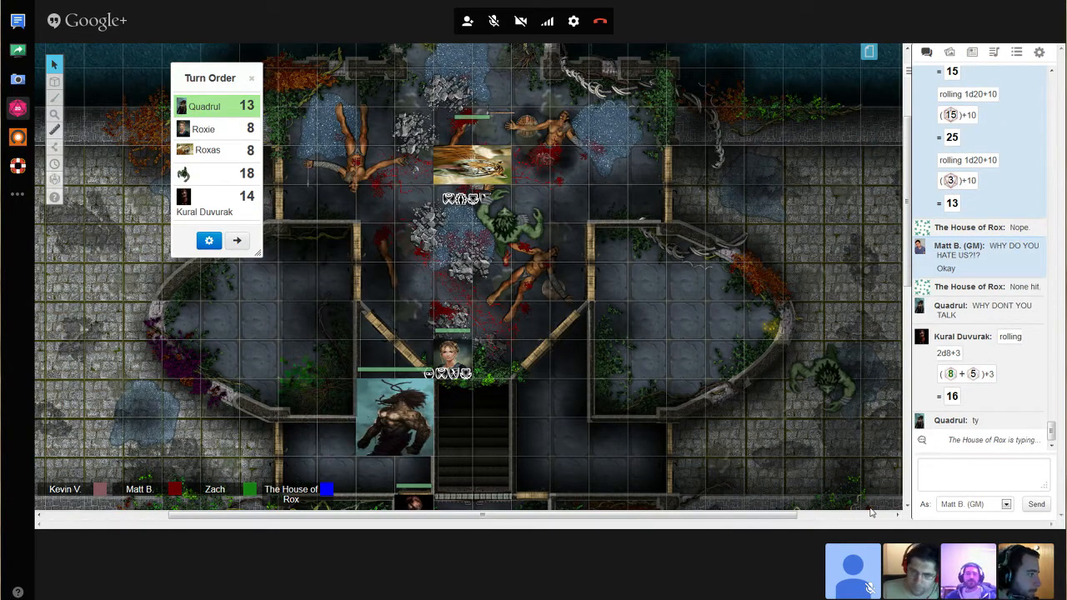
mouse_move(877, 490)
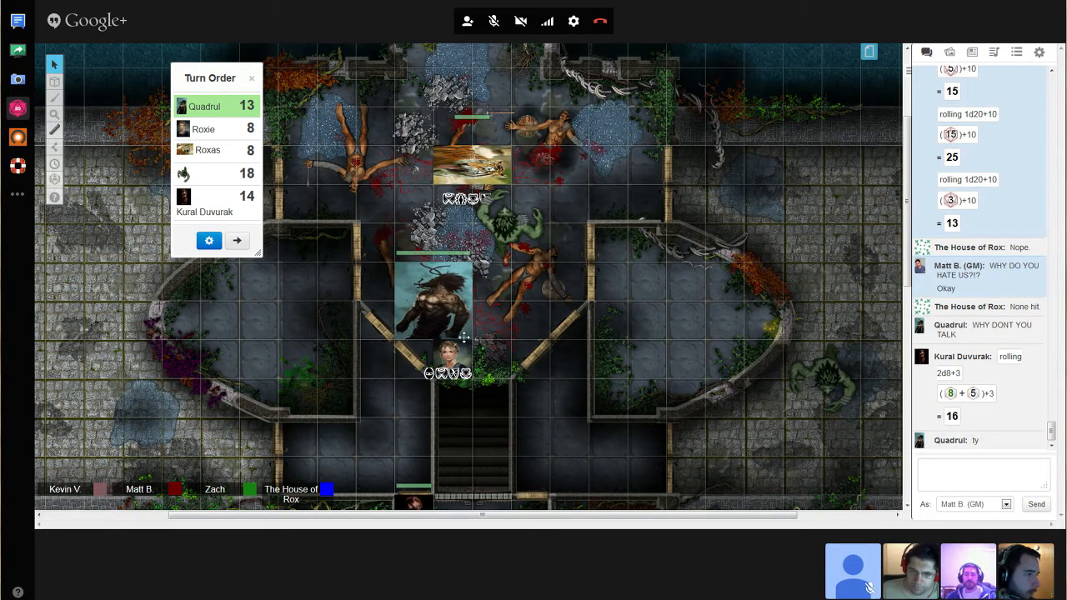
- Send 'Okay!' in chat, then start a 1d20+10 roll that comes up 20
type("Okay!")
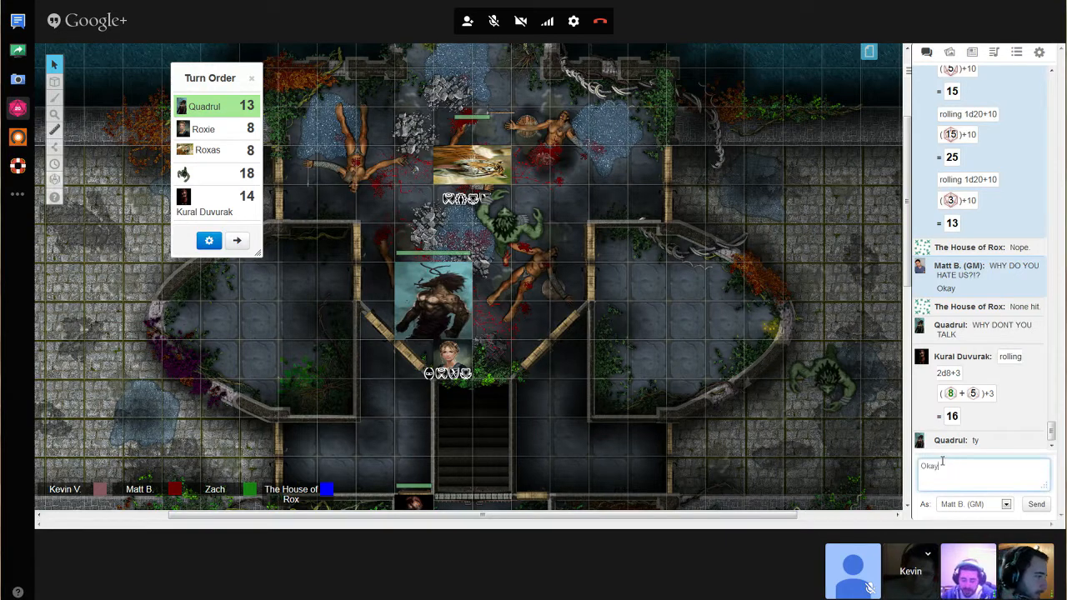
left_click(1037, 503)
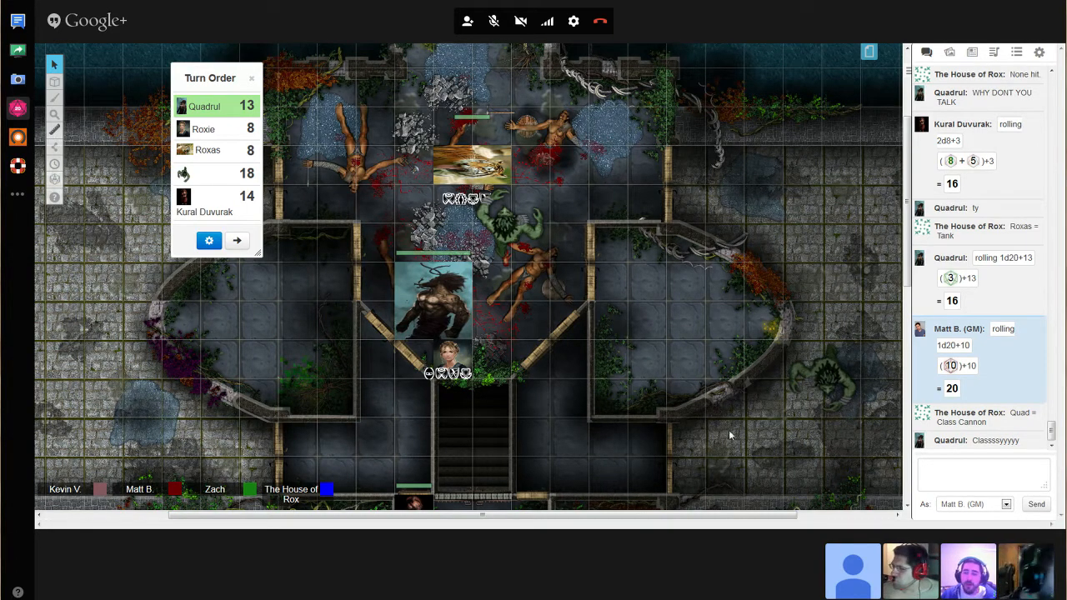
left_click(984, 475)
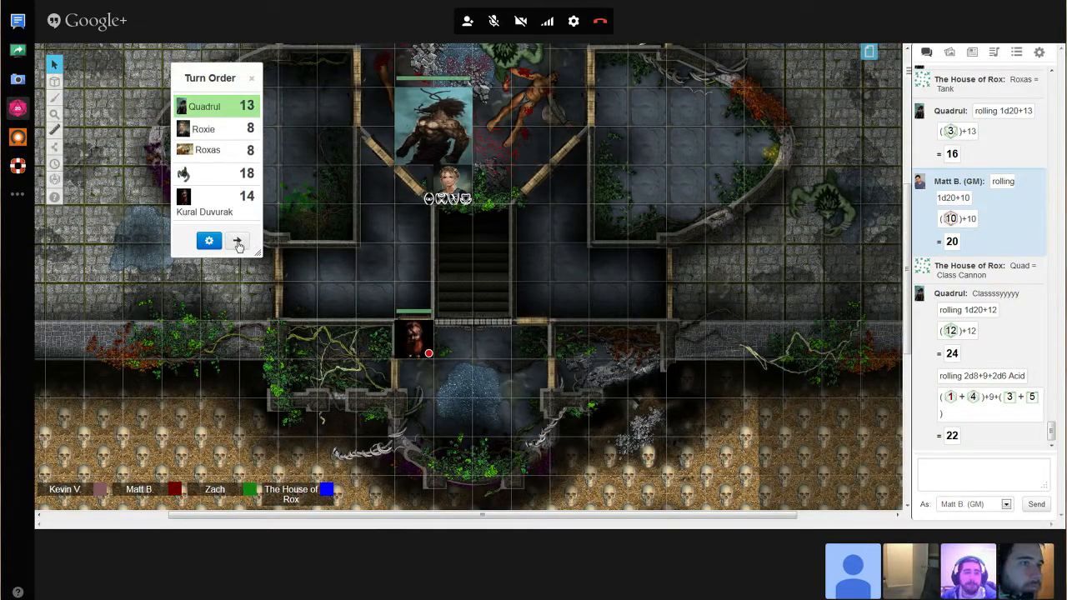
- Pass the turn to Roxas at initiative 8 and focus the chat input
left_click(238, 241)
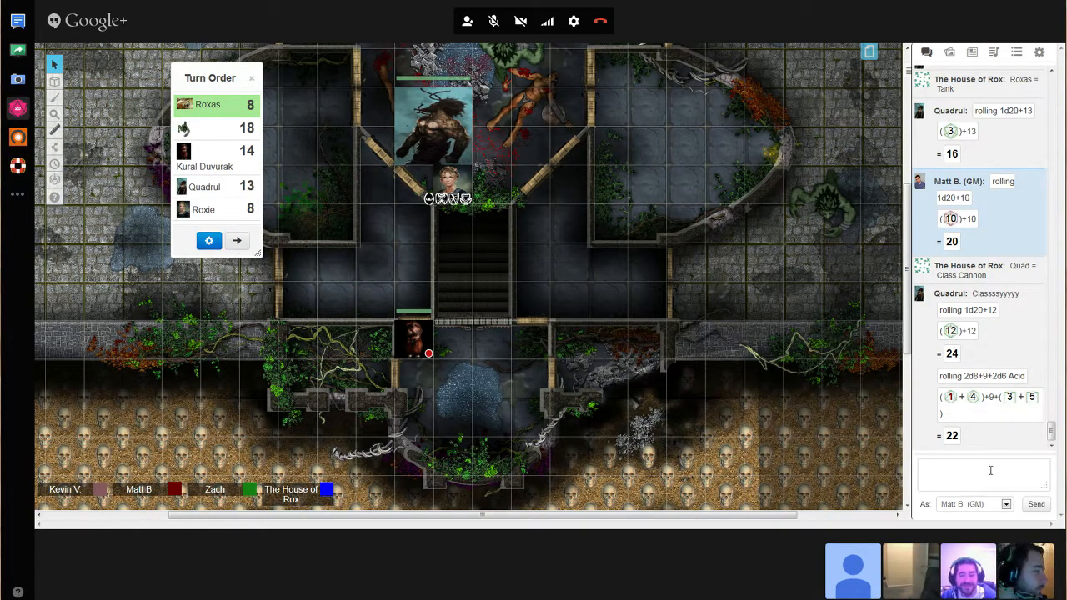
left_click(984, 473)
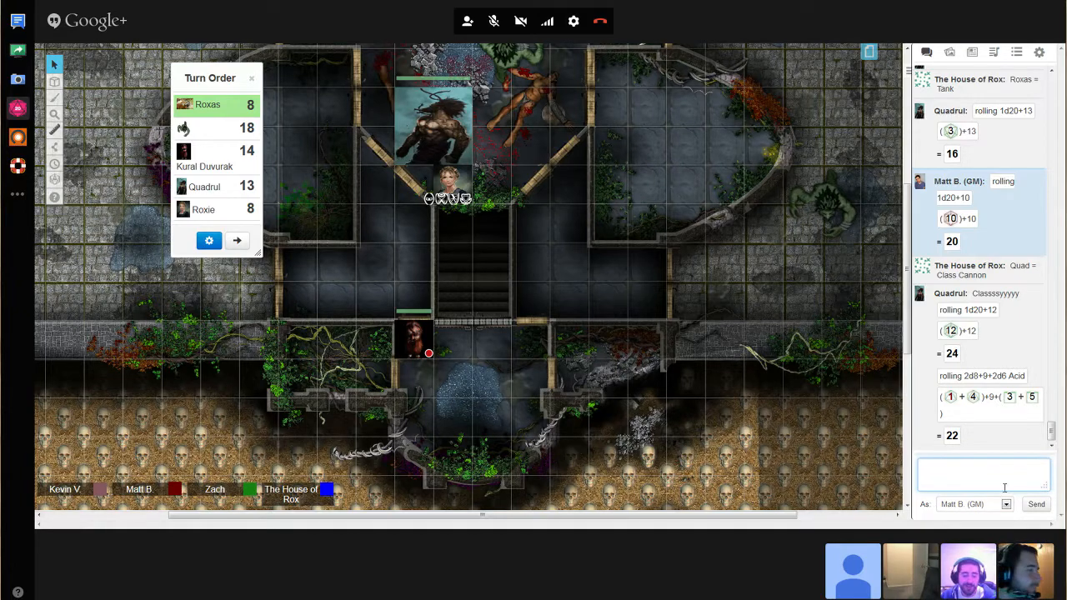